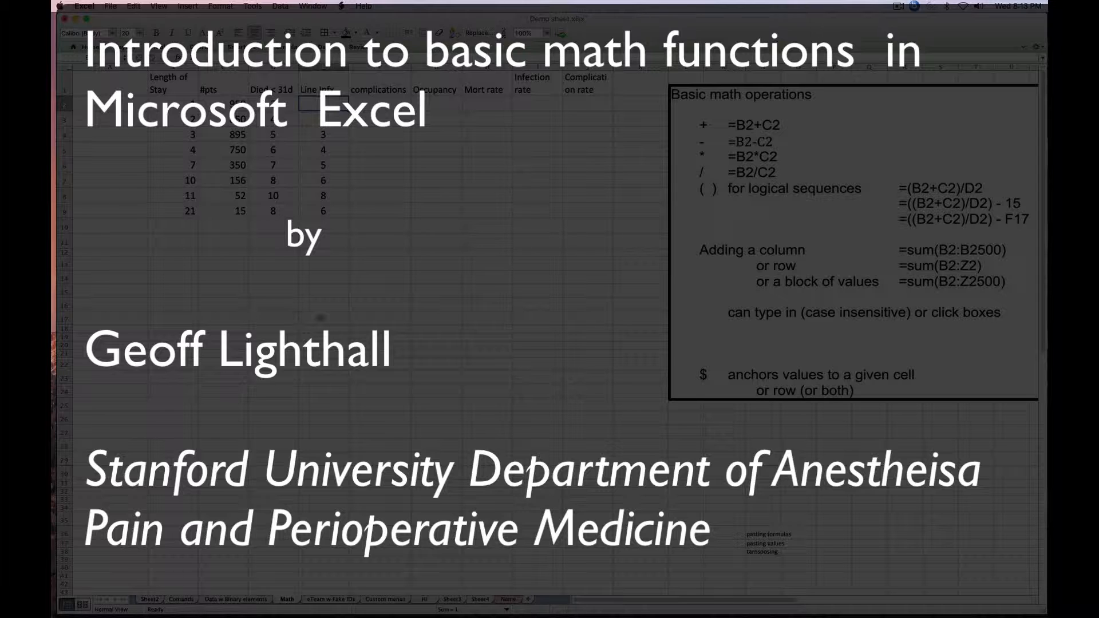
Step: Enter =D2+E2 in F2 to add row 2's Died < 31d and Line Infx. values
click(274, 277)
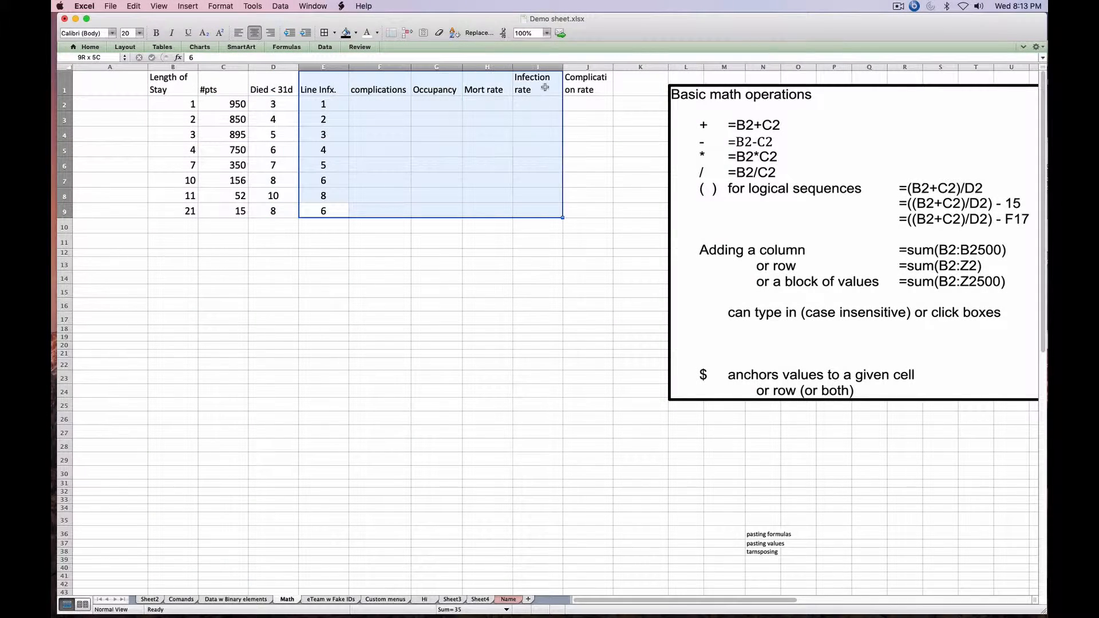
click(486, 252)
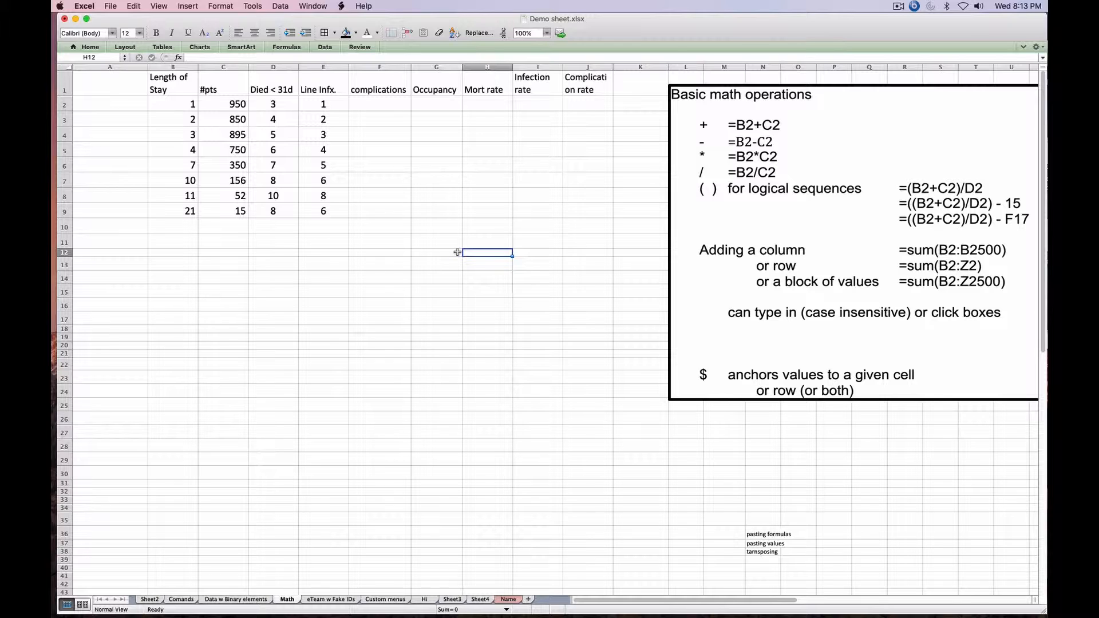
mouse_move(445, 219)
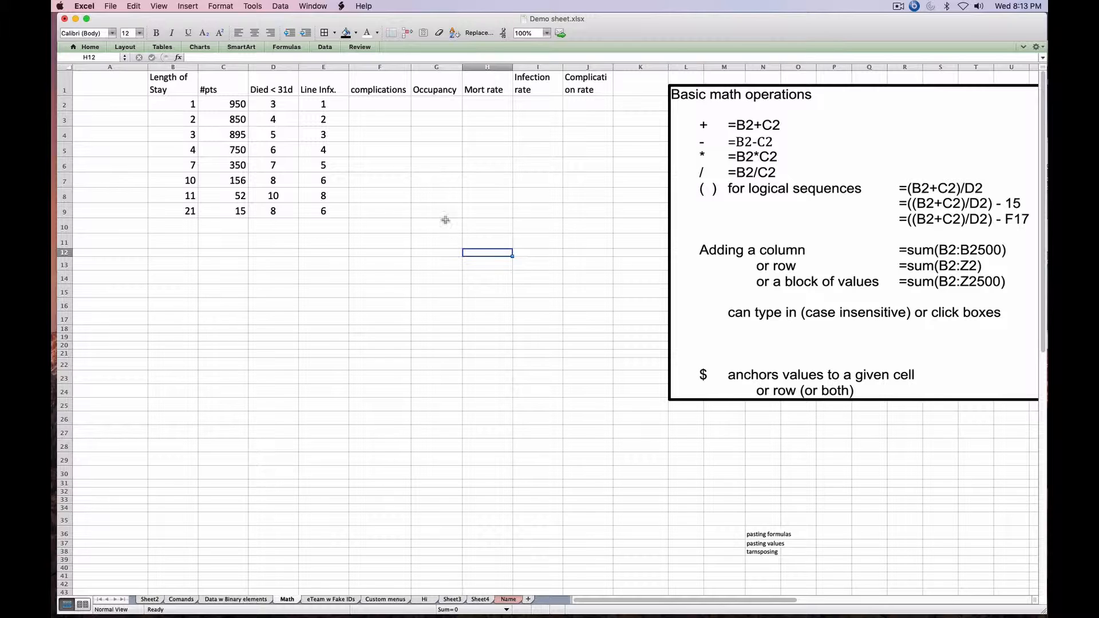
mouse_move(768, 124)
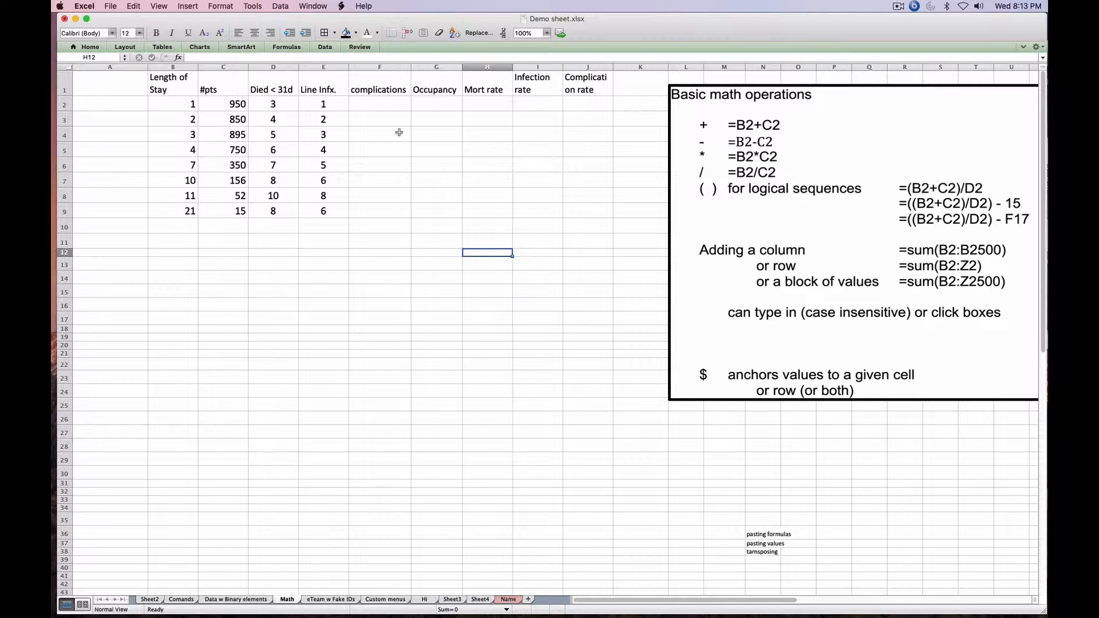
click(379, 103)
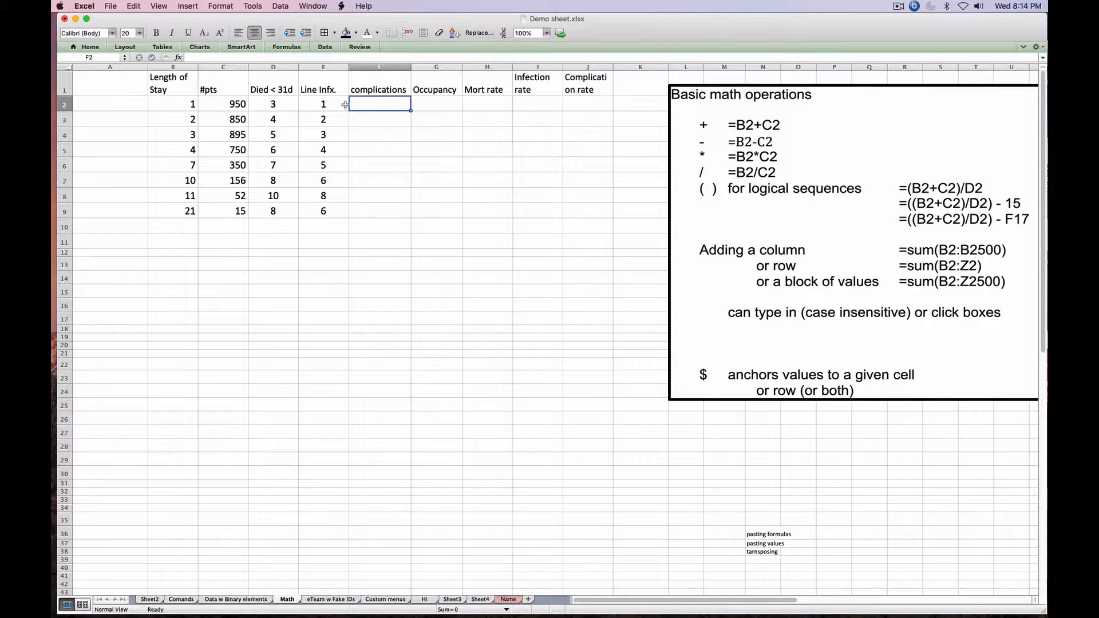
mouse_move(449, 200)
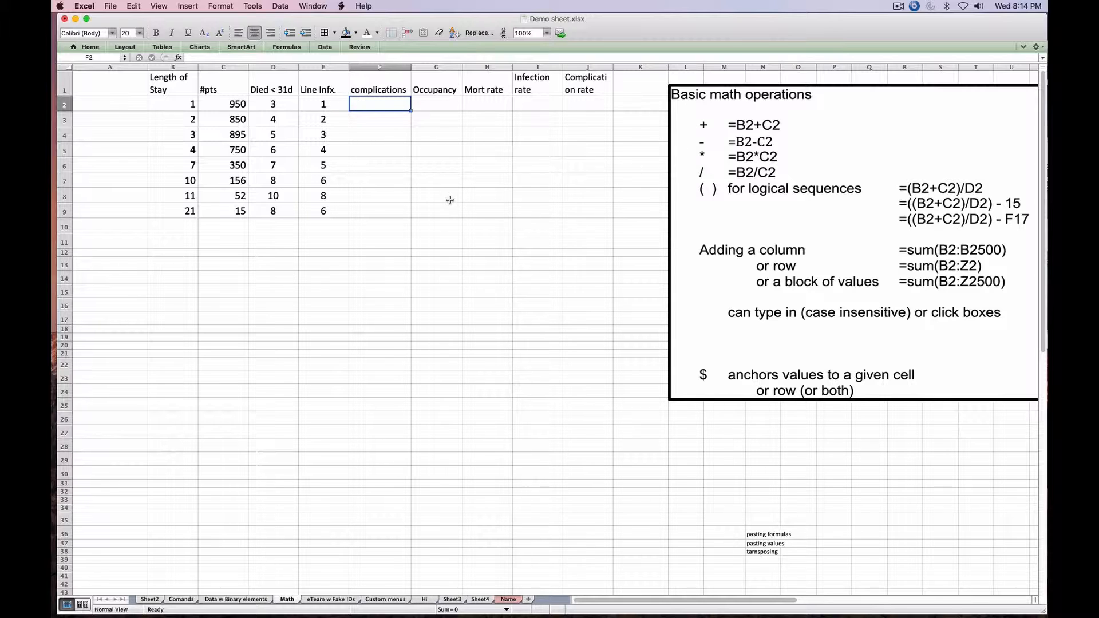
text(=)
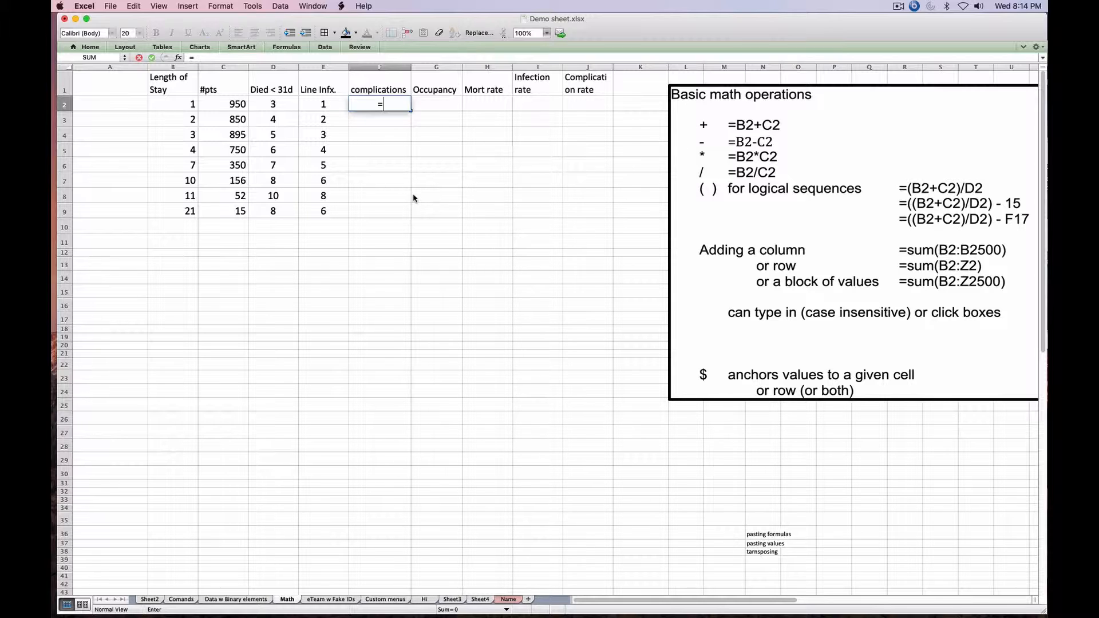
click(272, 104)
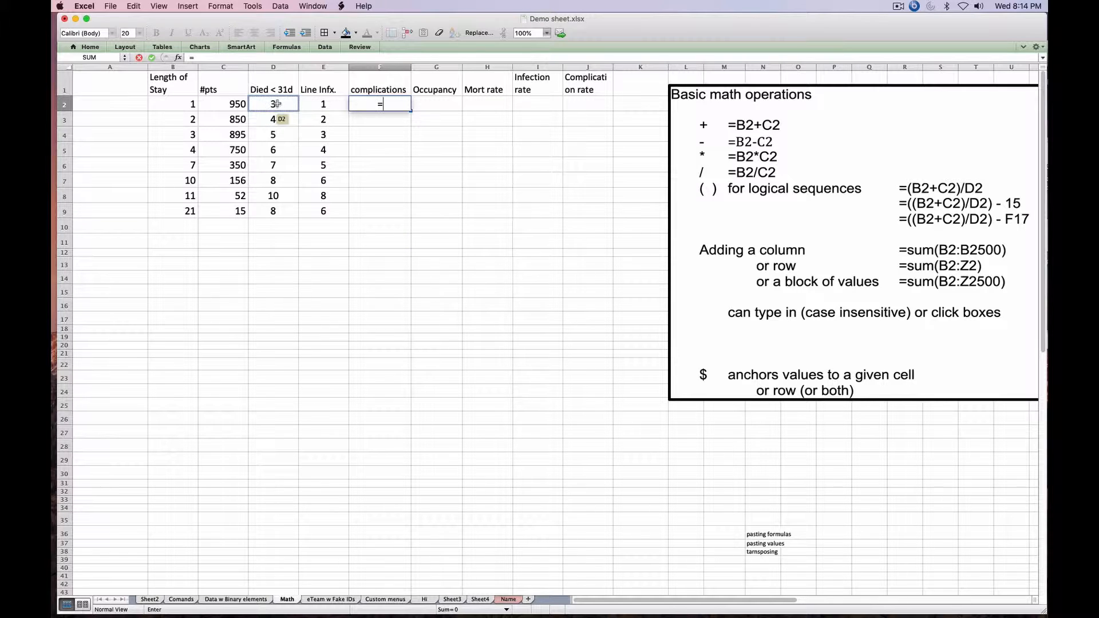
text(d2)
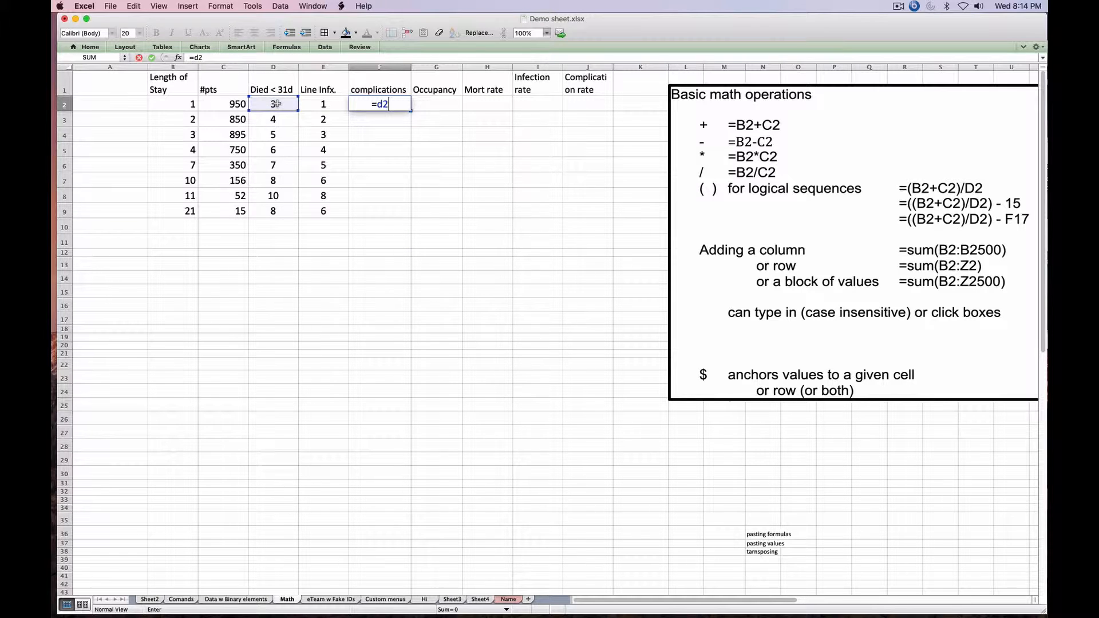
text(+e2)
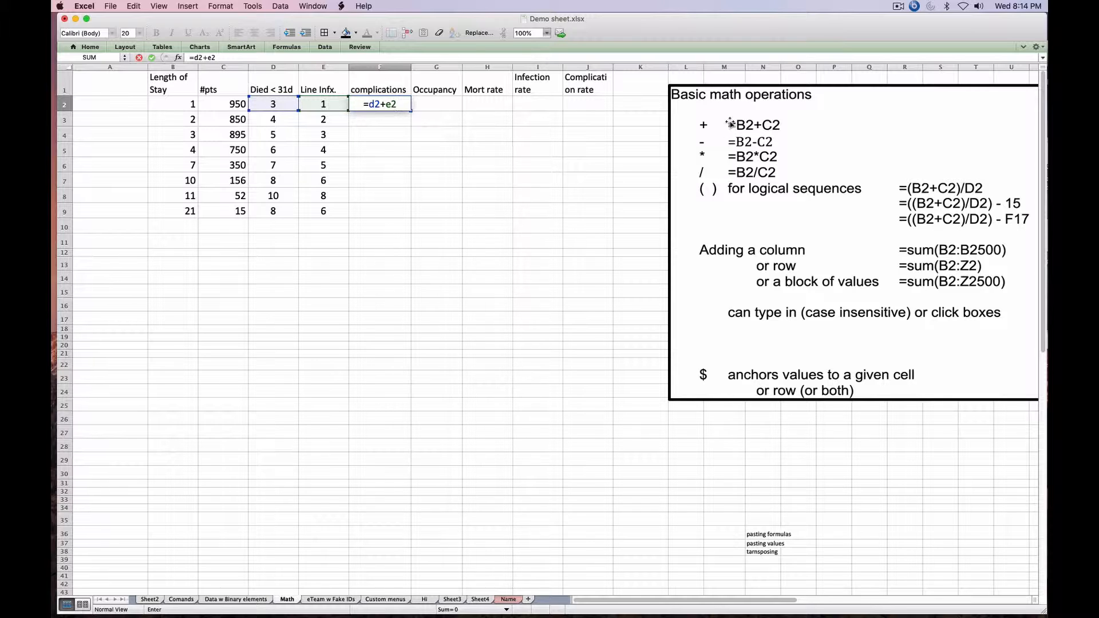
key(Return)
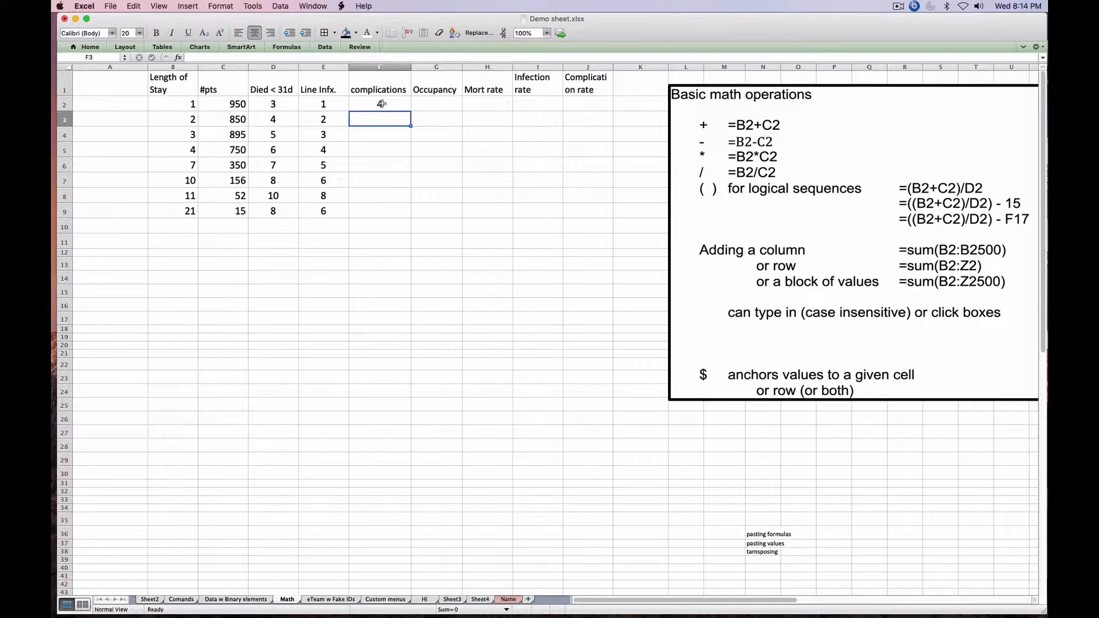
click(379, 103)
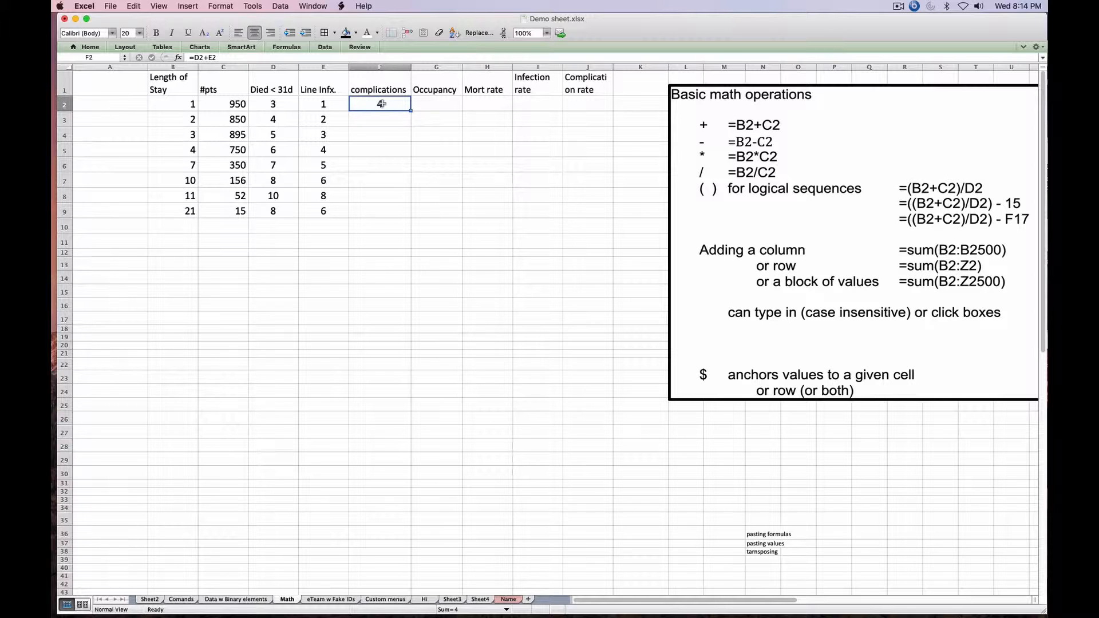
click(273, 103)
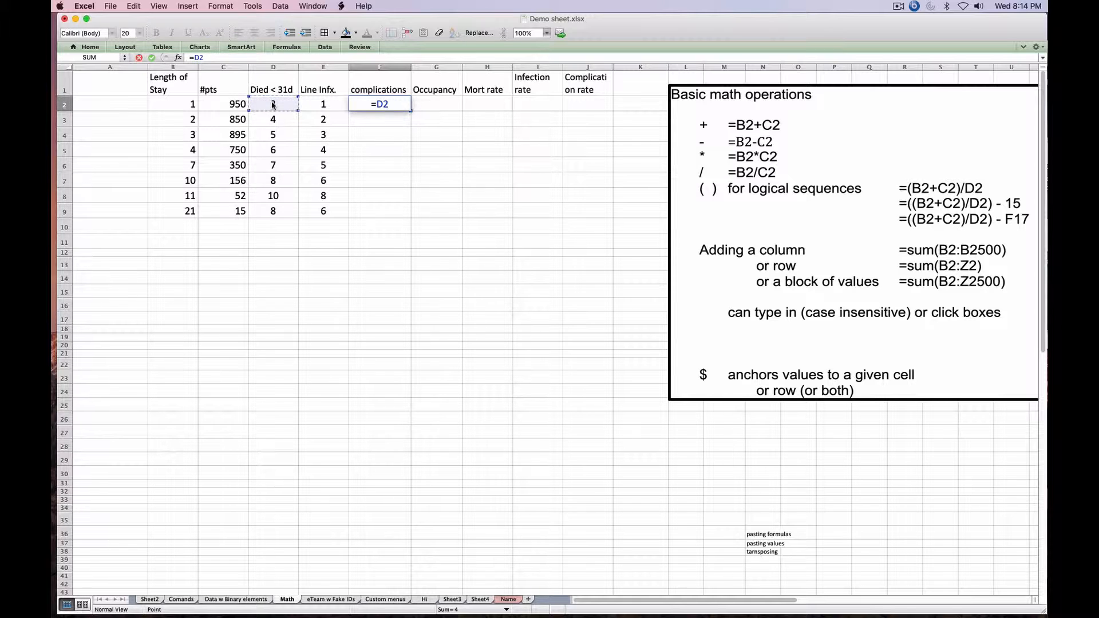
text(+)
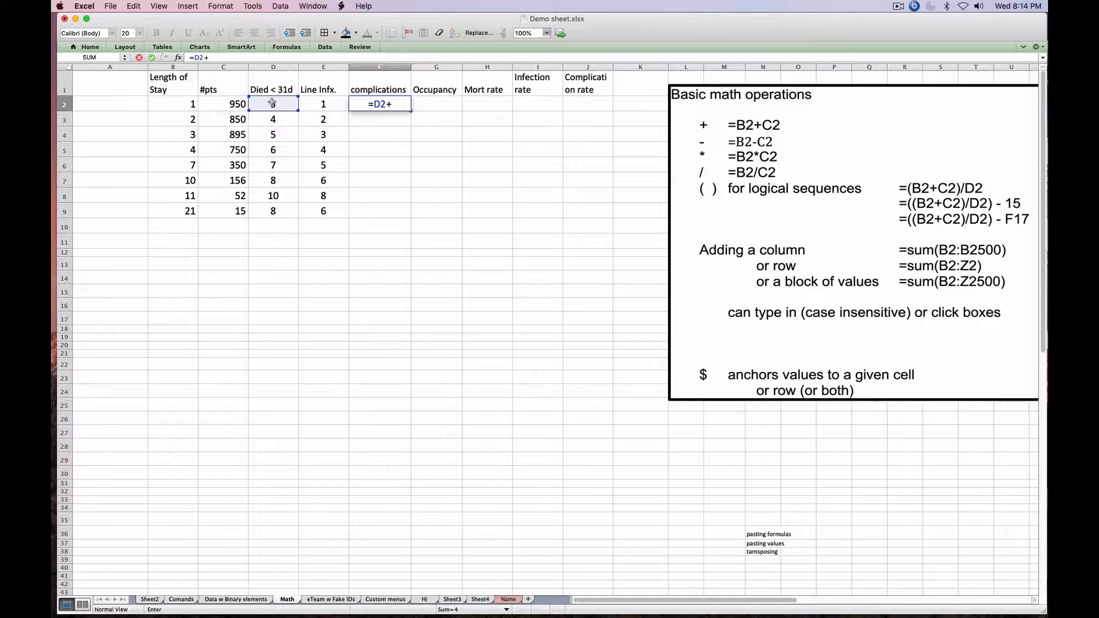
click(322, 103)
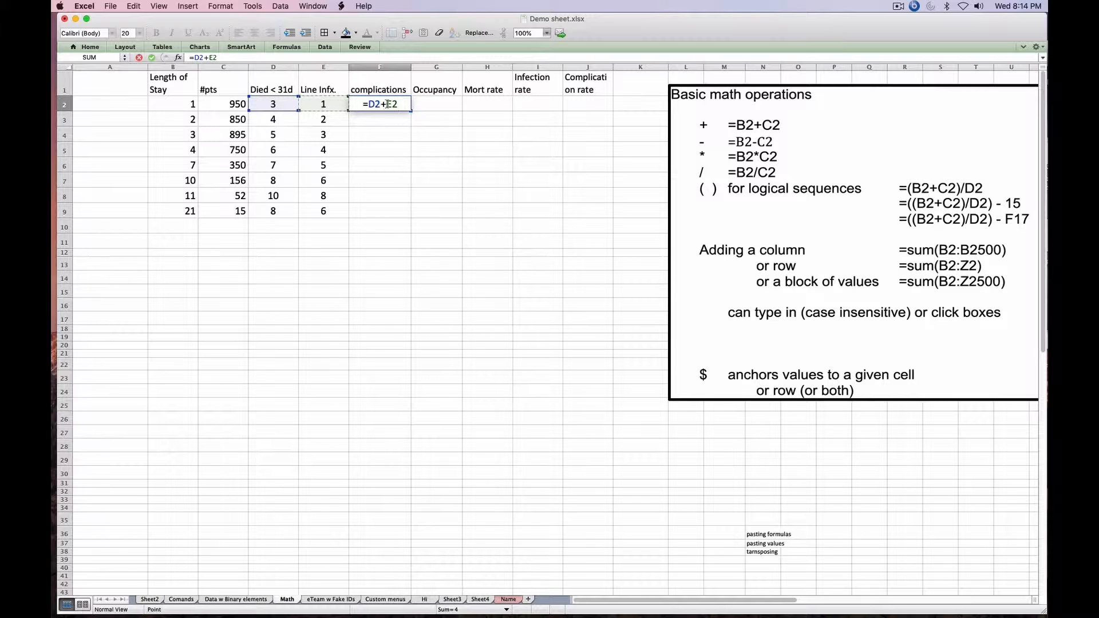
key(Return)
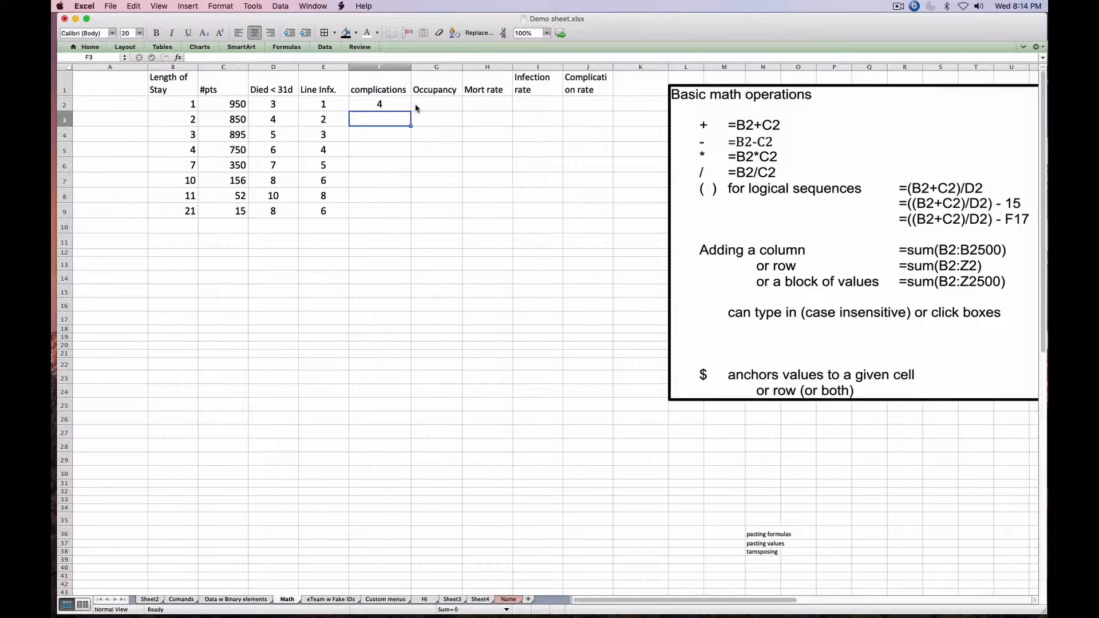
mouse_move(394, 147)
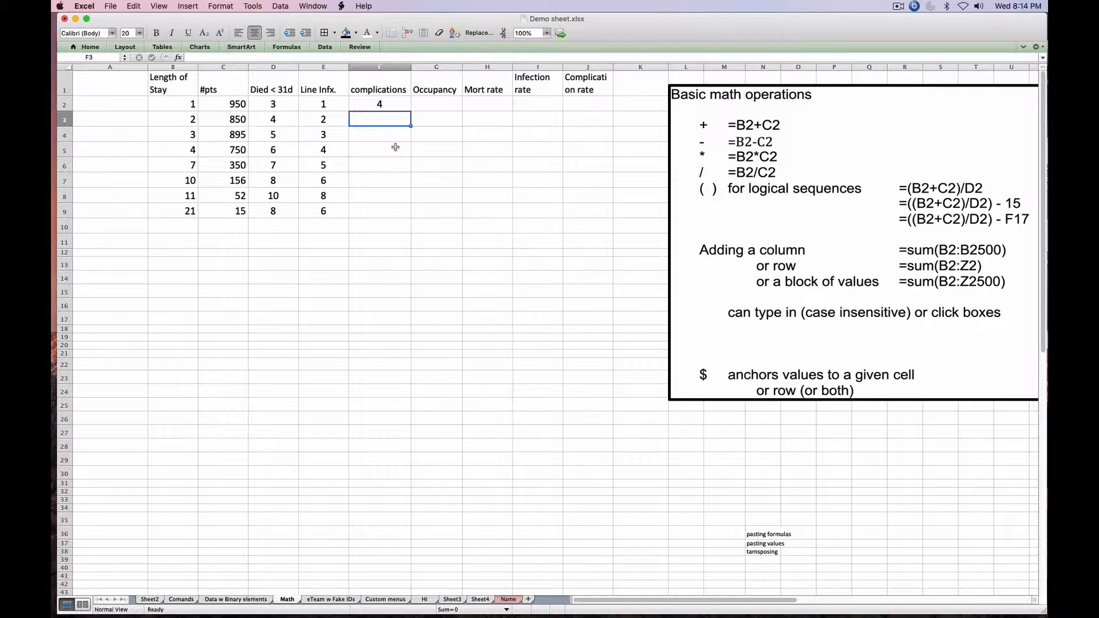
mouse_move(382, 104)
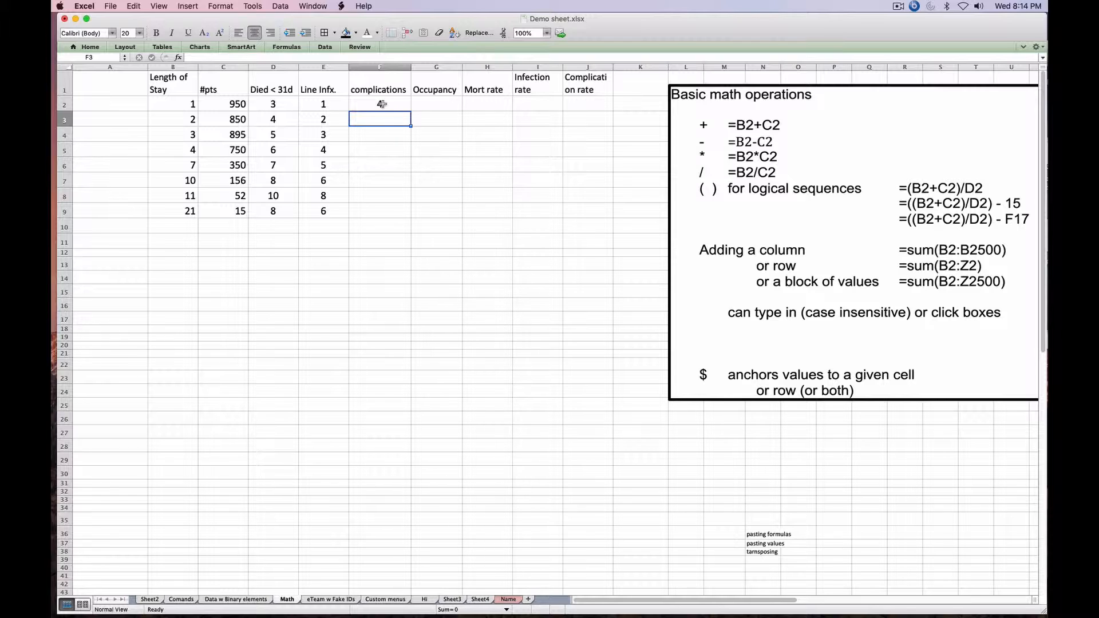
click(379, 104)
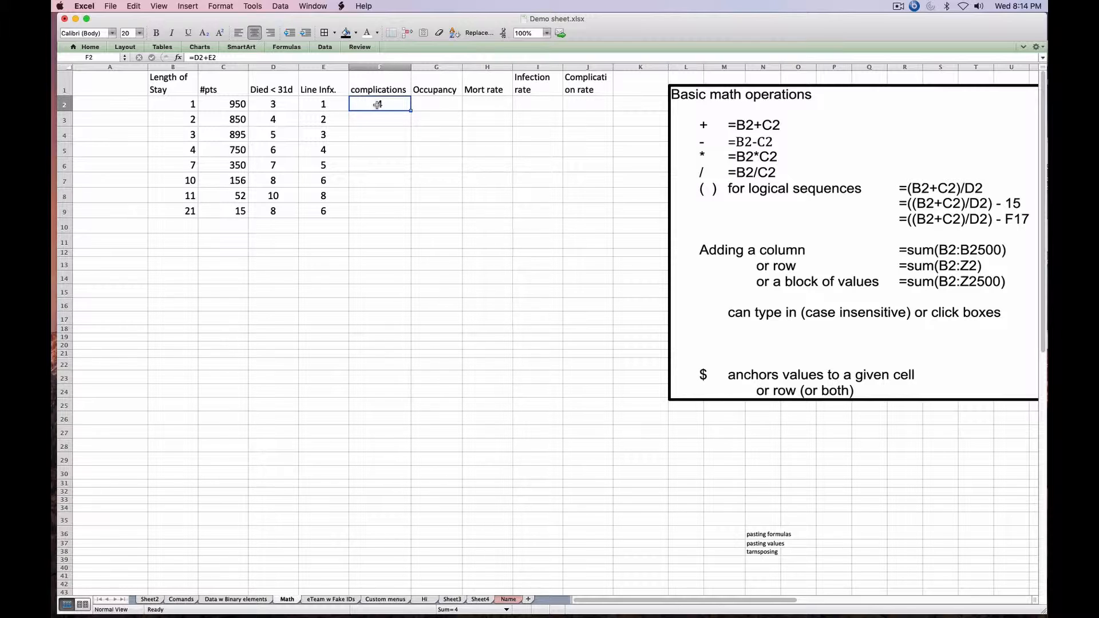
key(Return)
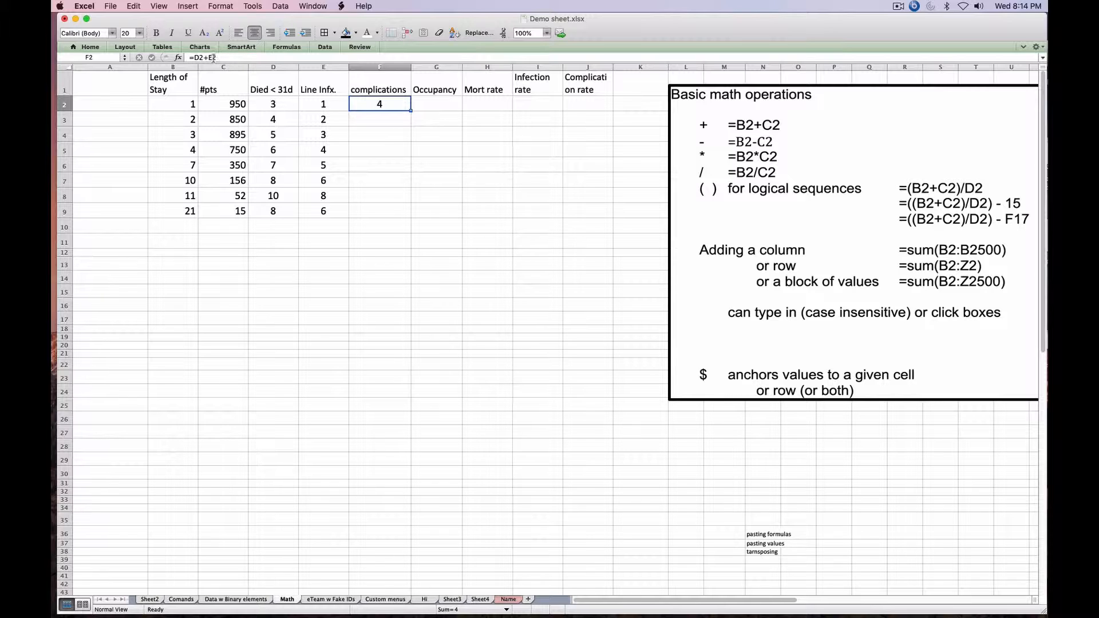
click(223, 103)
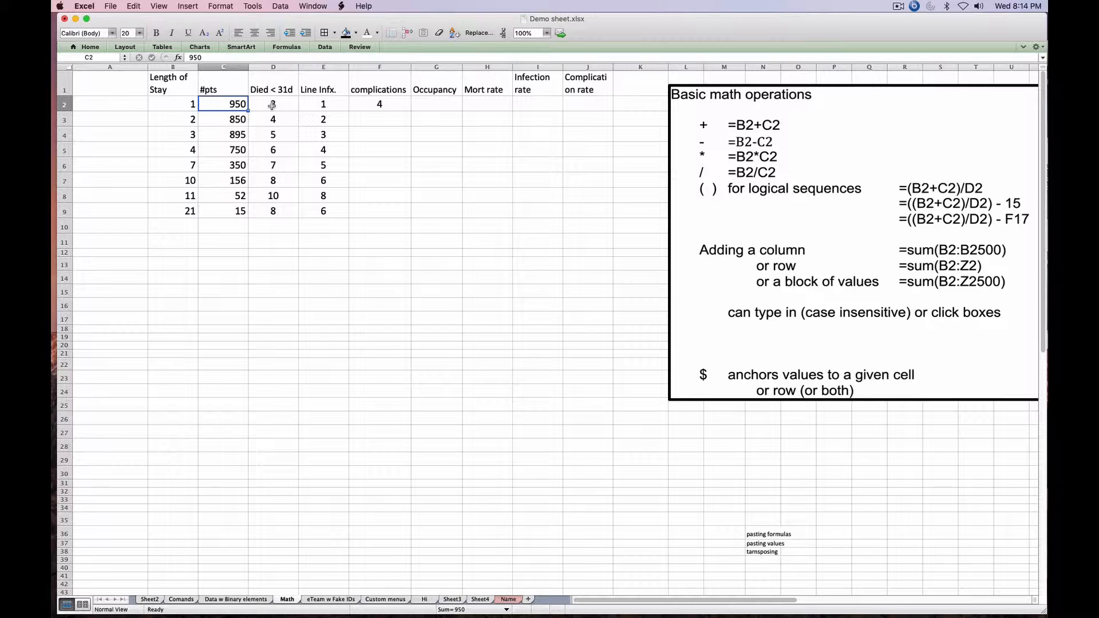
click(379, 104)
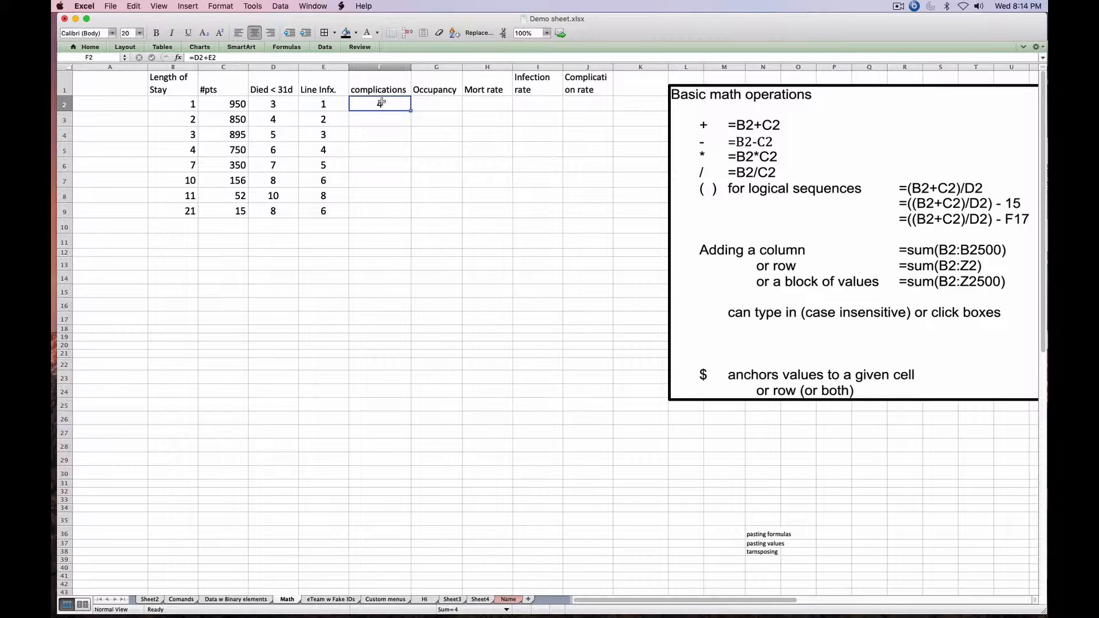
key(Return)
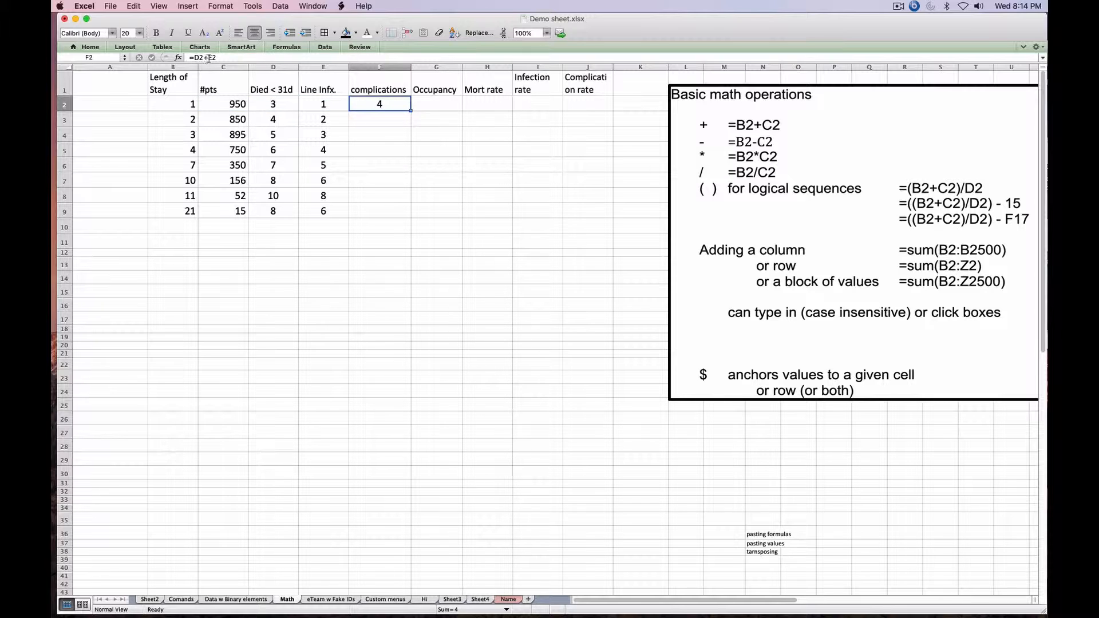
Step: Fill the complications formula down F3:F9, giving 6, 8, 10, 12, 14, 18 and 14
key(Delete)
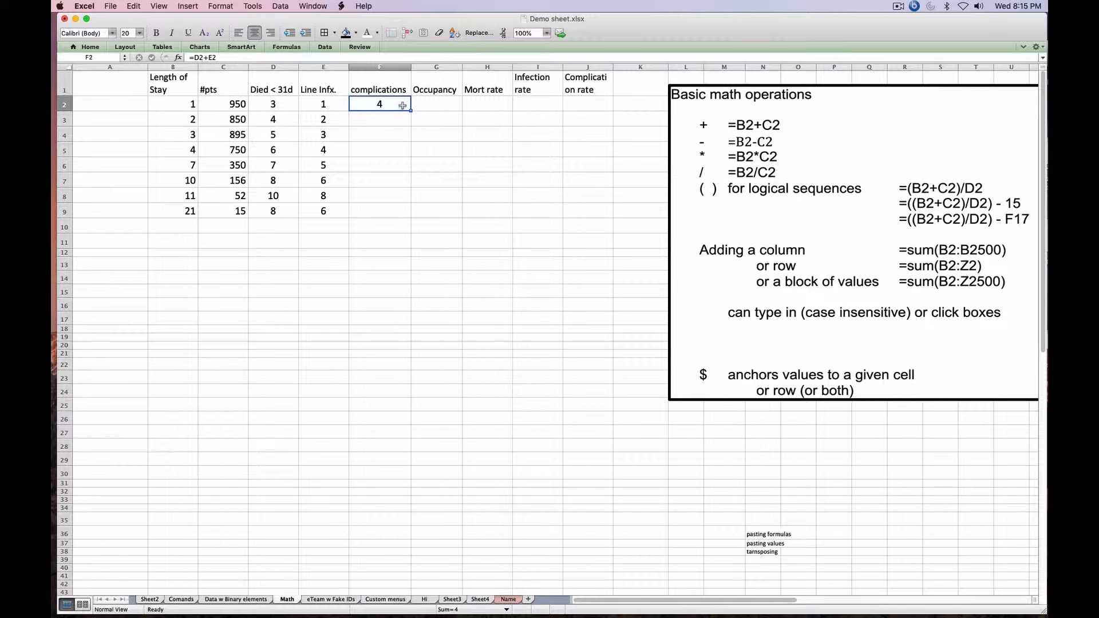
mouse_move(306, 145)
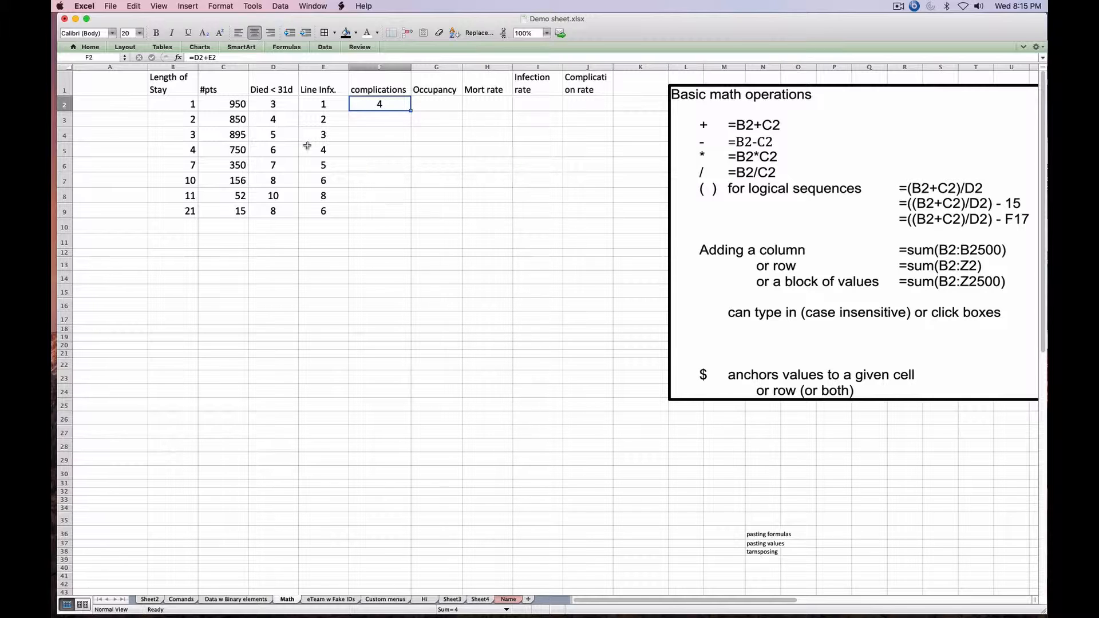
mouse_move(272, 103)
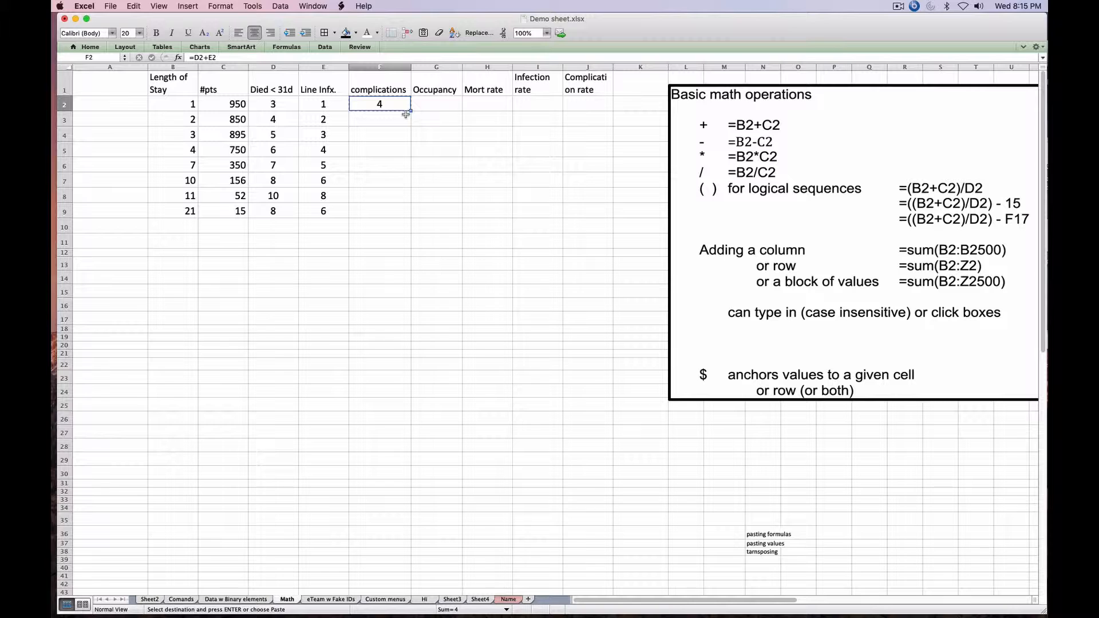
drag(405, 112, 401, 198)
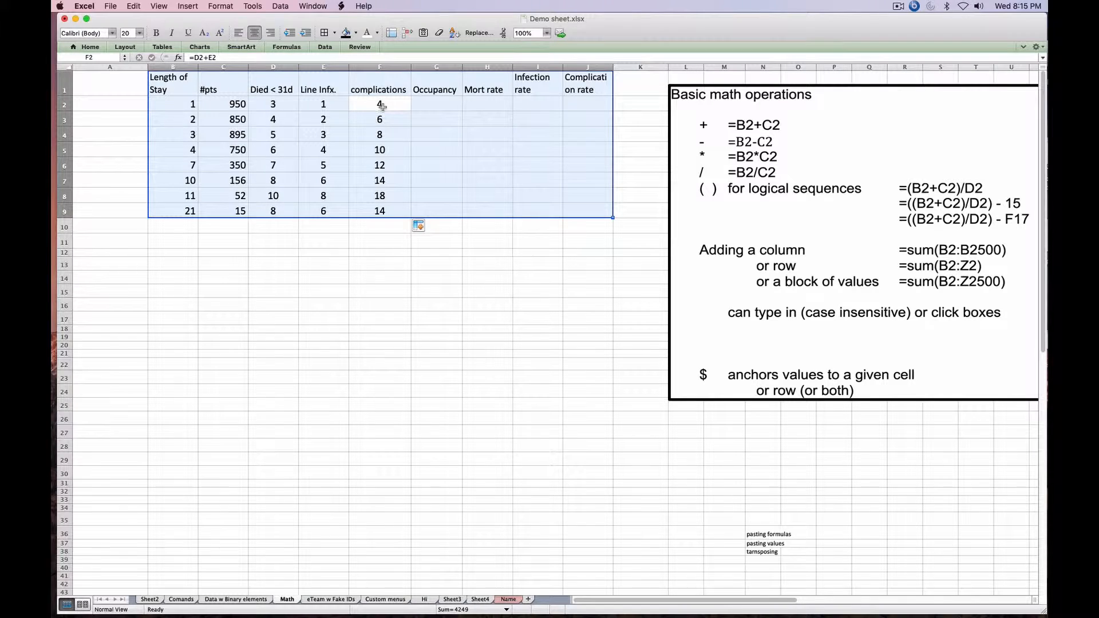
click(379, 104)
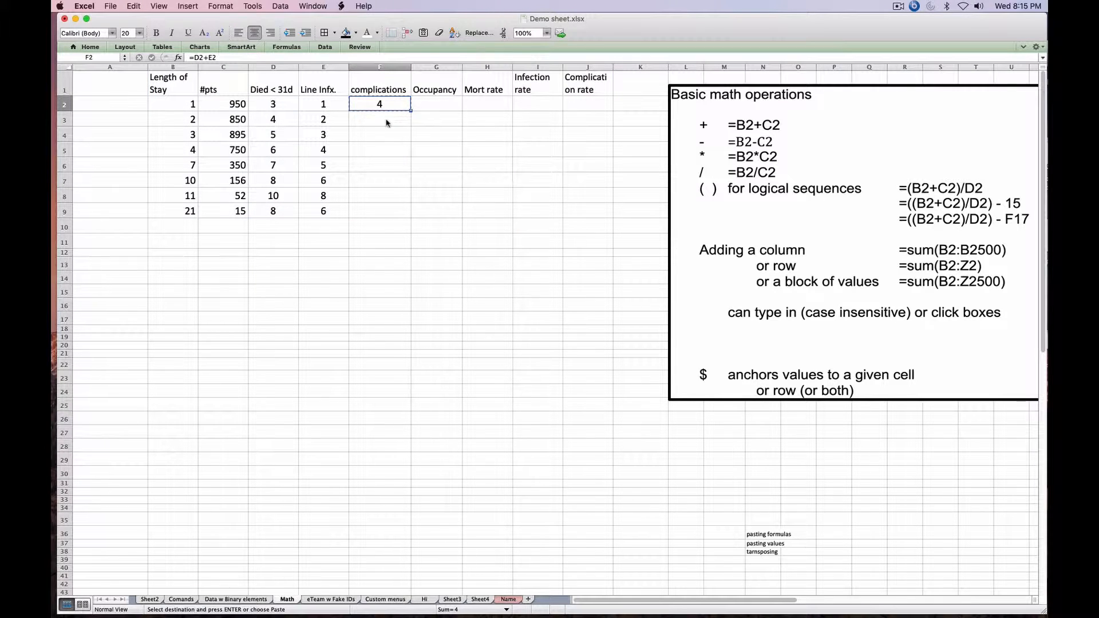
drag(378, 103, 378, 211)
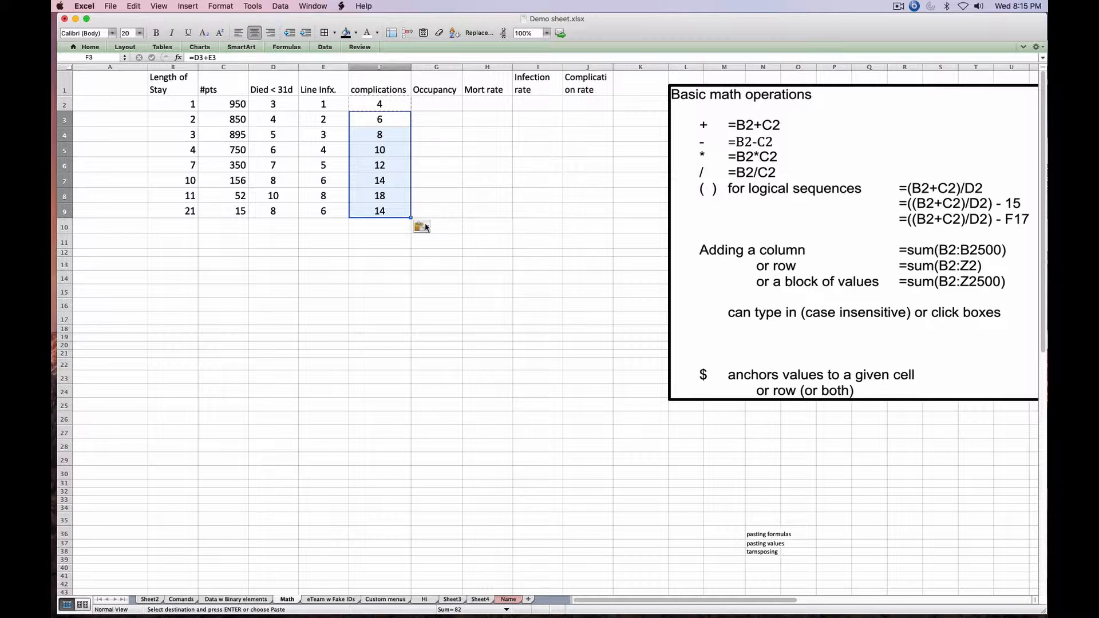
click(379, 253)
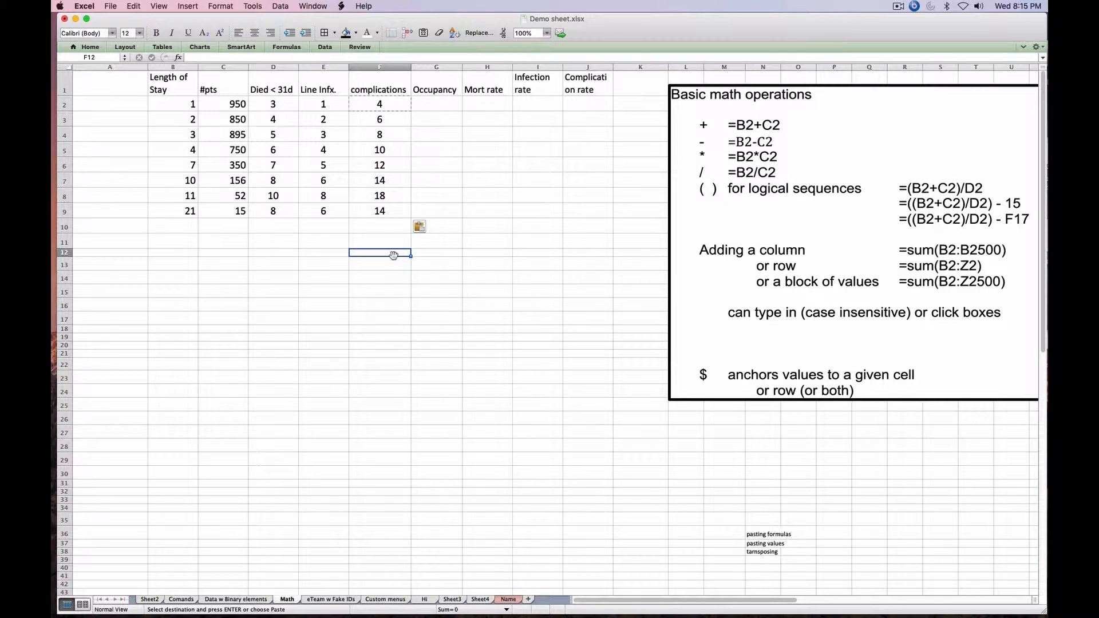
click(379, 118)
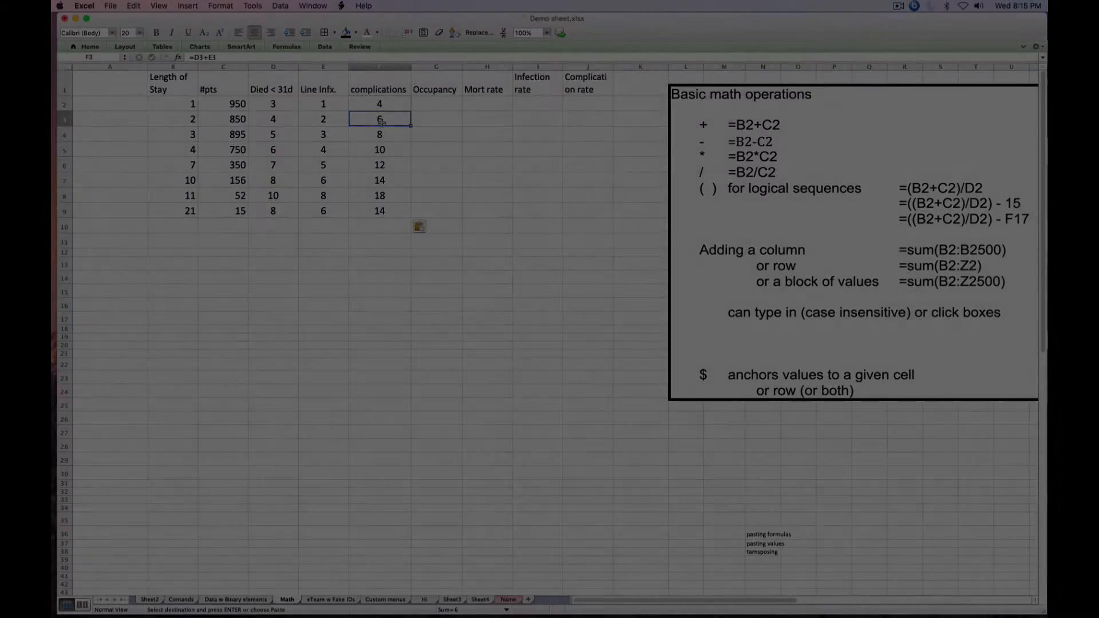
Step: Build the Occupancy formula multiplying #pts by Length of Stay in G2, filled down to G9
click(436, 104)
text(=)
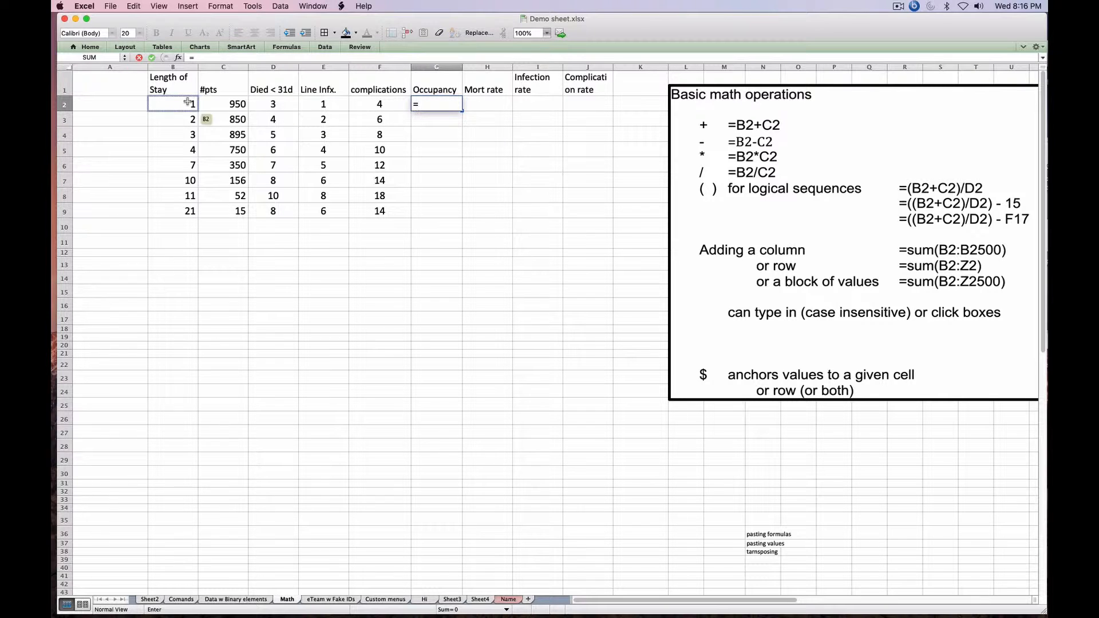
click(222, 103)
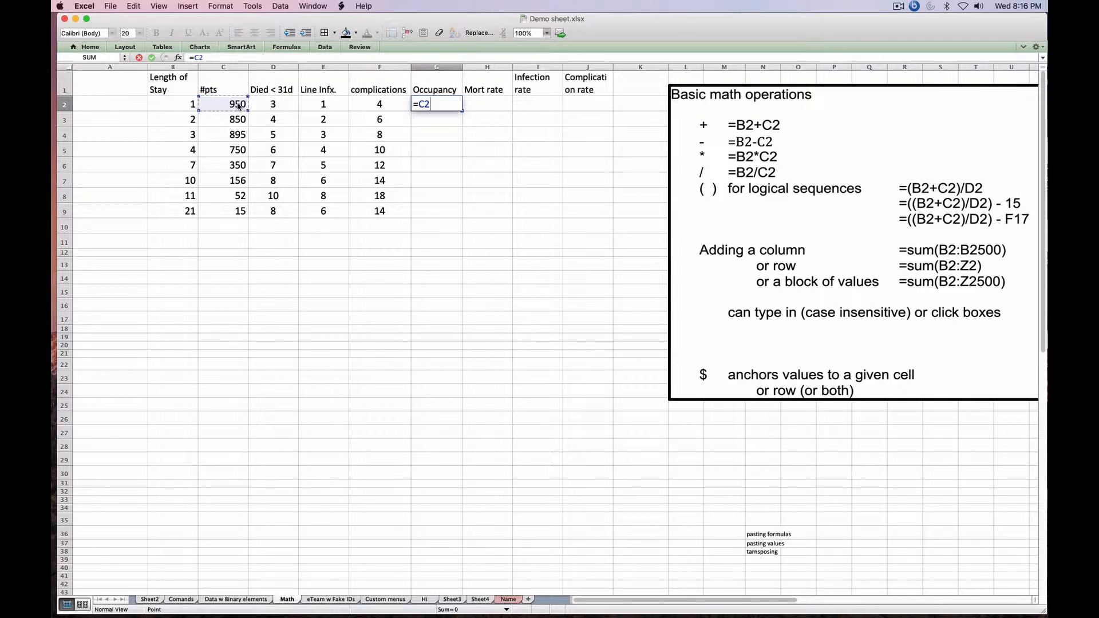
text(*)
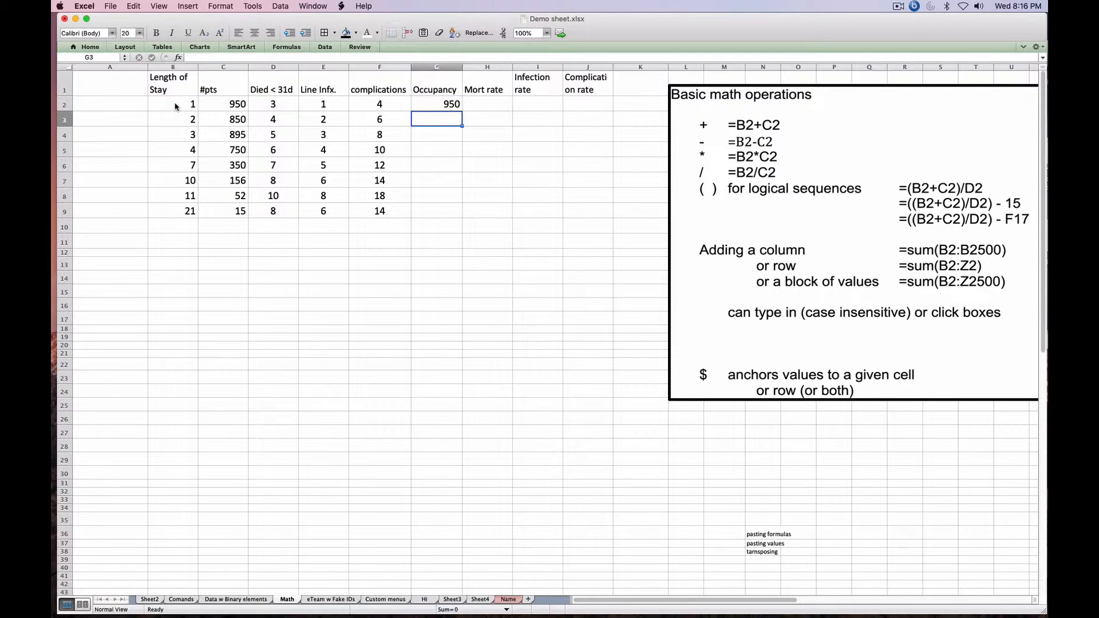
mouse_move(181, 103)
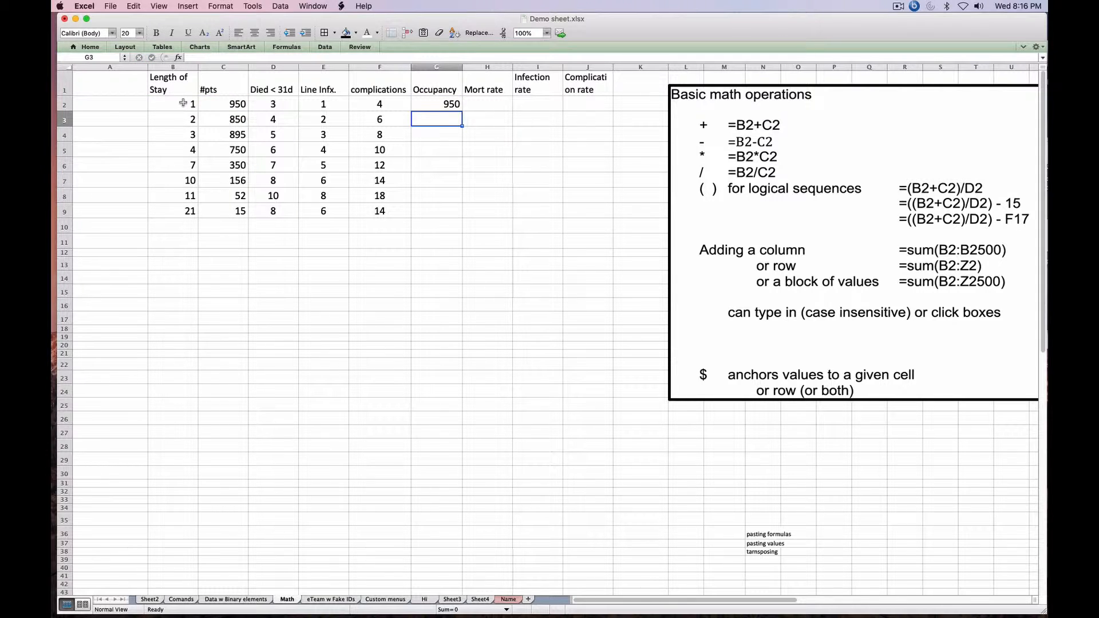
click(436, 104)
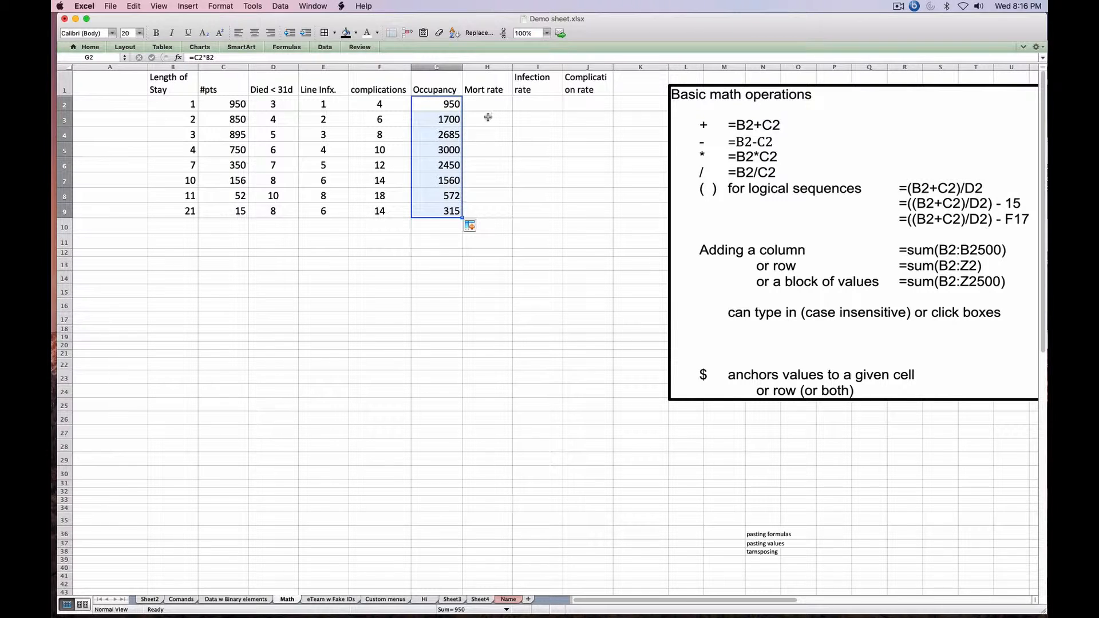
click(486, 103)
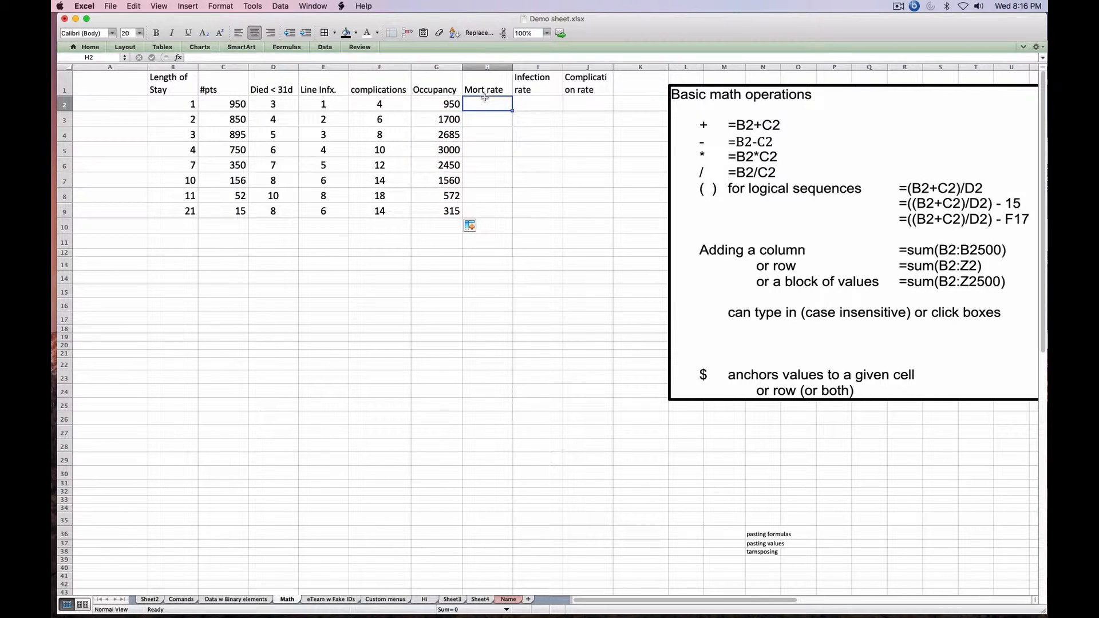
Step: Enter =D2/C2 in H2 so the first Mort rate shows 0.3%
text(=)
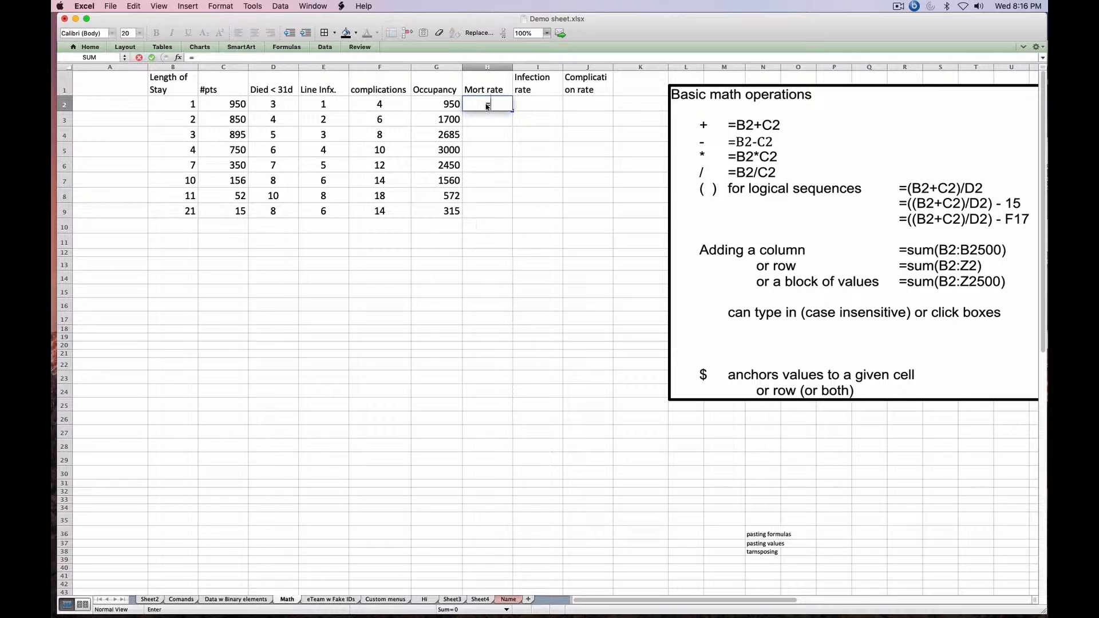
click(322, 104)
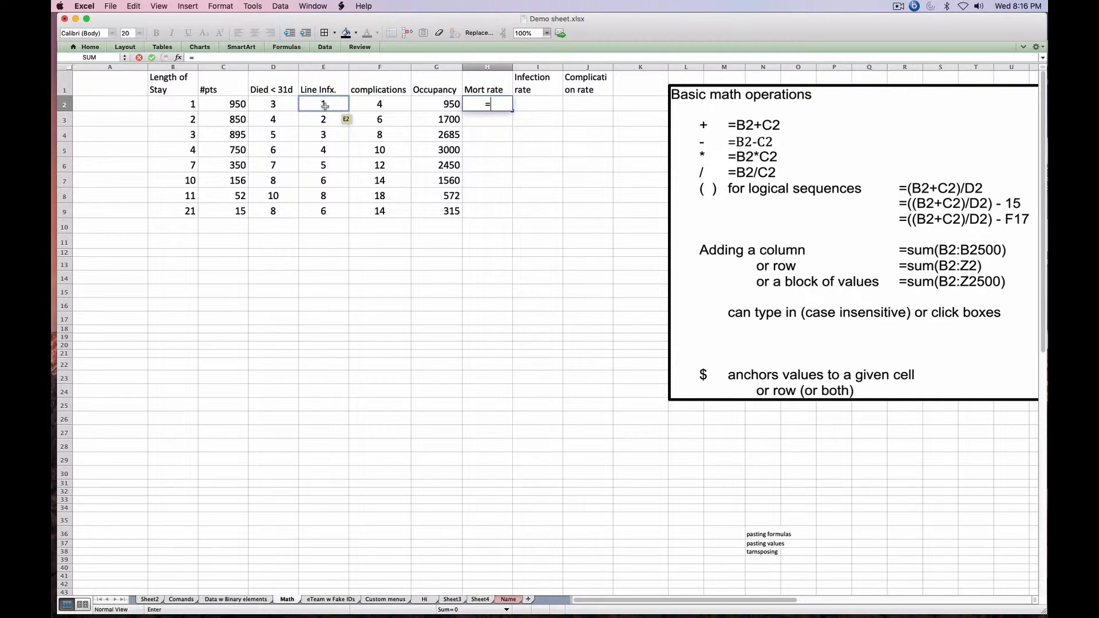
click(273, 103)
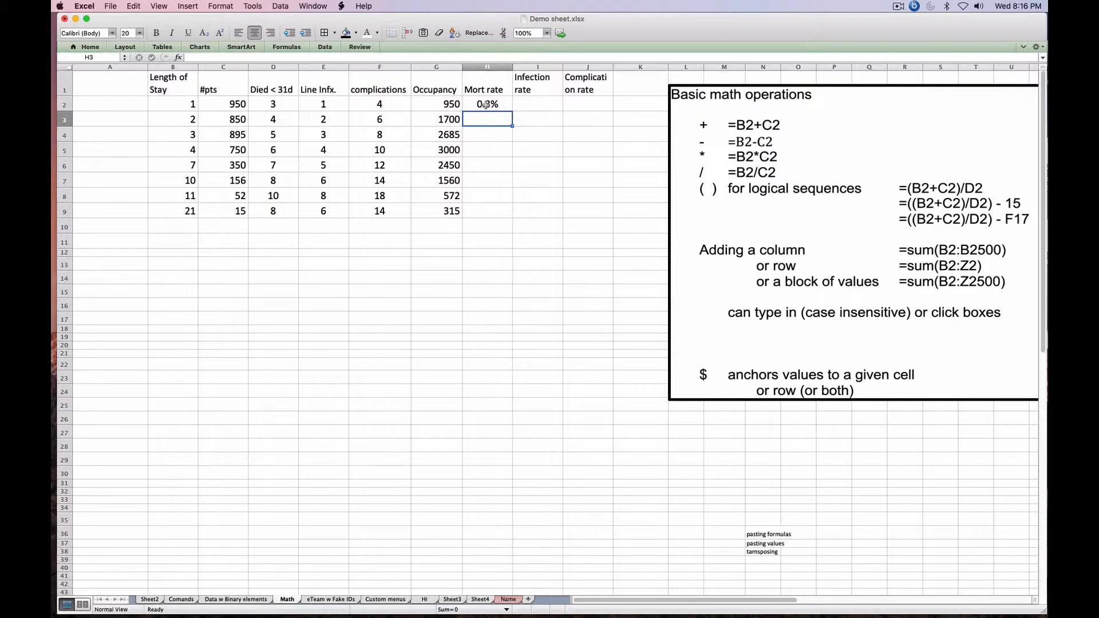
click(487, 104)
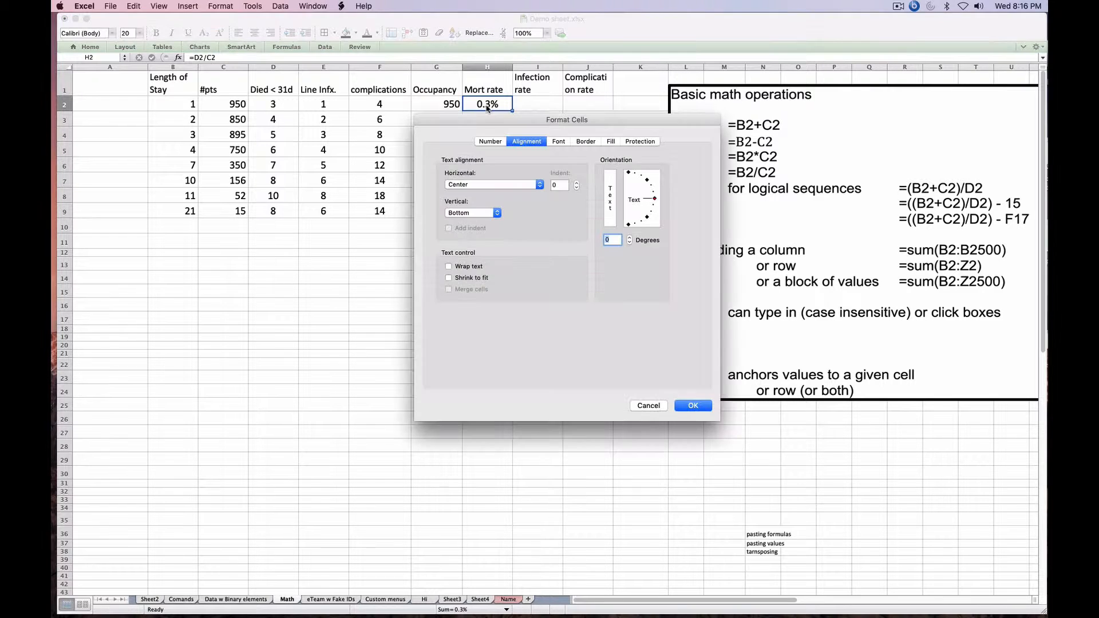
Step: Try plain Number format on H2, then restore Percentage with 1 decimal place (0.3%)
click(489, 141)
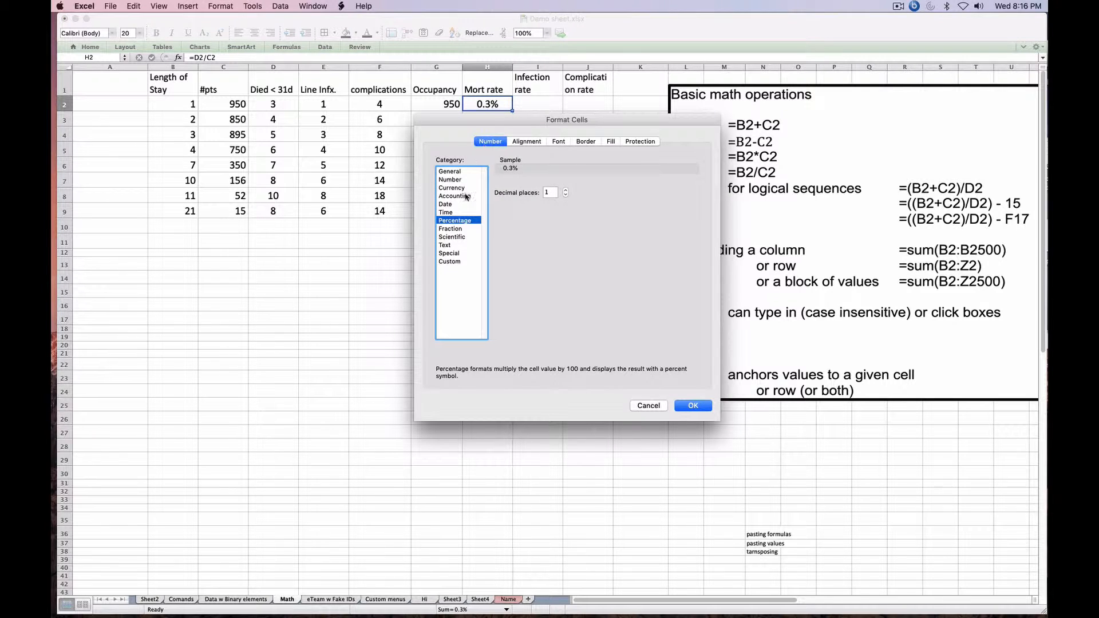
click(692, 405)
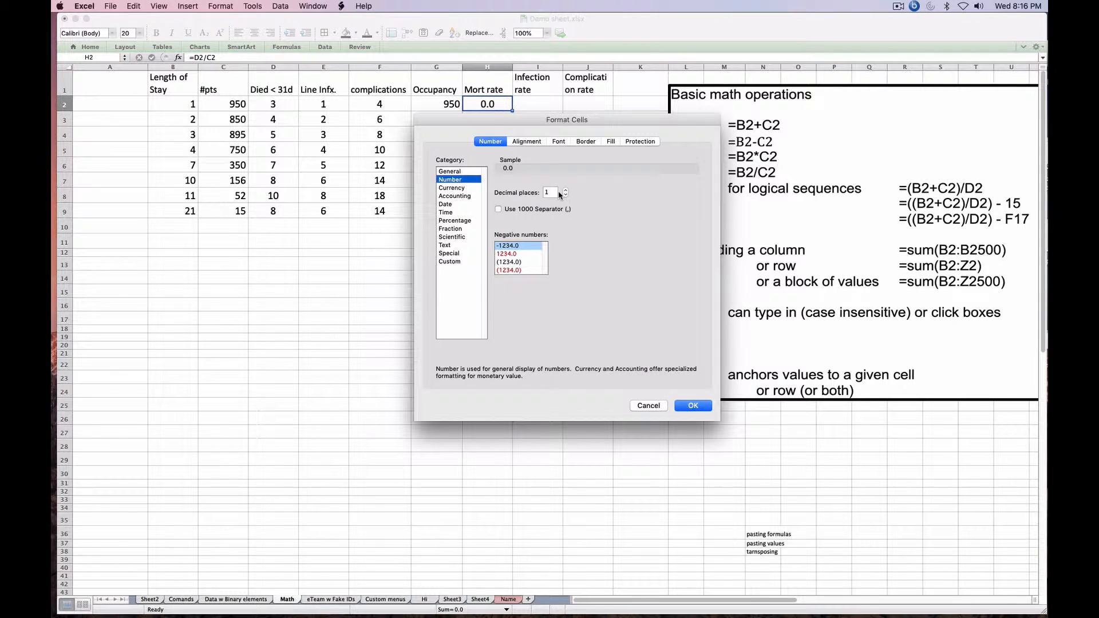
click(692, 405)
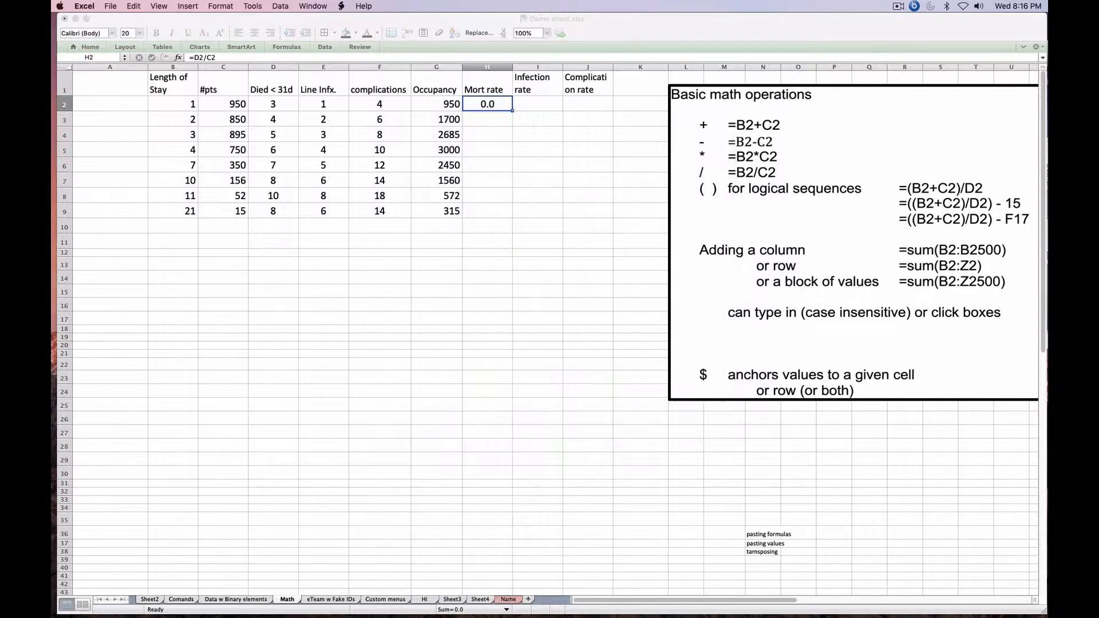
key(Return)
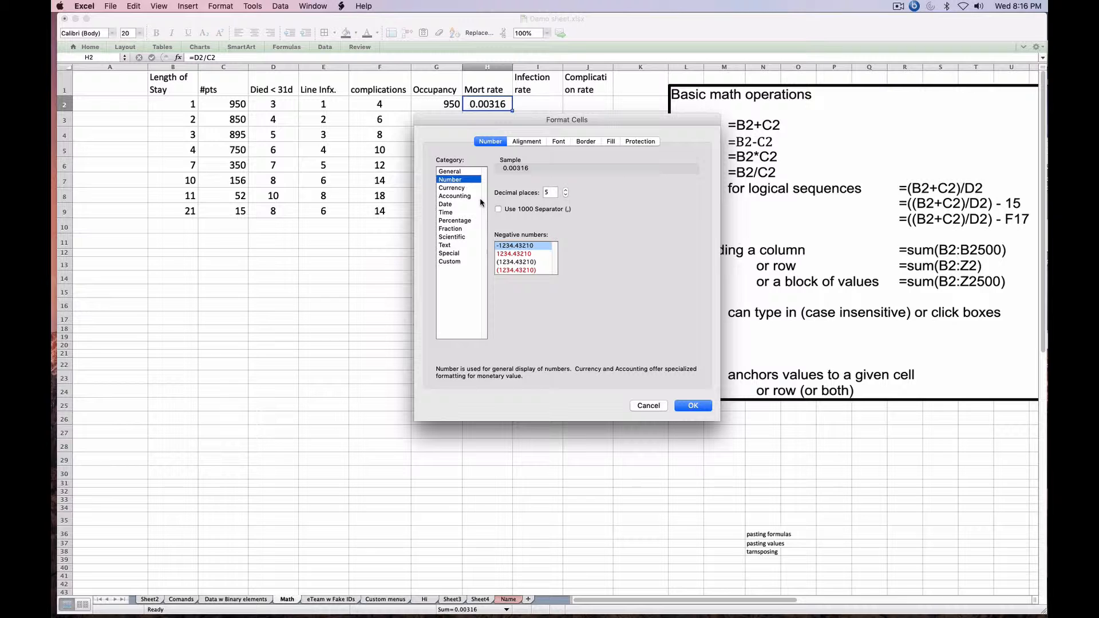
click(455, 220)
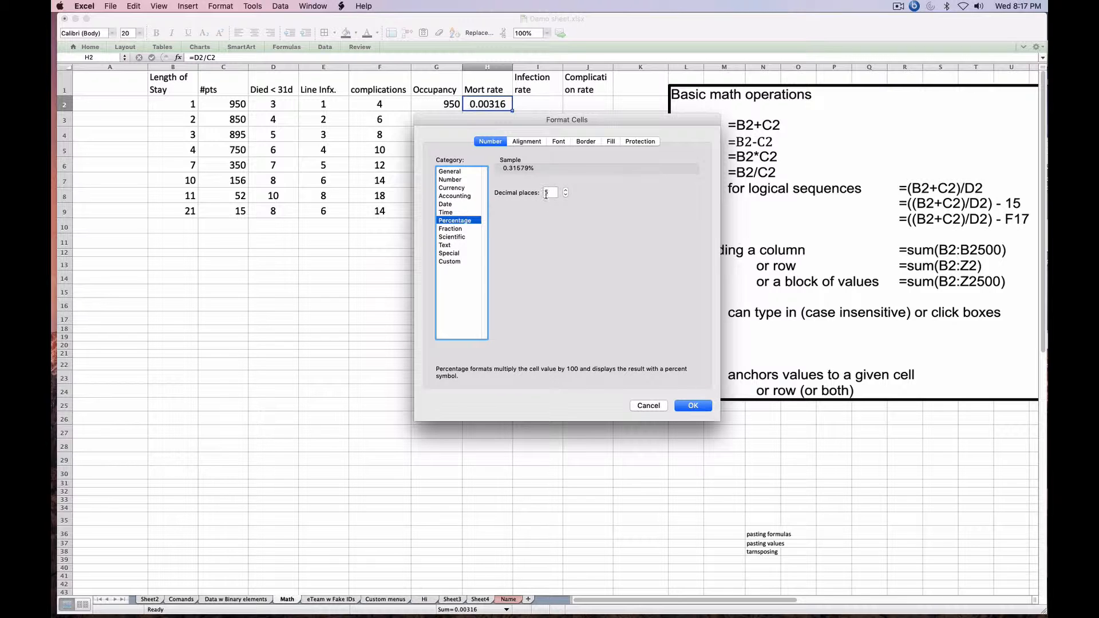
click(692, 405)
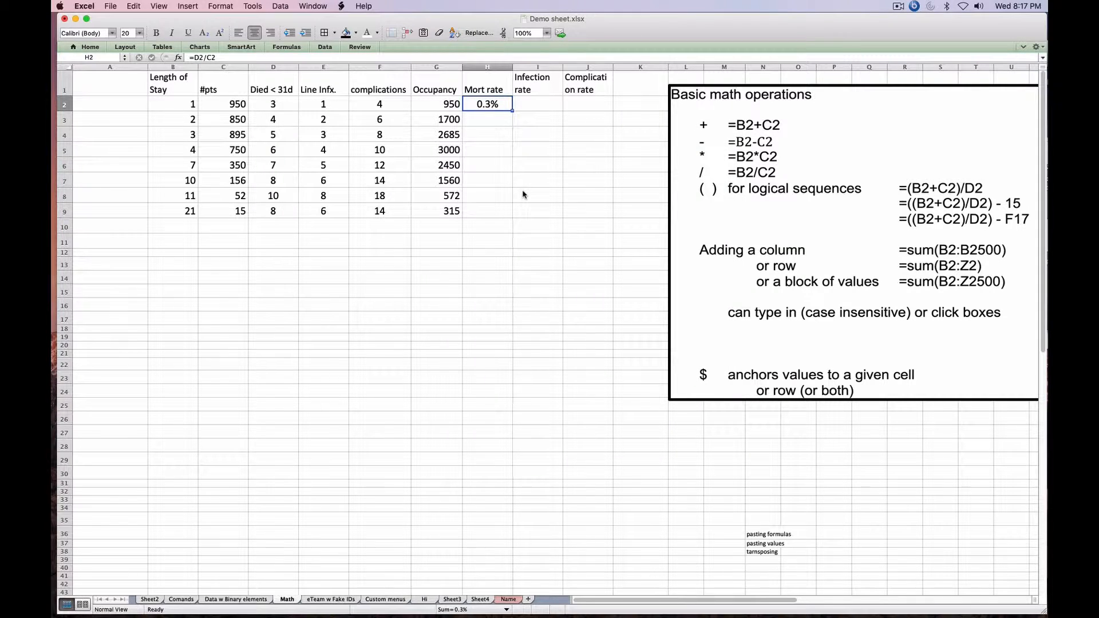
mouse_move(525, 188)
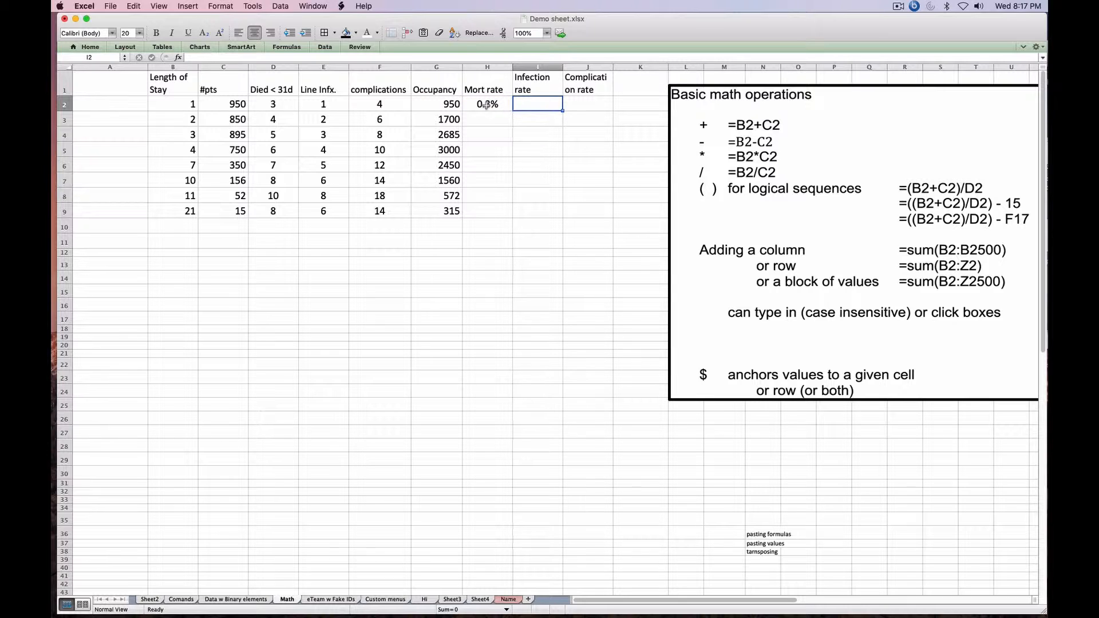
Step: Enter =E2/D2 in I2 for a 33.3% Infection rate, keeping H2's =D2/C2 unchanged
click(486, 104)
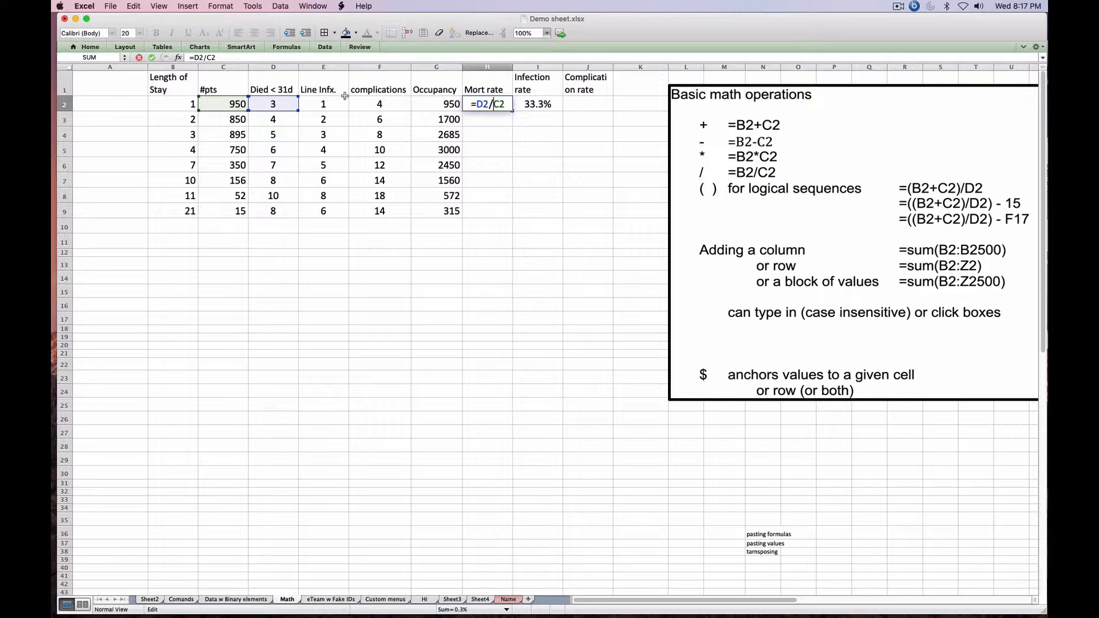
mouse_move(281, 104)
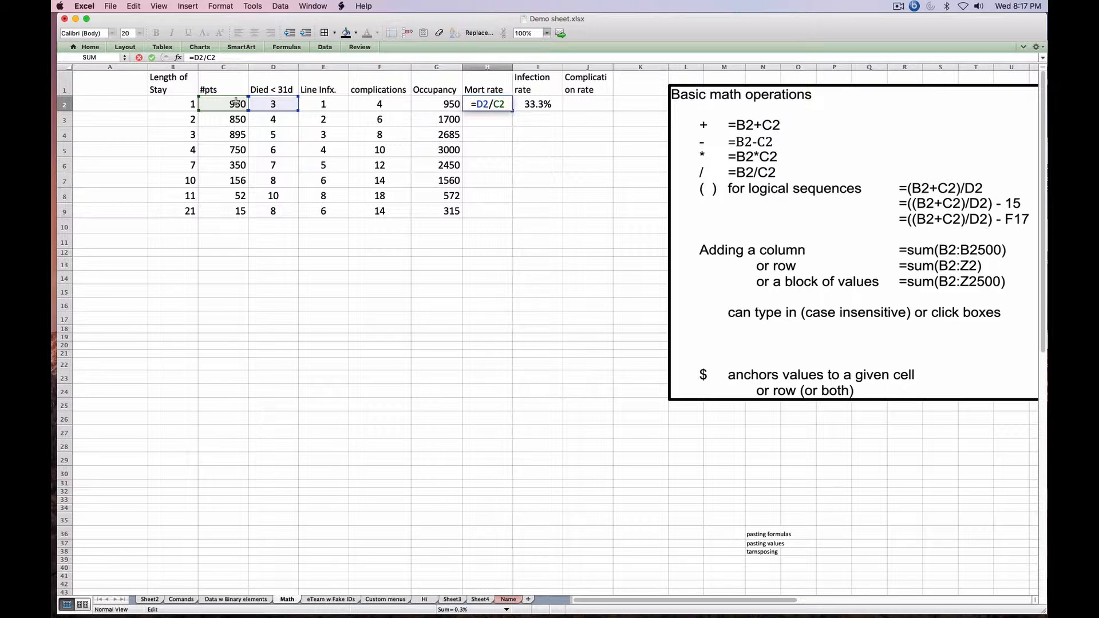
key(Return)
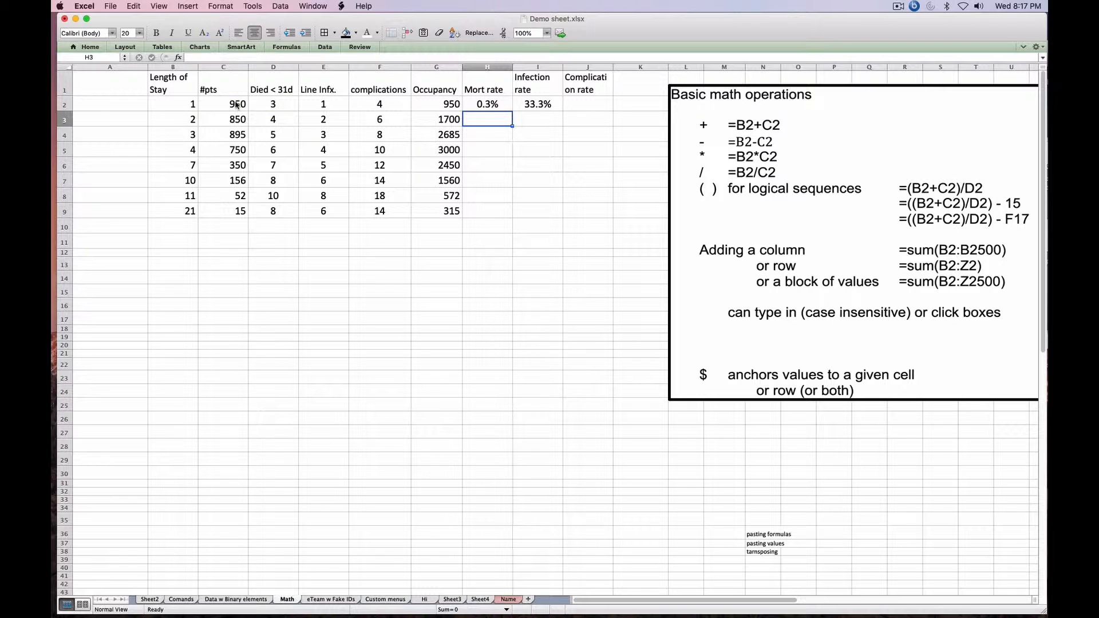
text(=E2/D2)
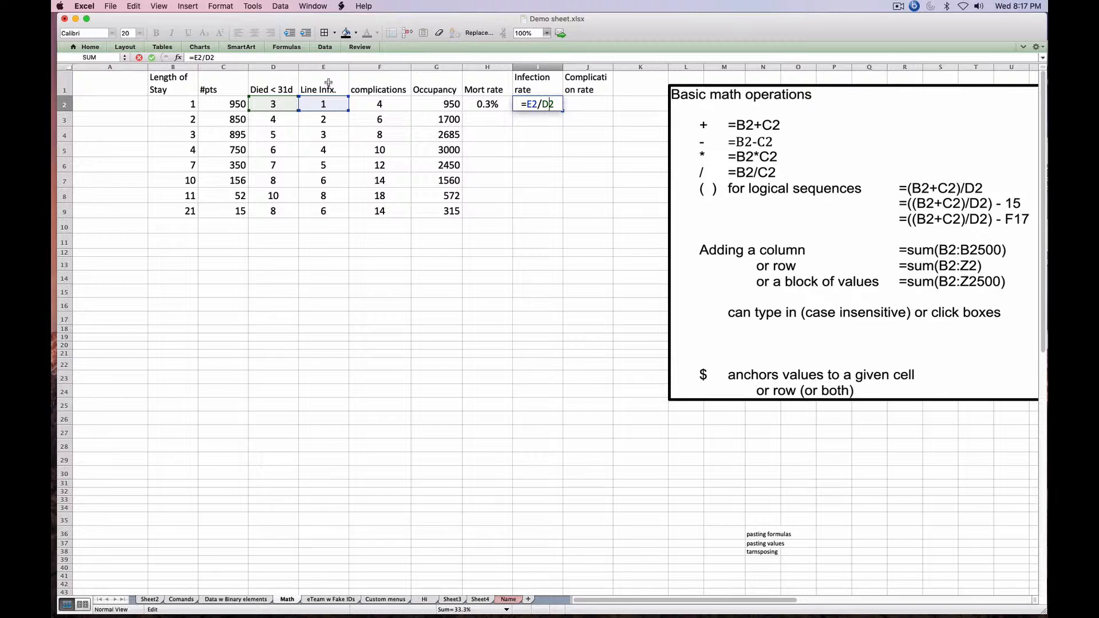
mouse_move(279, 100)
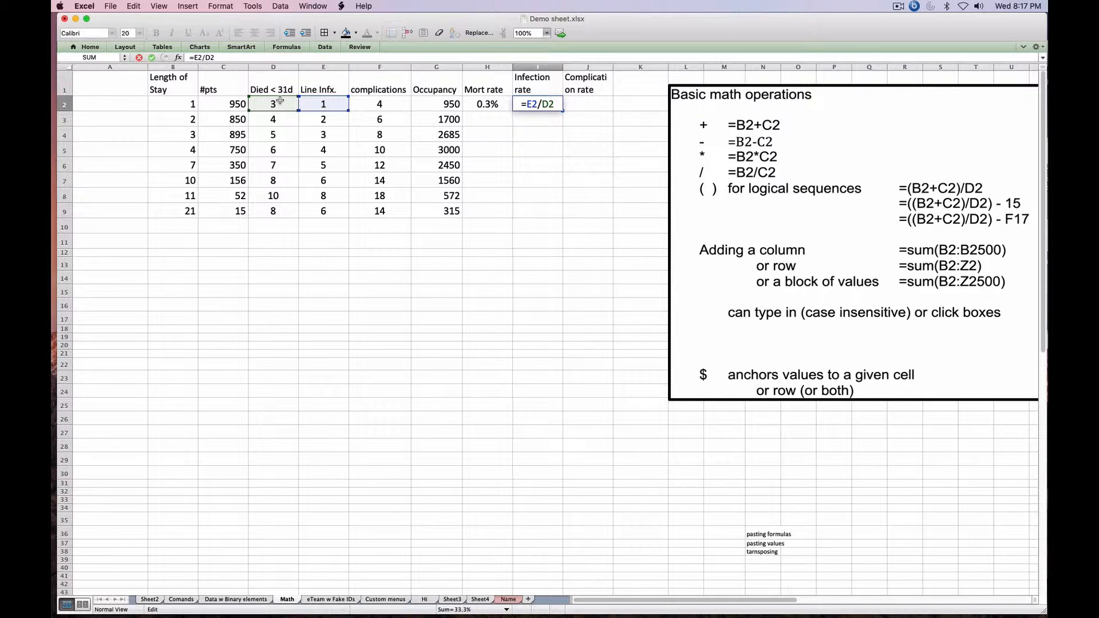
key(Return)
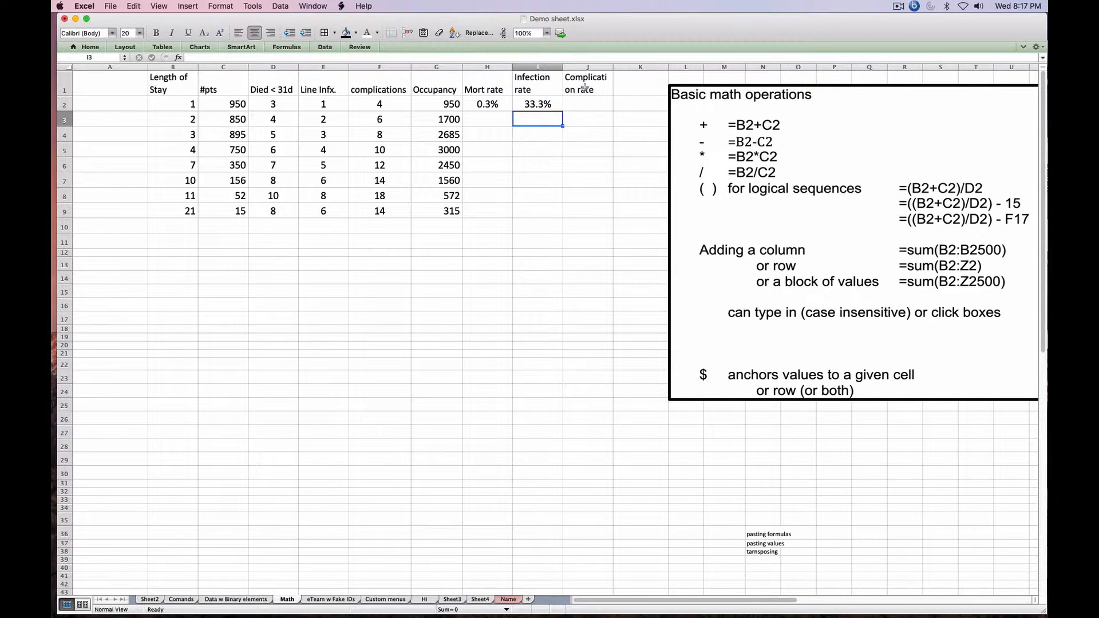
mouse_move(390, 55)
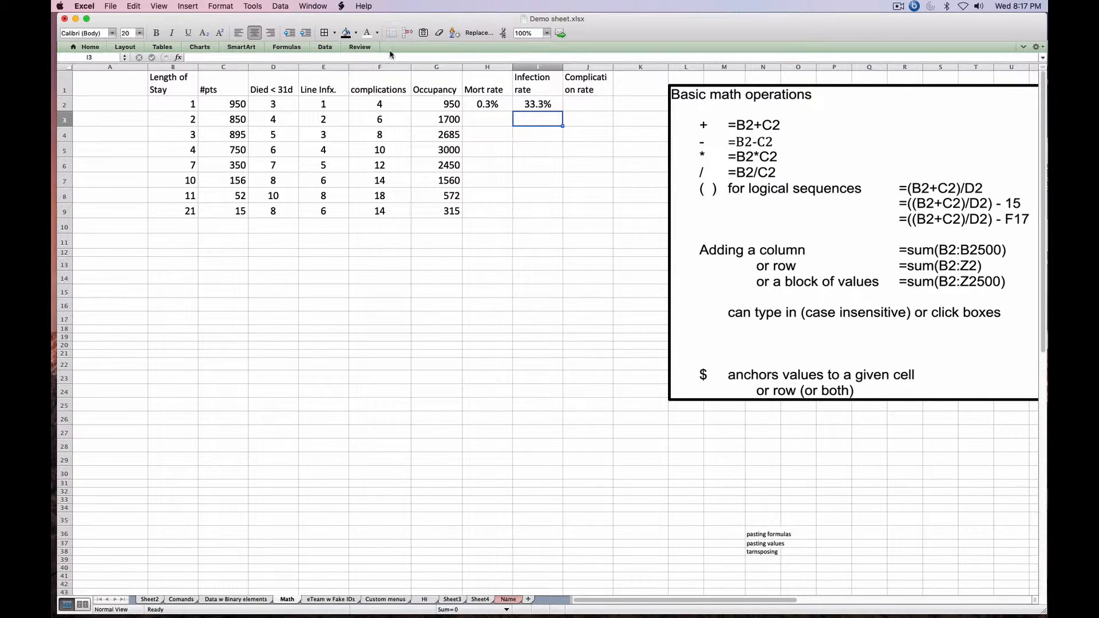
mouse_move(255, 104)
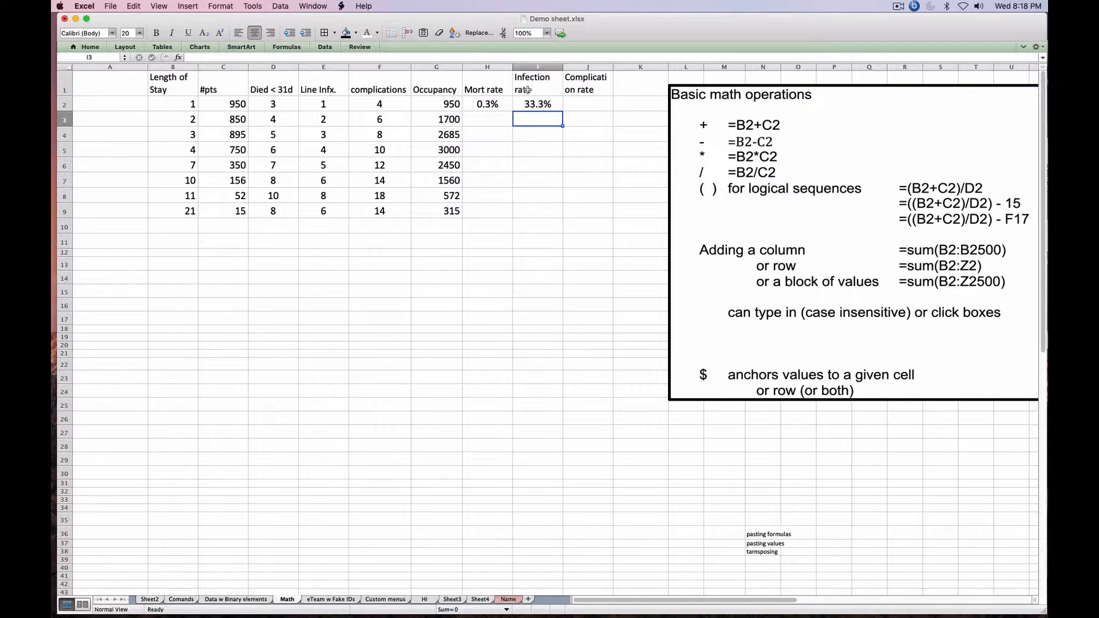
Step: Change H2 to =D2/$C2 and I2 to =E2/$C2, then paste into J2 (0.1%, 0.4%)
click(487, 103)
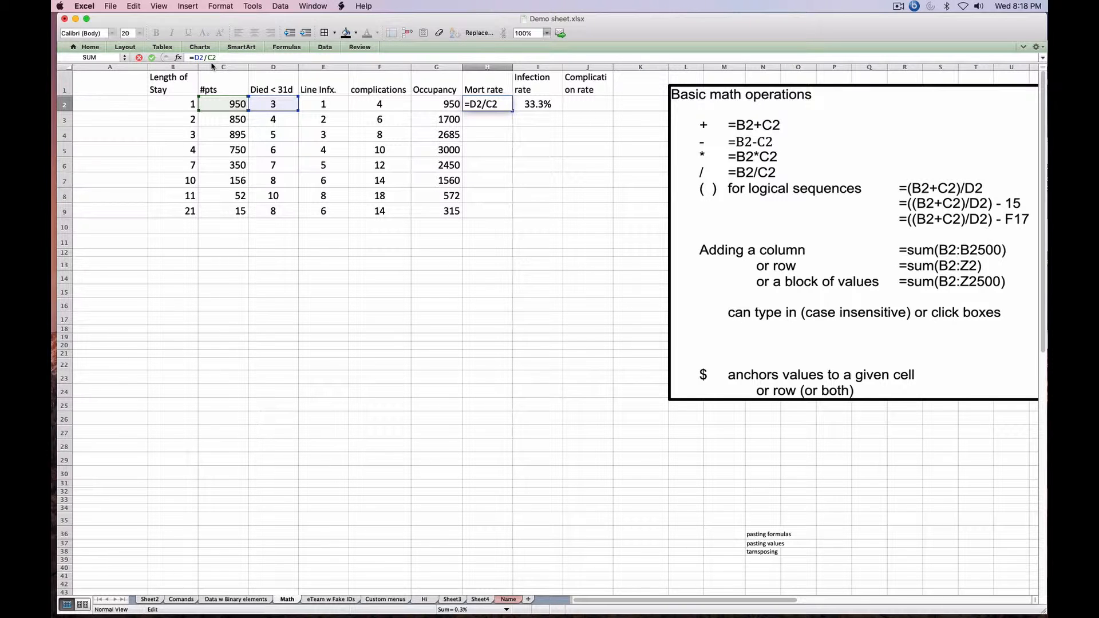
key(Return)
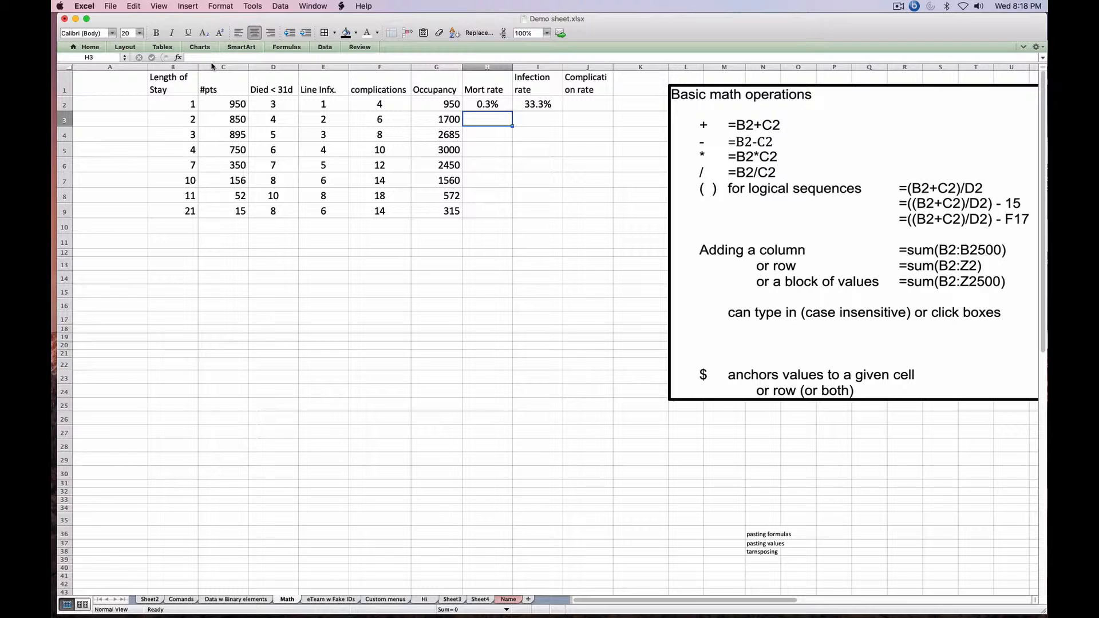
click(486, 104)
text(=D2/$C2)
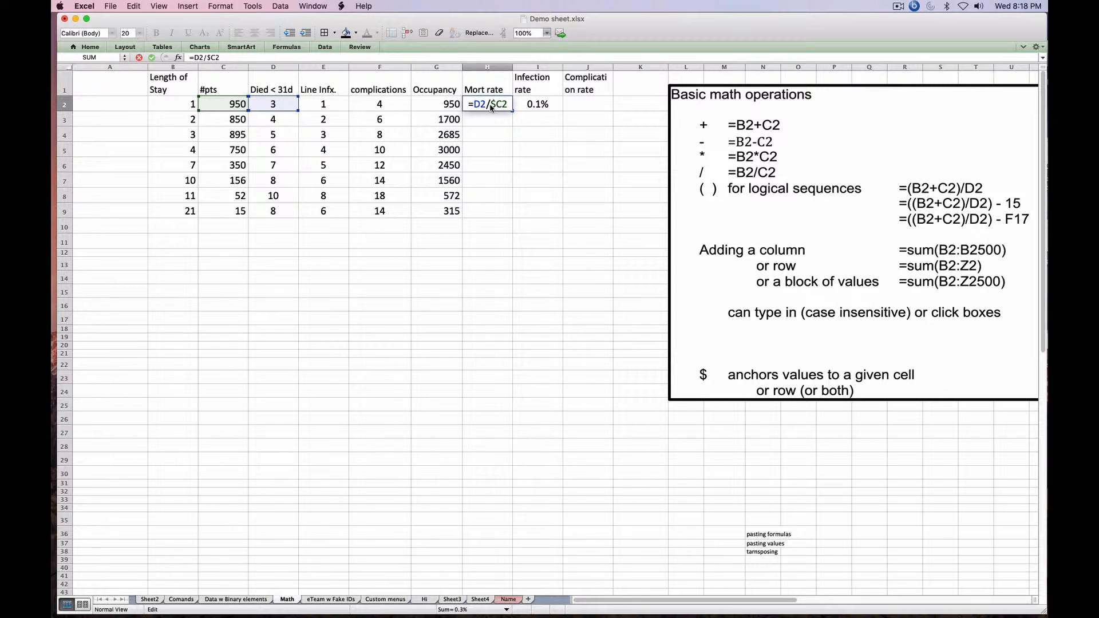
key(Return)
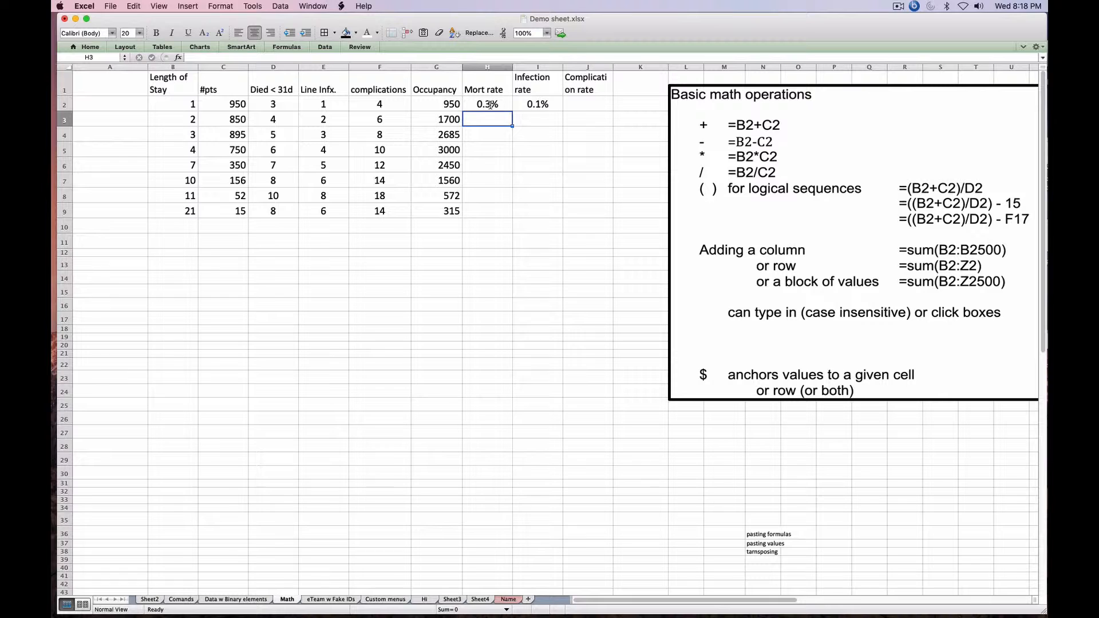
click(537, 104)
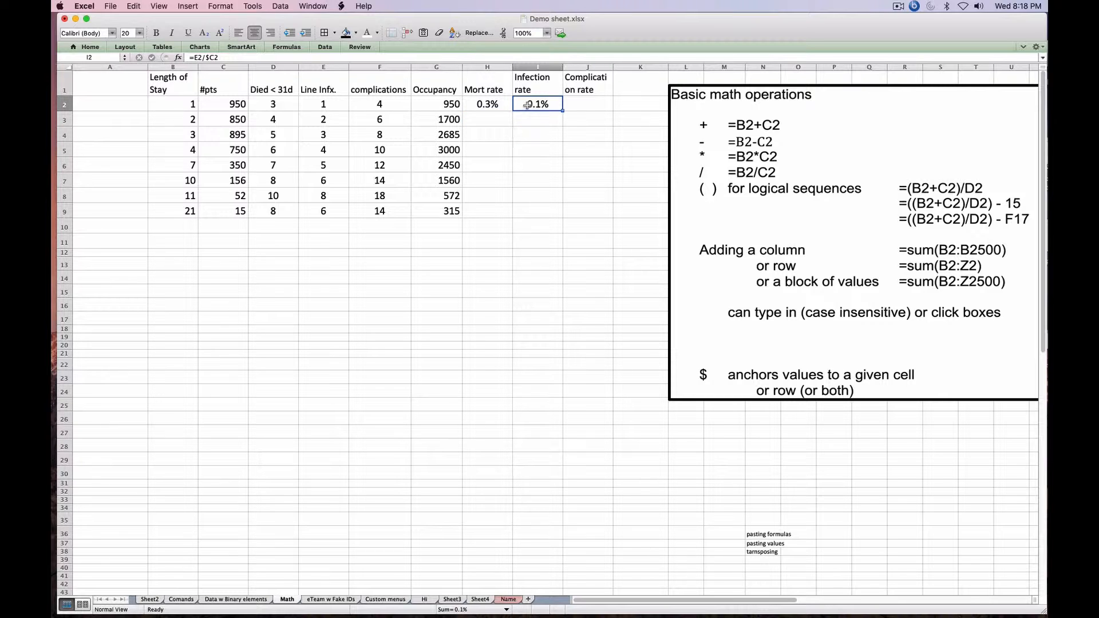
click(486, 103)
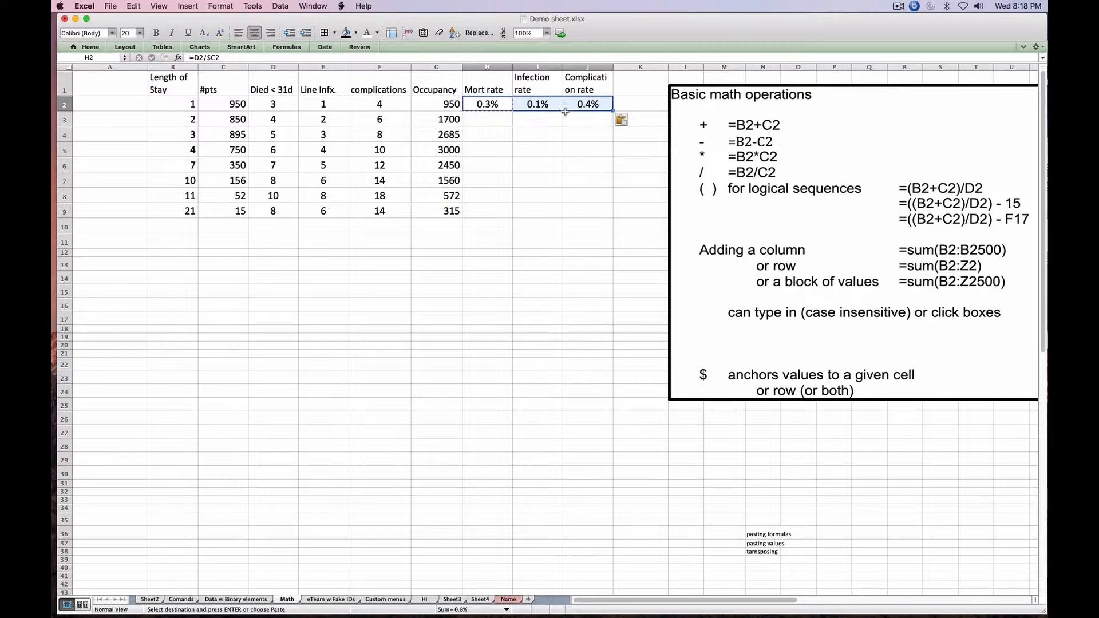
Step: Copy the H2:J2 rate formulas into H3:J9, ending at 53.3%, 40.0% and 93.3%
double_click(587, 103)
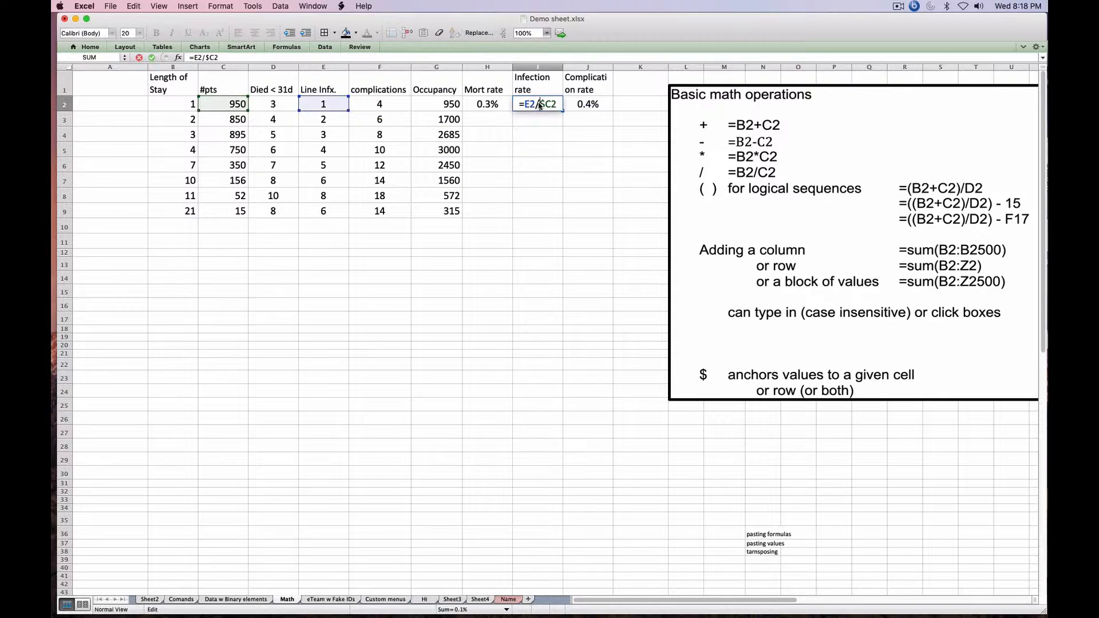
key(Return)
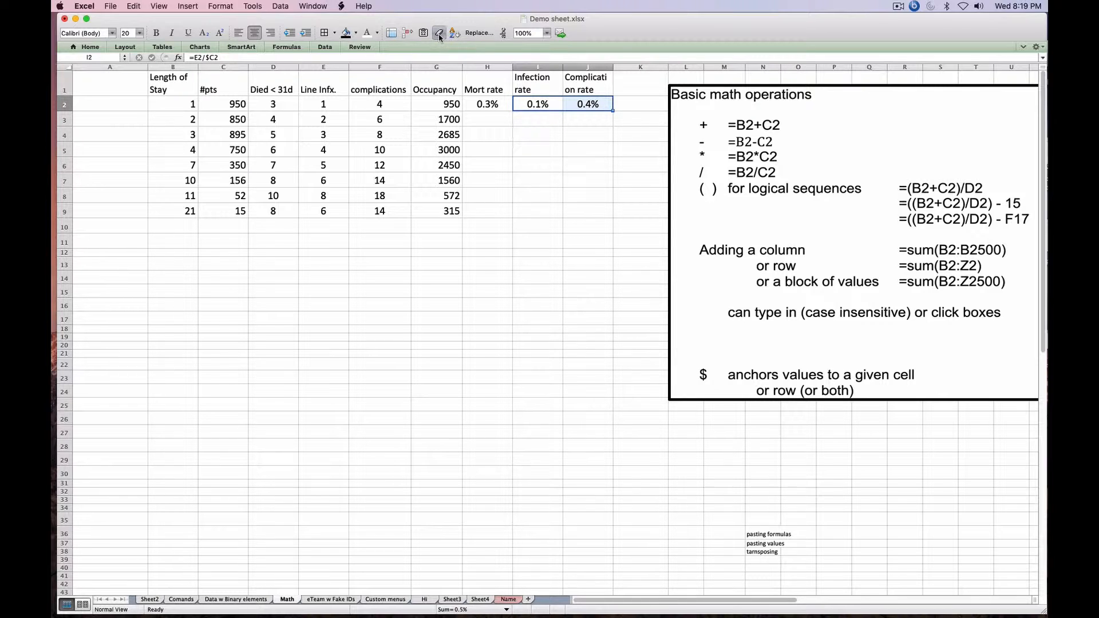
click(486, 104)
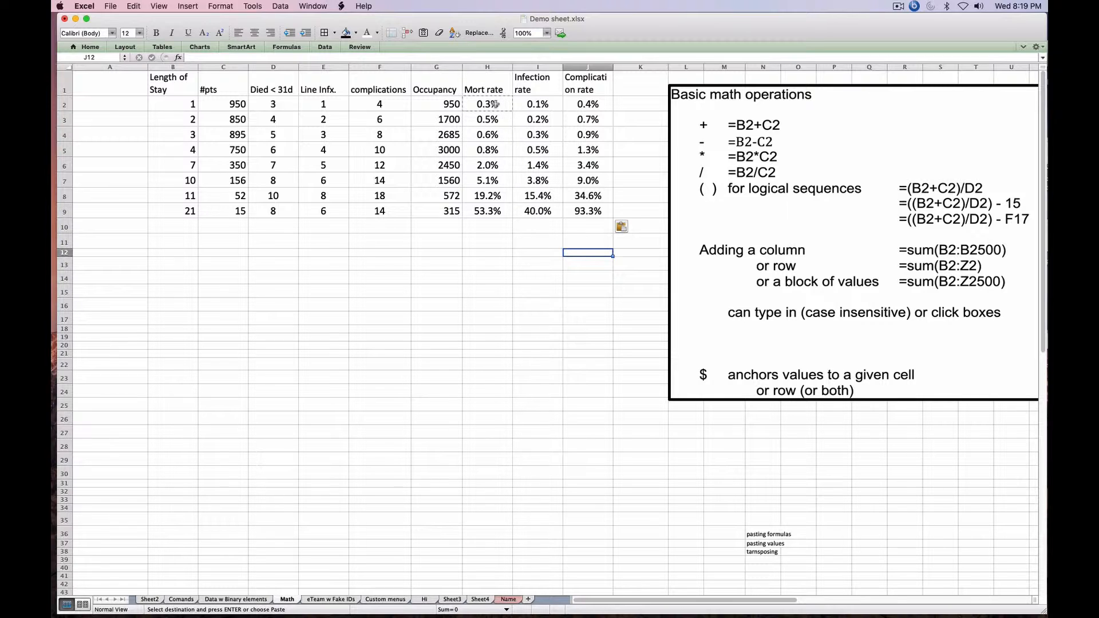
click(536, 103)
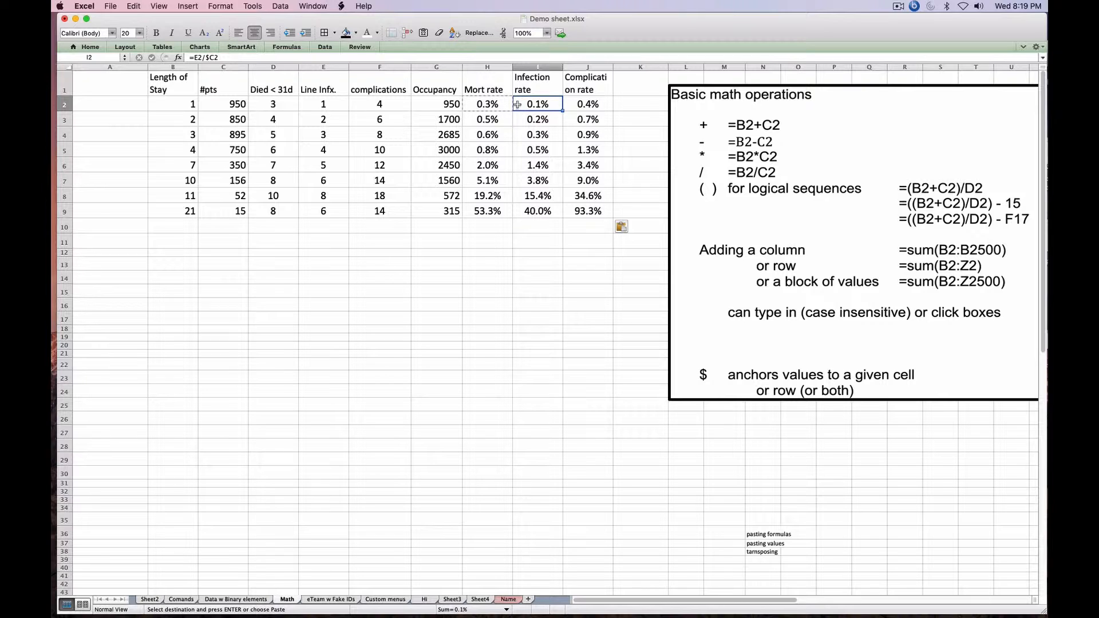
click(587, 103)
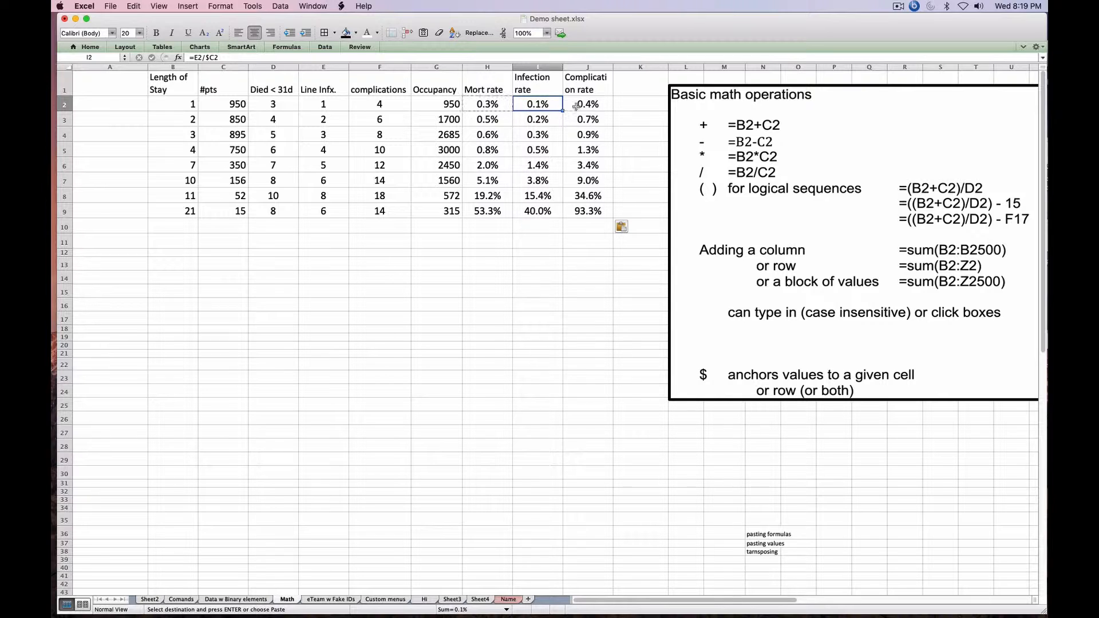
click(587, 104)
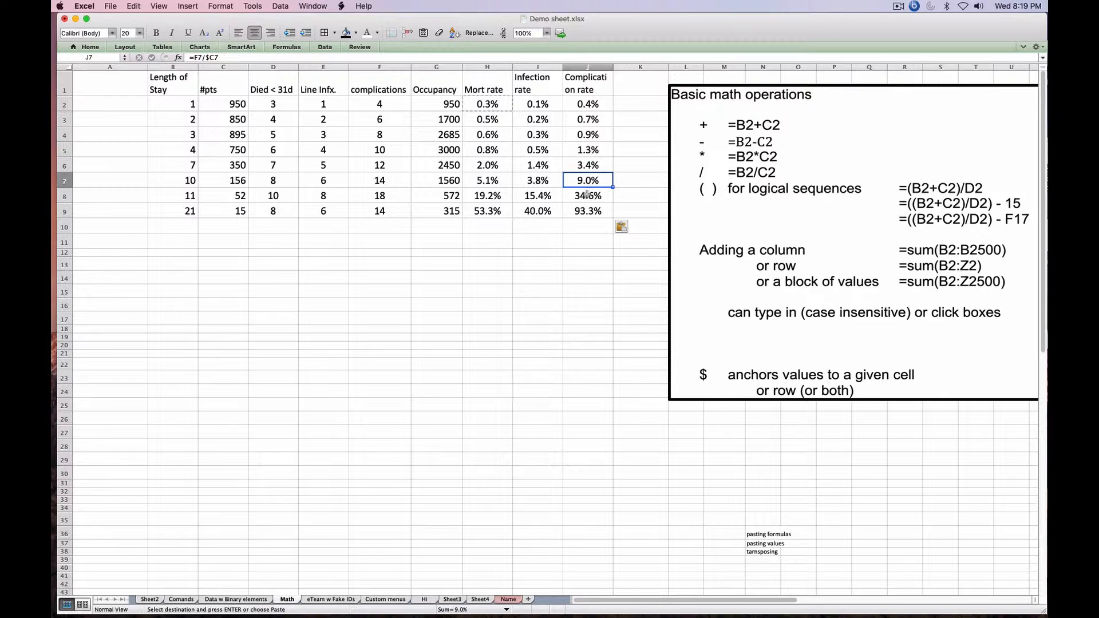
click(587, 227)
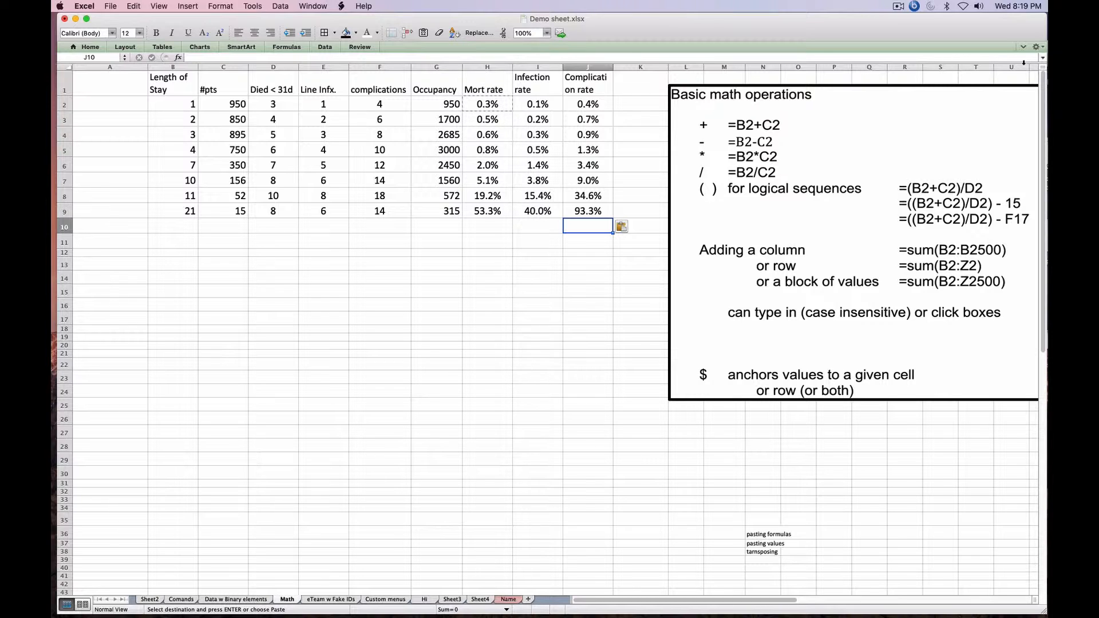
mouse_move(511, 546)
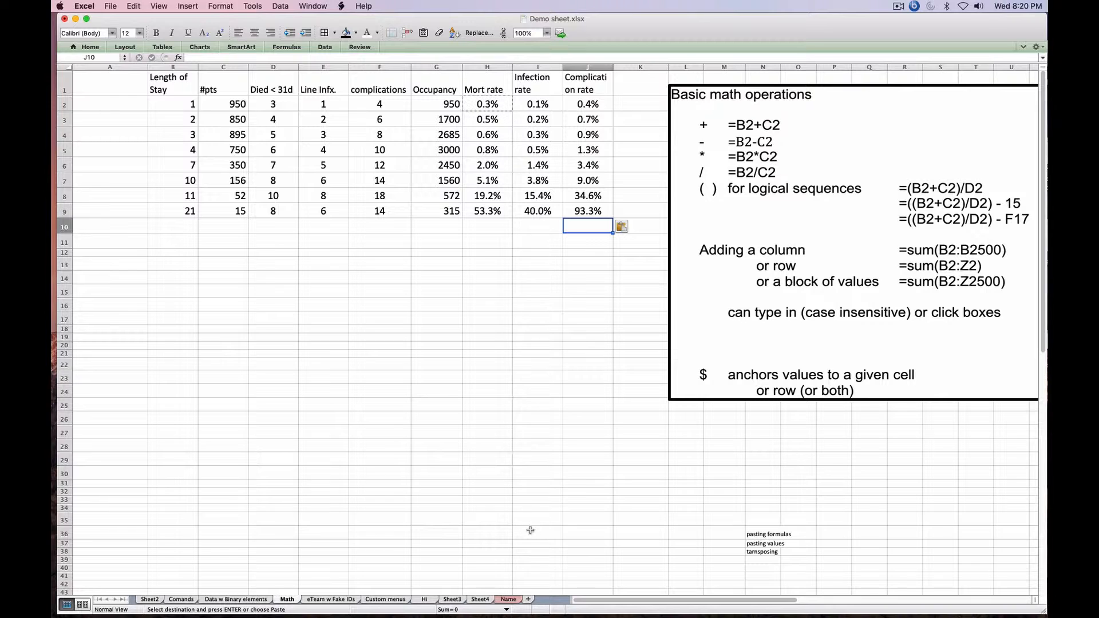
mouse_move(513, 104)
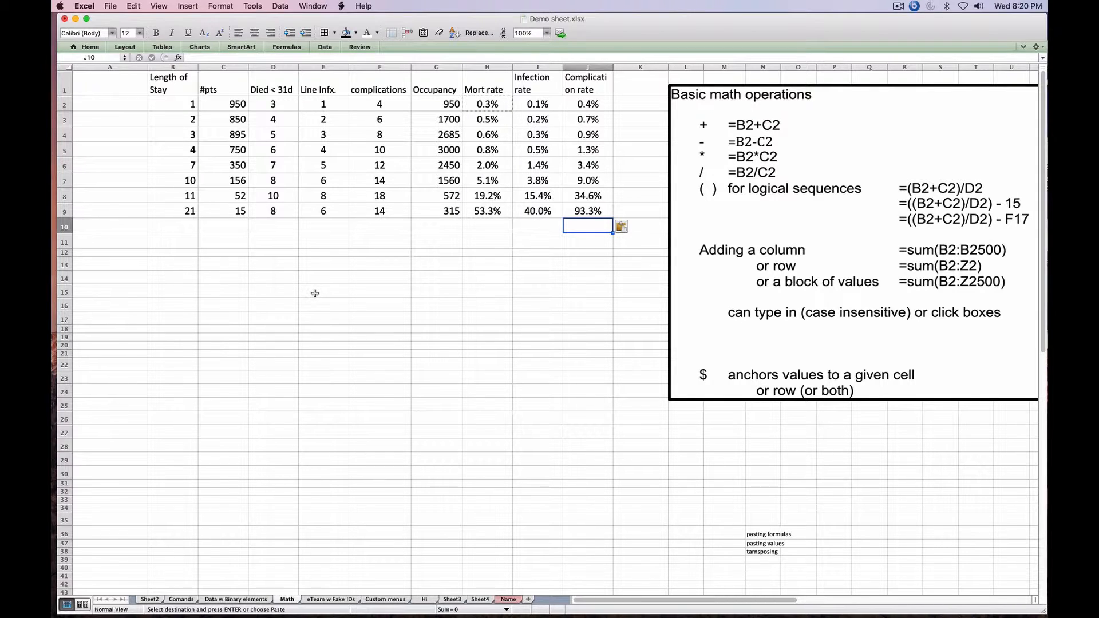
mouse_move(263, 241)
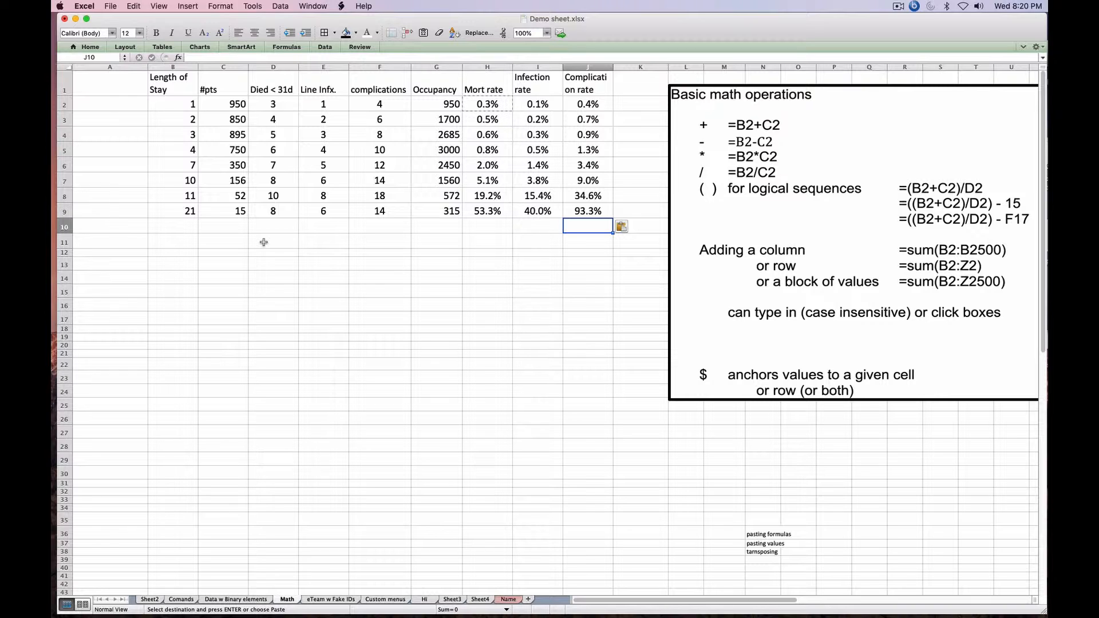
Step: Enter =SUM(D2:D9) in D11 and copy it to C11, E11, F11 for totals 4018, 51, 35, 86
click(272, 242)
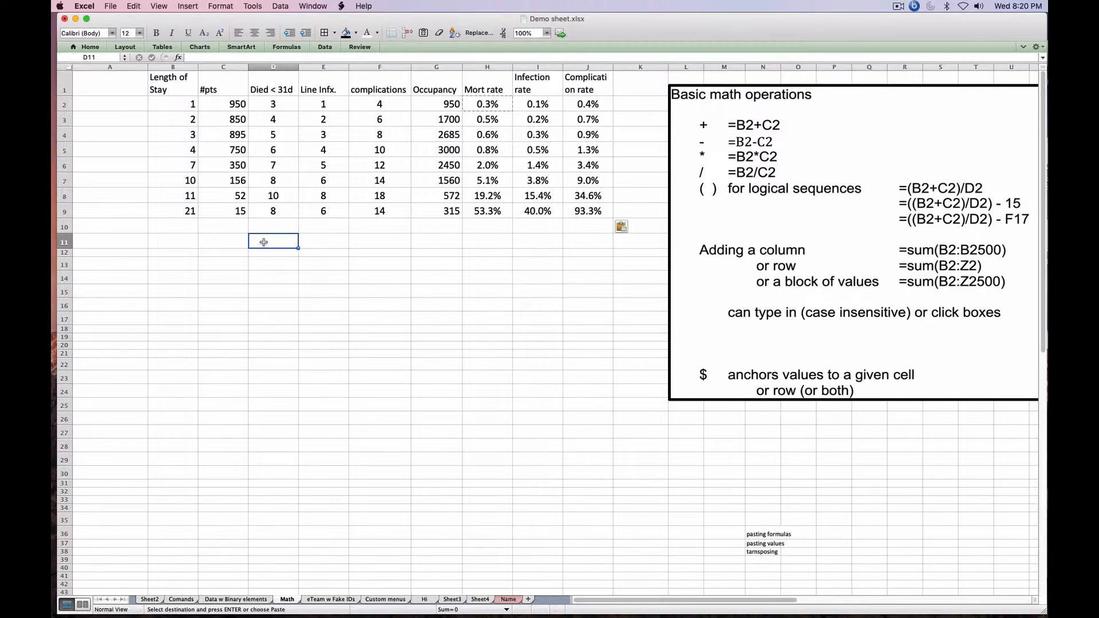
mouse_move(286, 224)
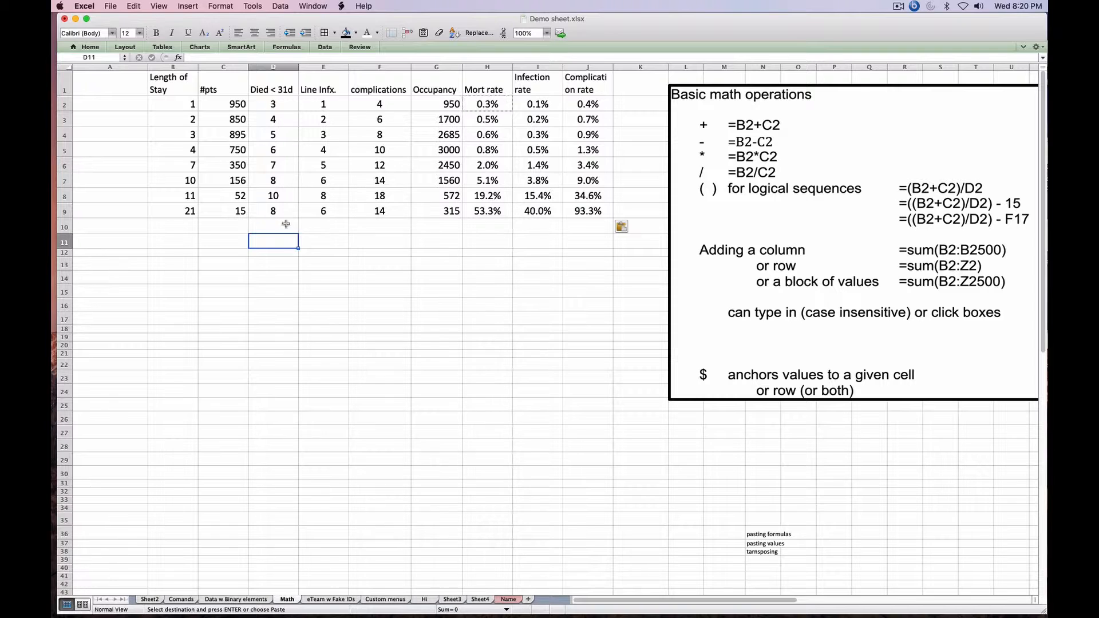
text(=)
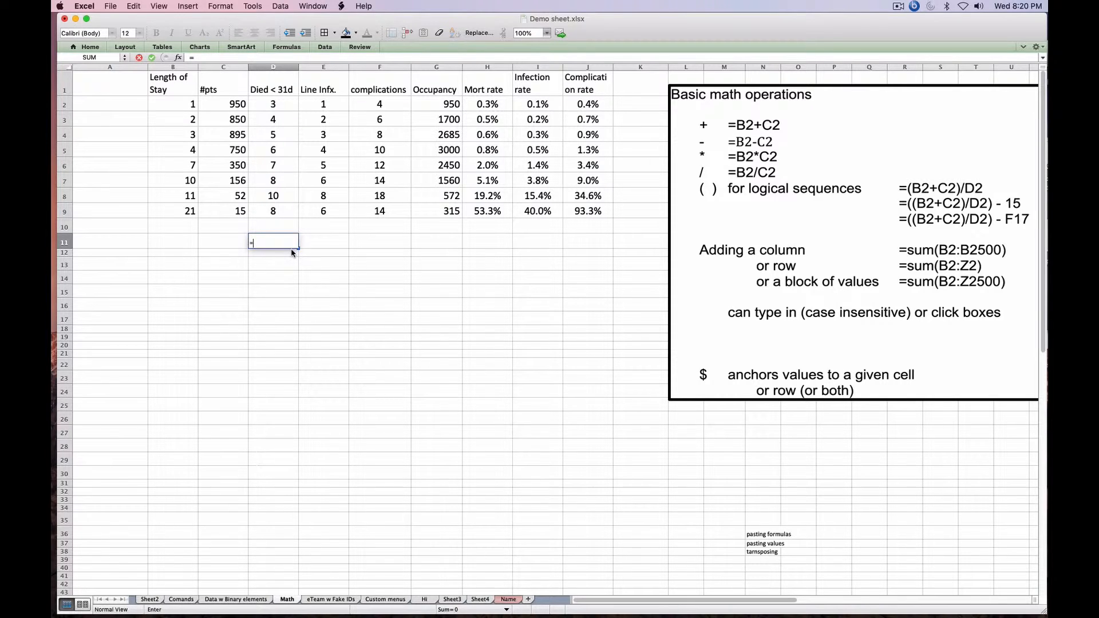
text(sum)
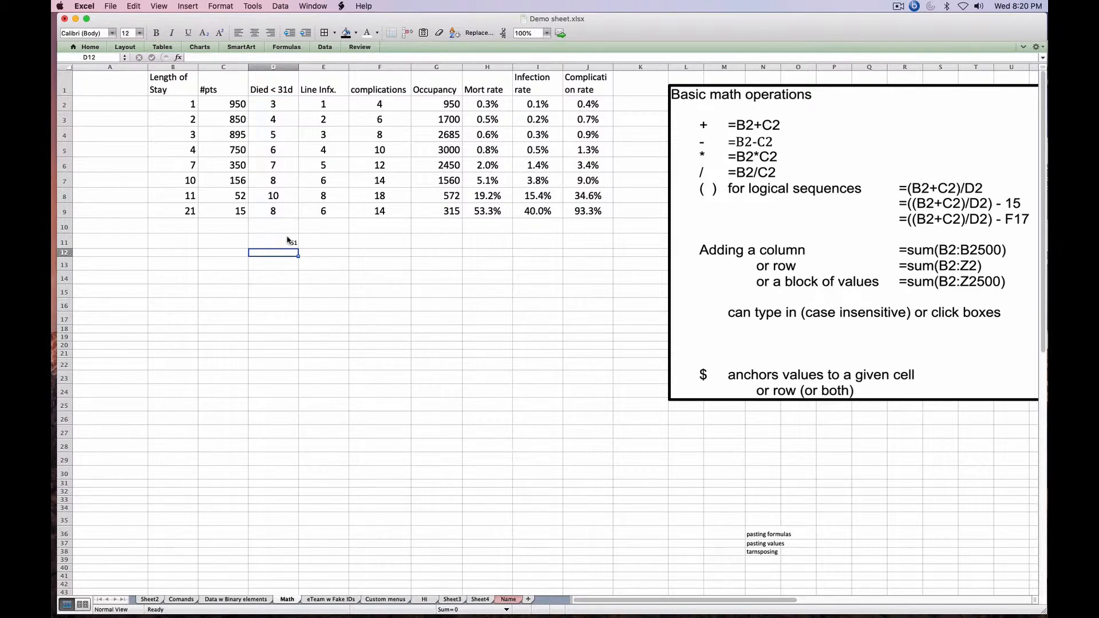
click(273, 240)
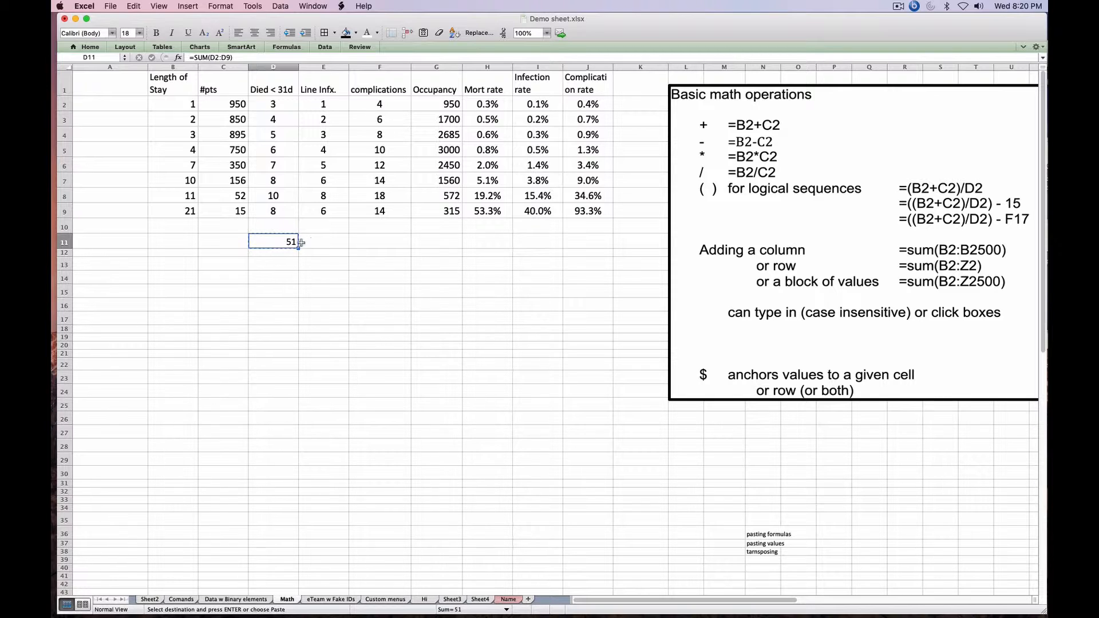
click(322, 241)
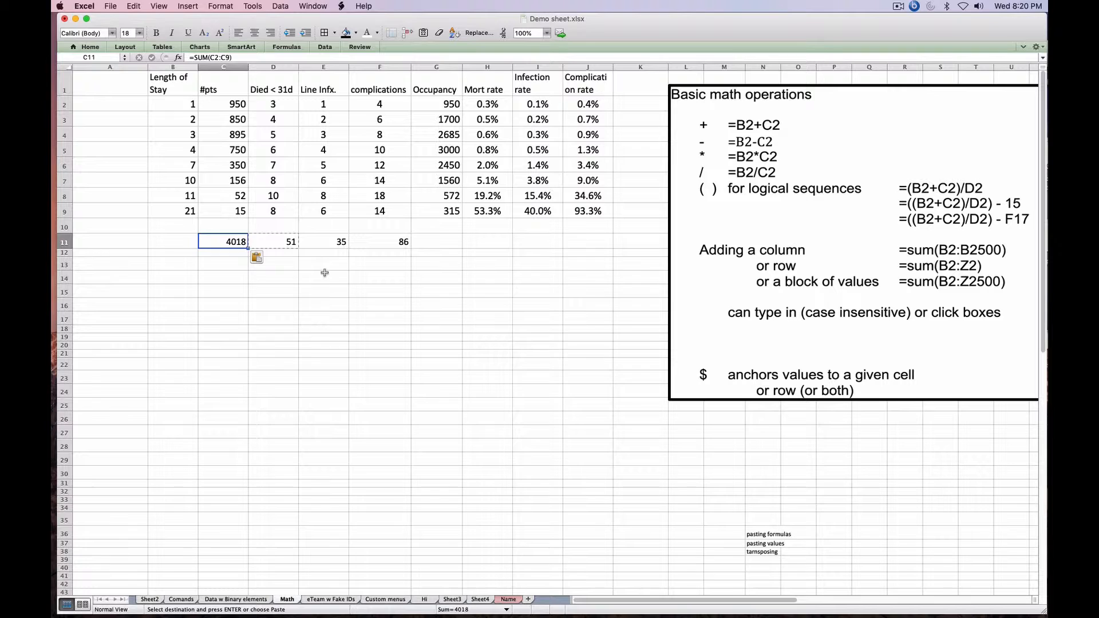
Step: Select C11 to inspect its =SUM(C2:C9) #pts total formula
click(323, 277)
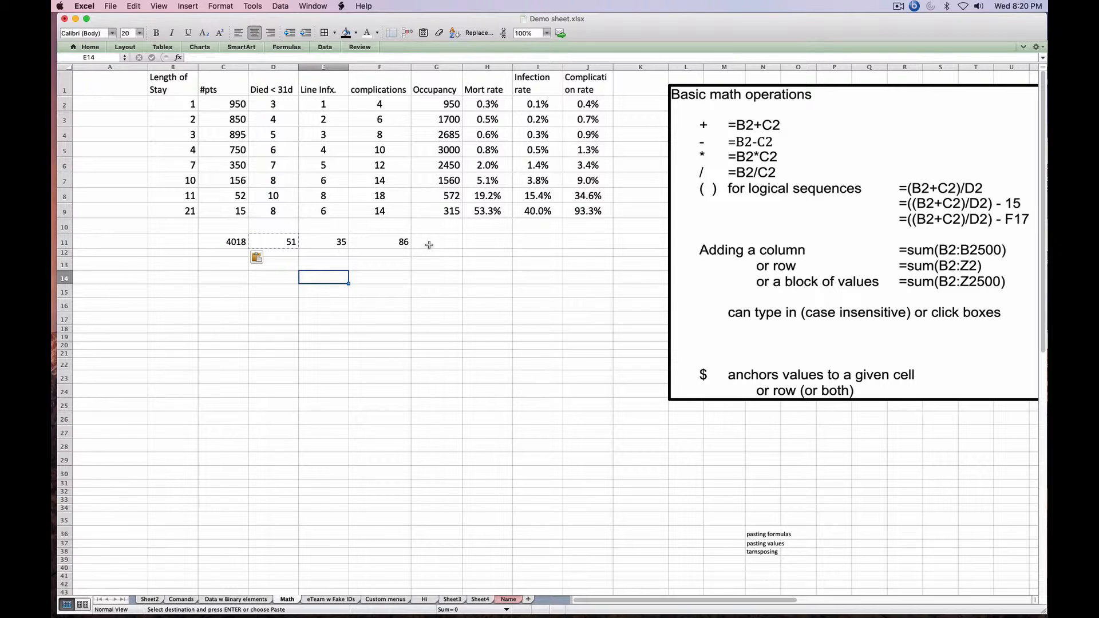
mouse_move(257, 240)
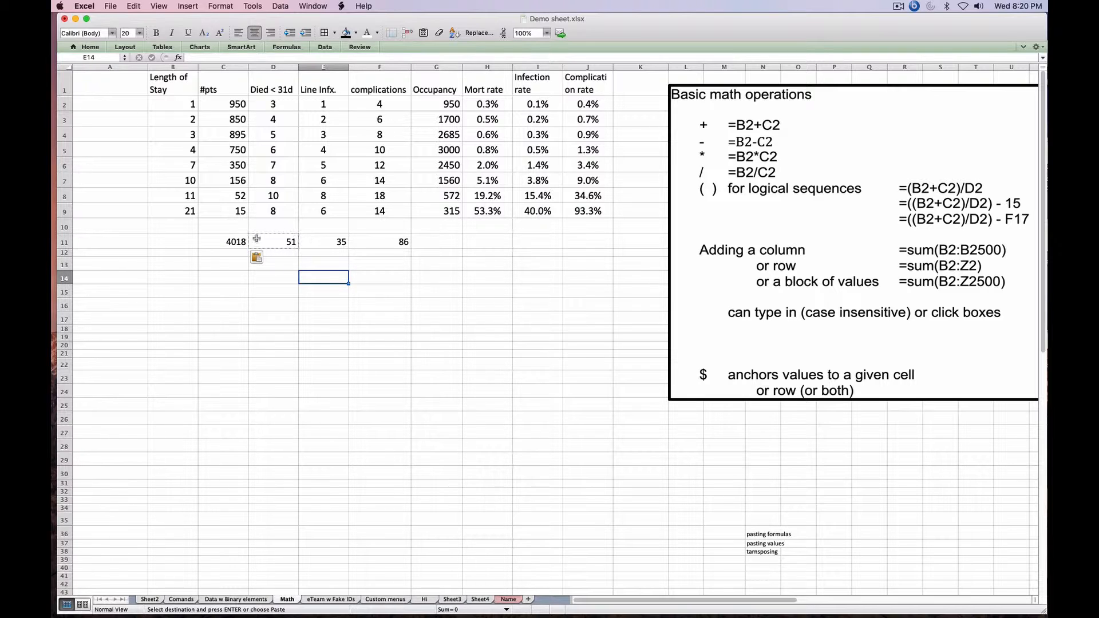
click(222, 241)
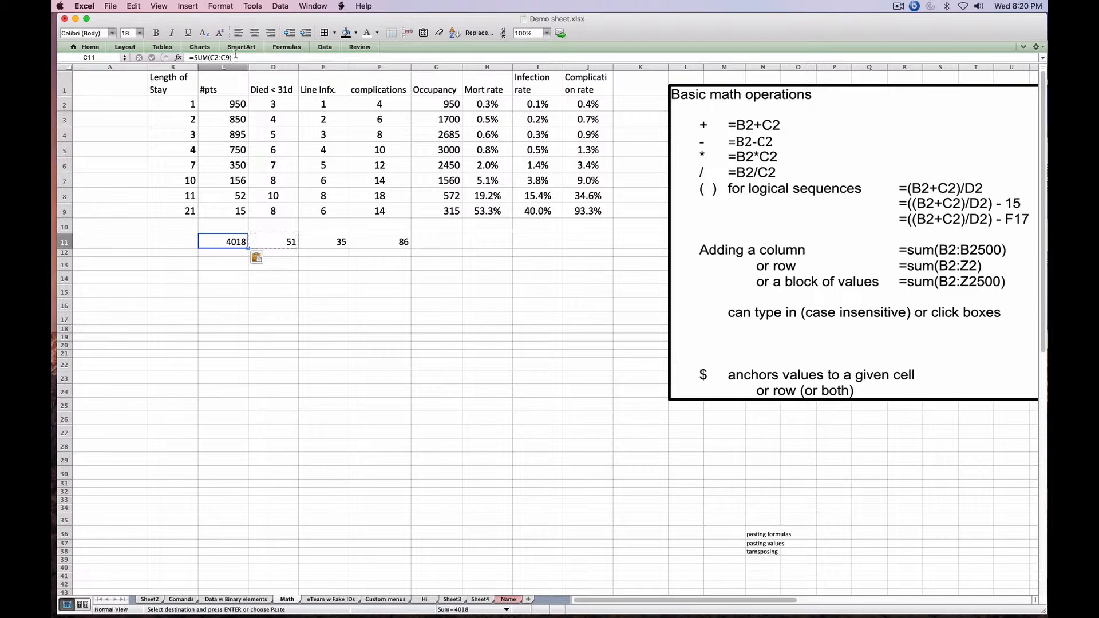
mouse_move(231, 273)
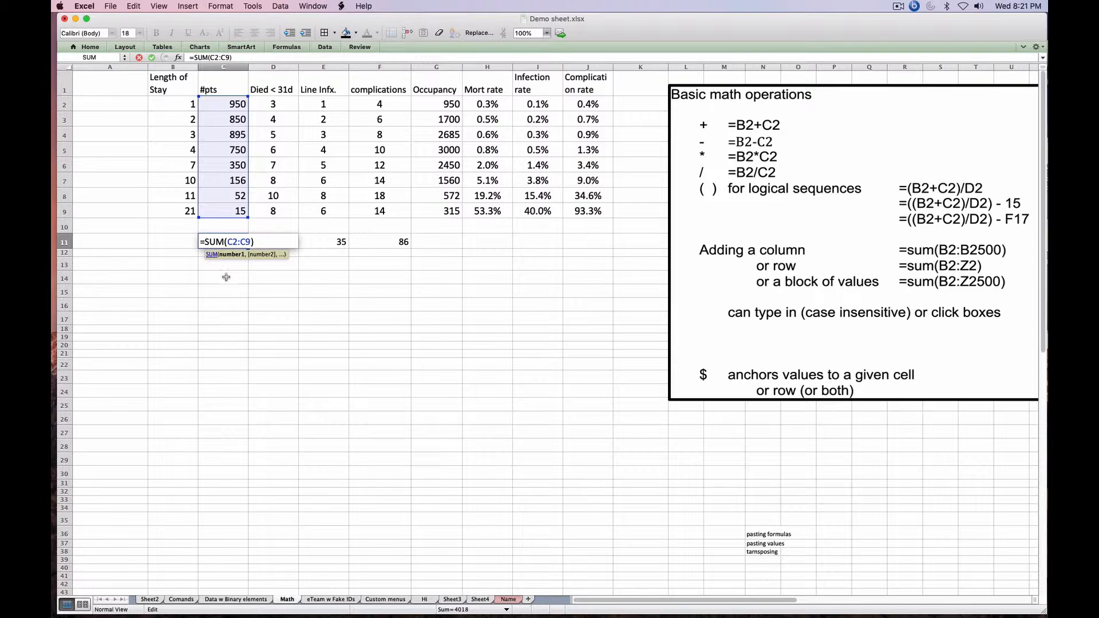
mouse_move(201, 153)
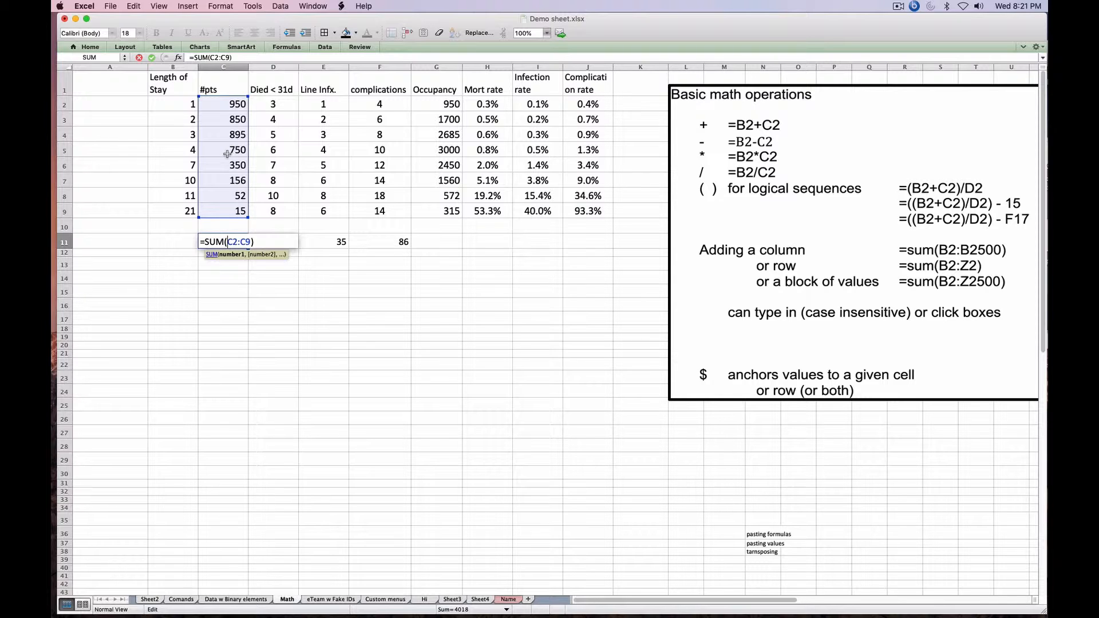
mouse_move(330, 152)
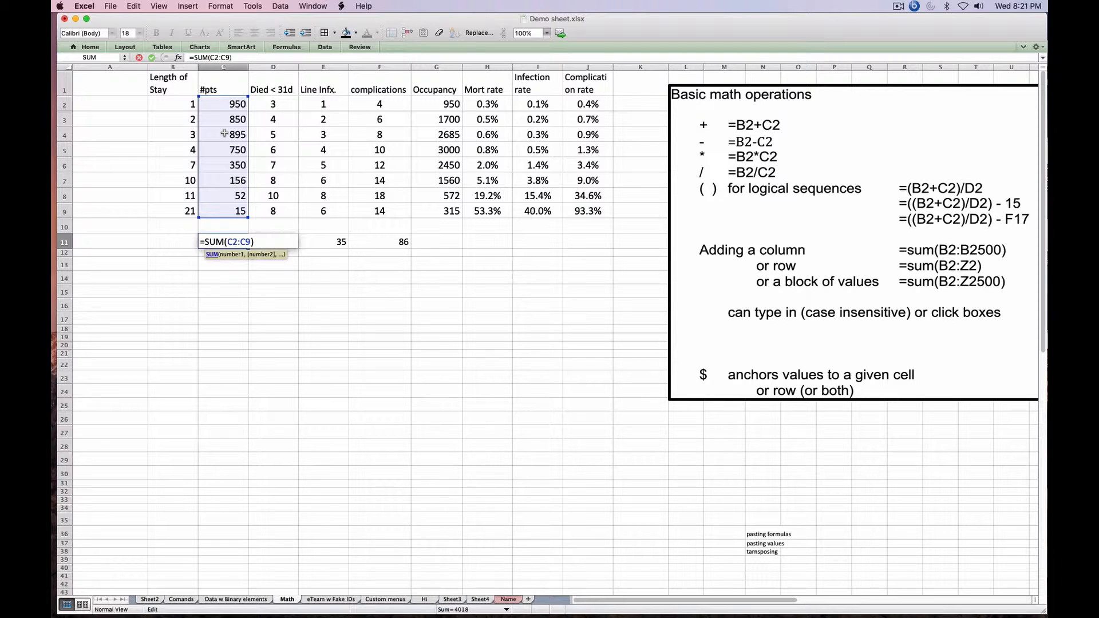
Step: Re-edit the Math sheet's #pts total formula in row 11, which now returns #VALUE!
key(Return)
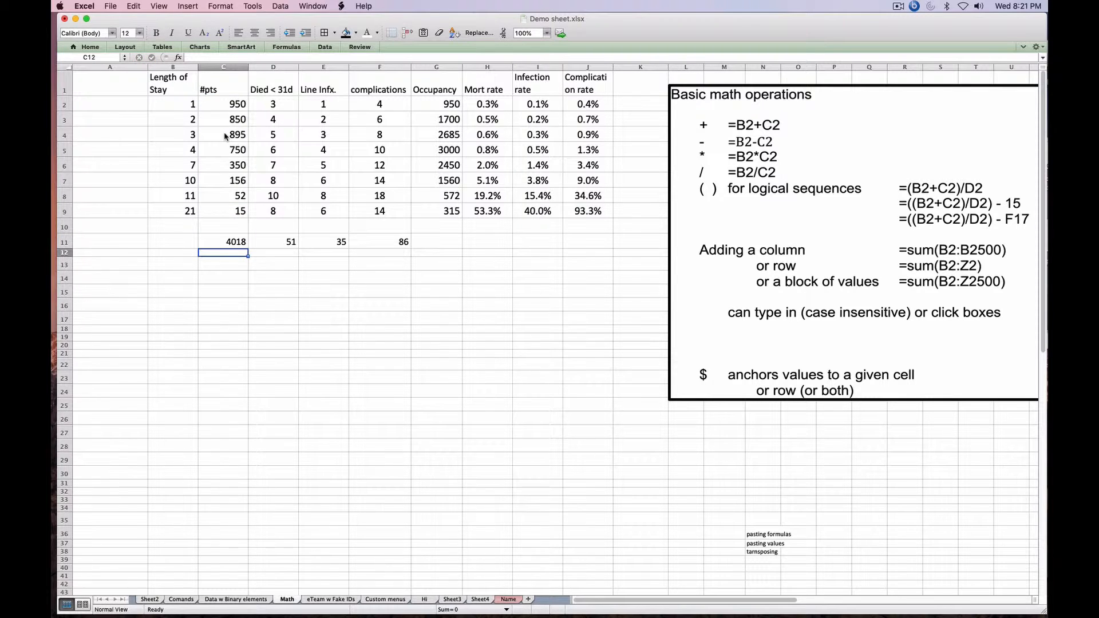
click(224, 241)
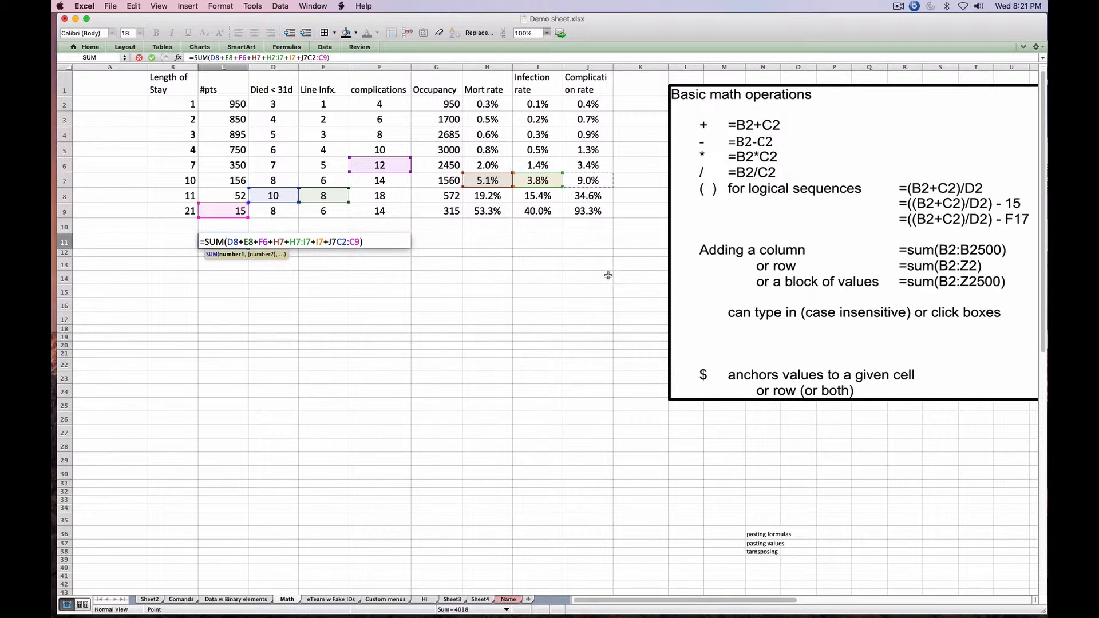
key(Return)
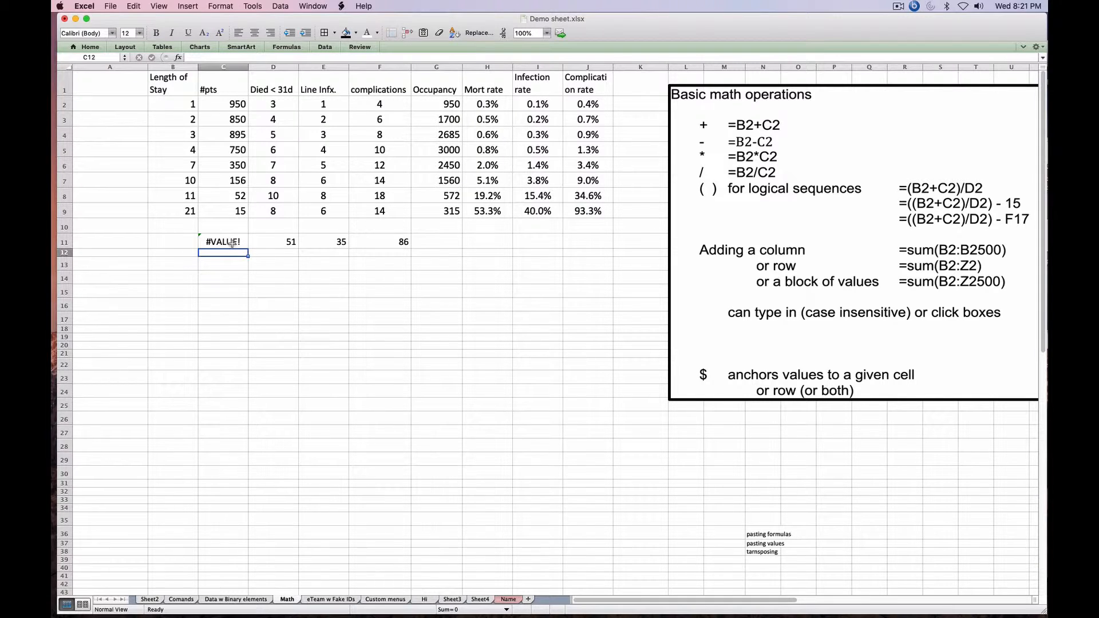
click(224, 241)
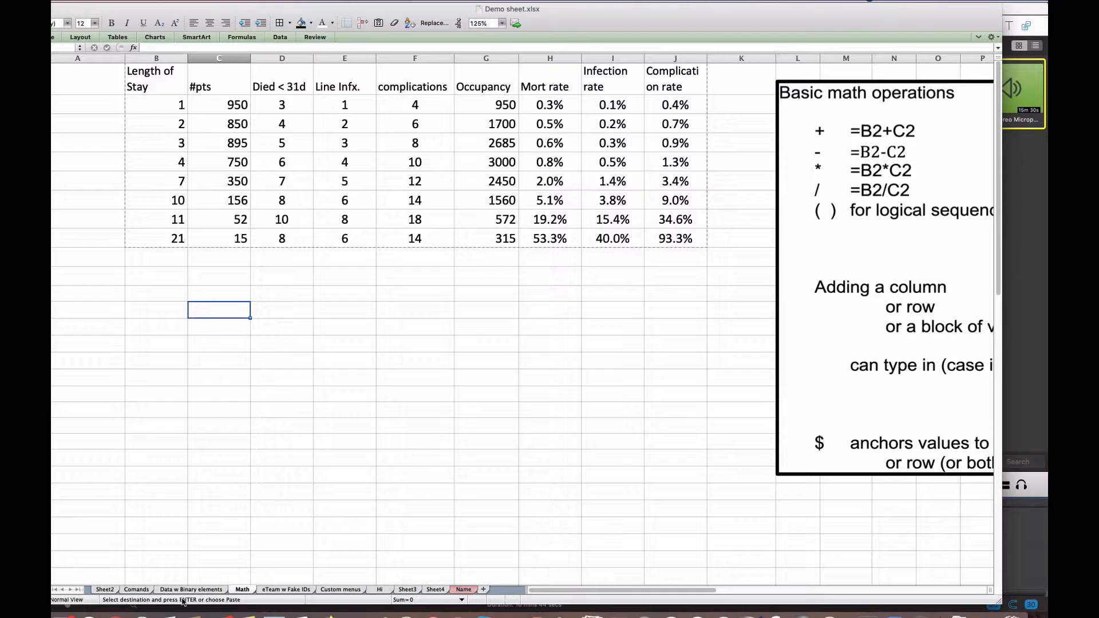
Step: Clear the Comands sheet's Patient # values at 125% zoom, then move to Sheet4
click(136, 589)
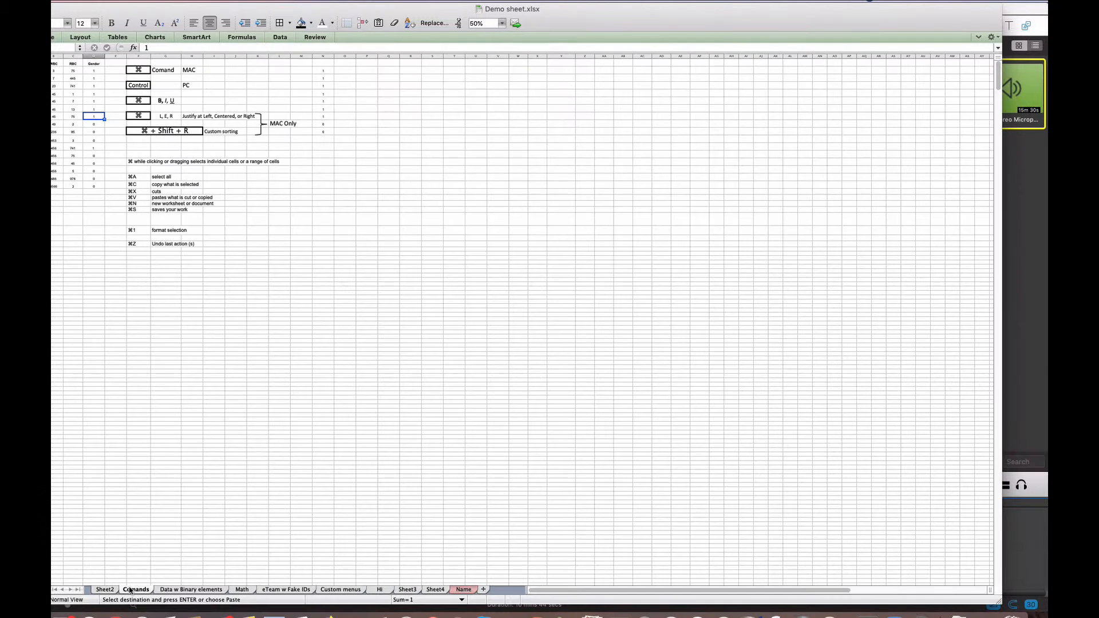
mouse_move(232, 416)
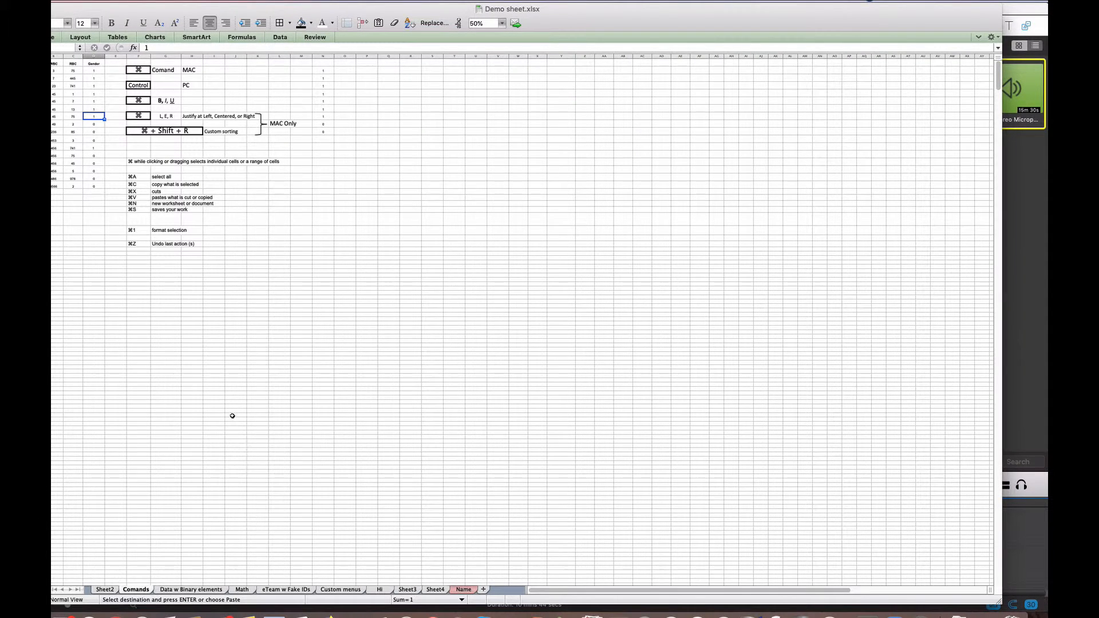
click(237, 414)
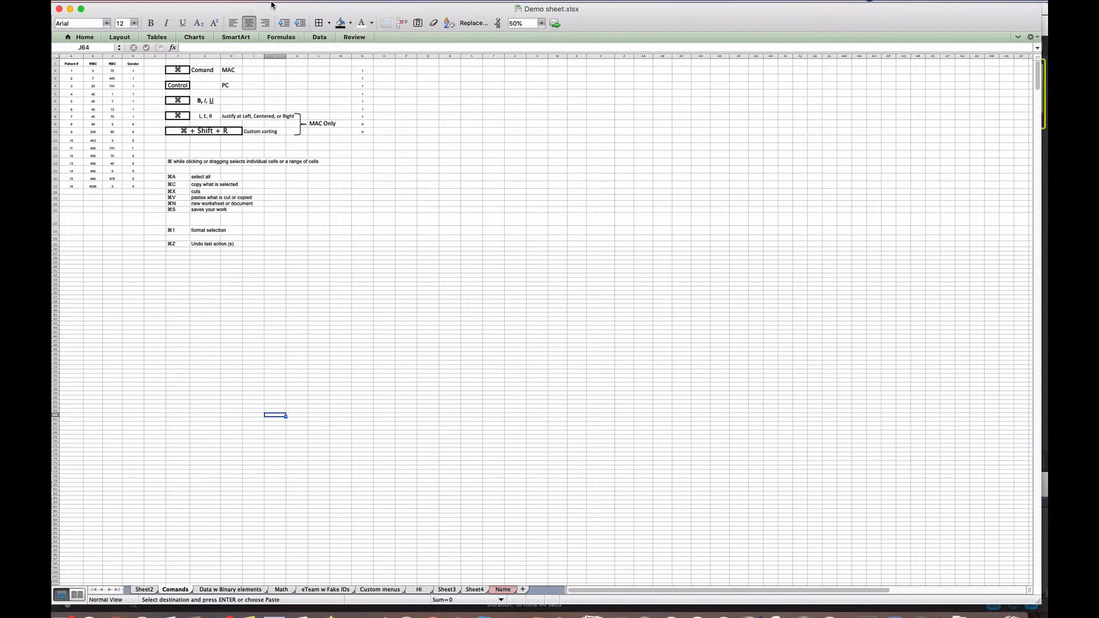
mouse_move(293, 93)
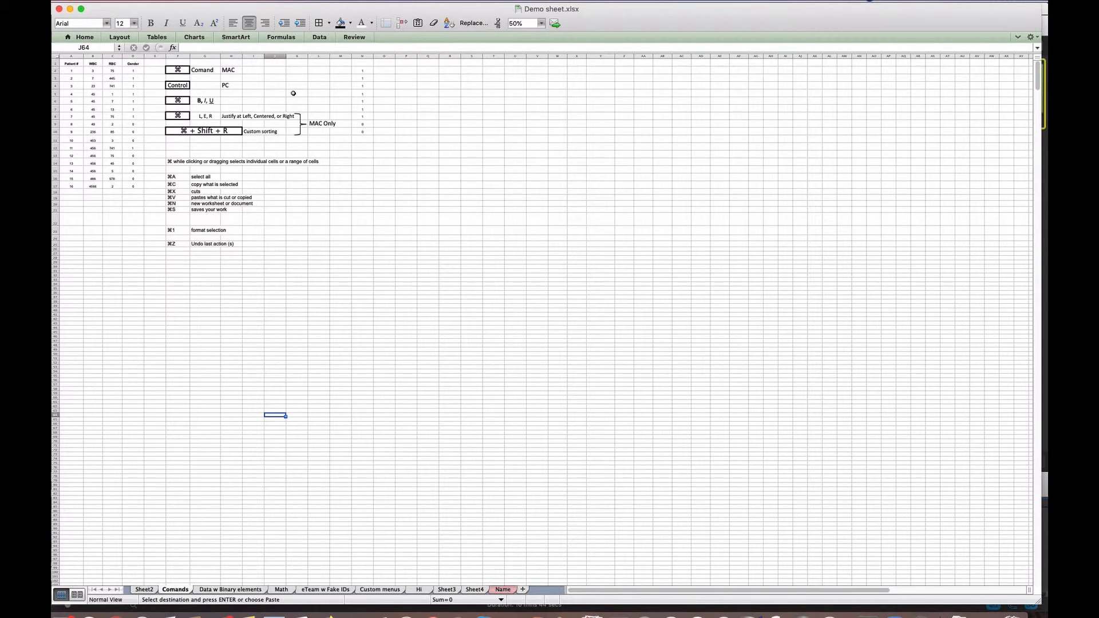
click(522, 22)
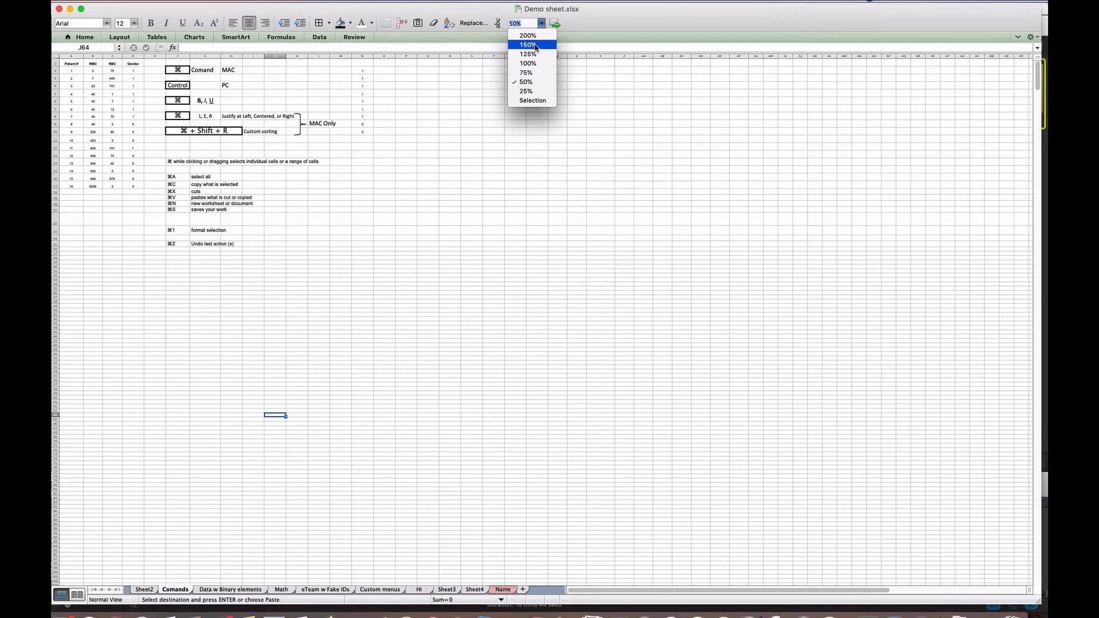
click(525, 54)
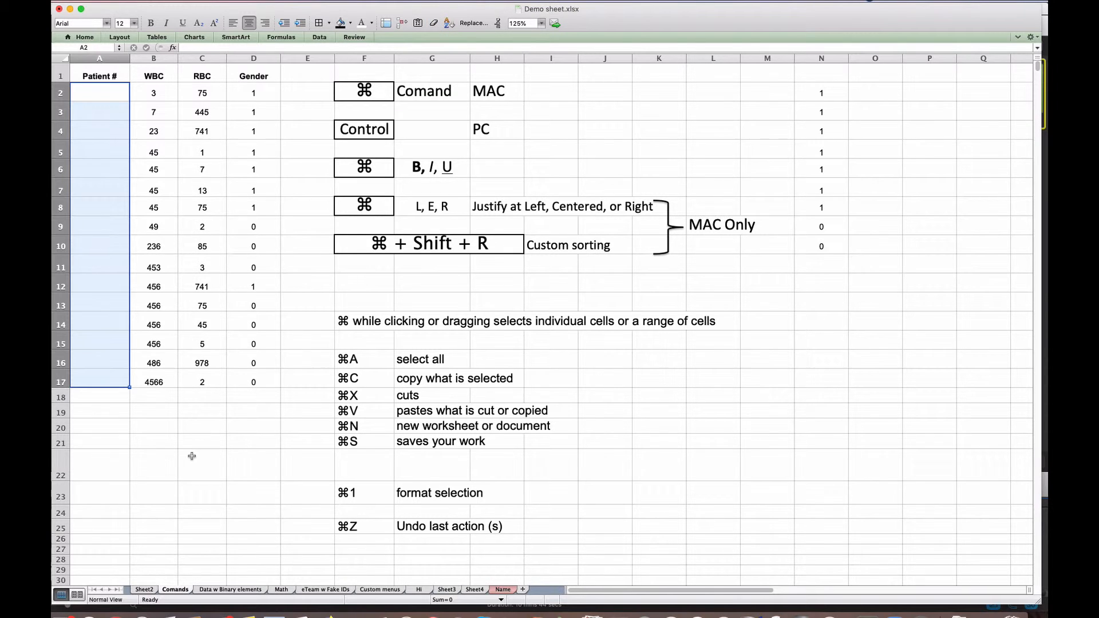
click(202, 465)
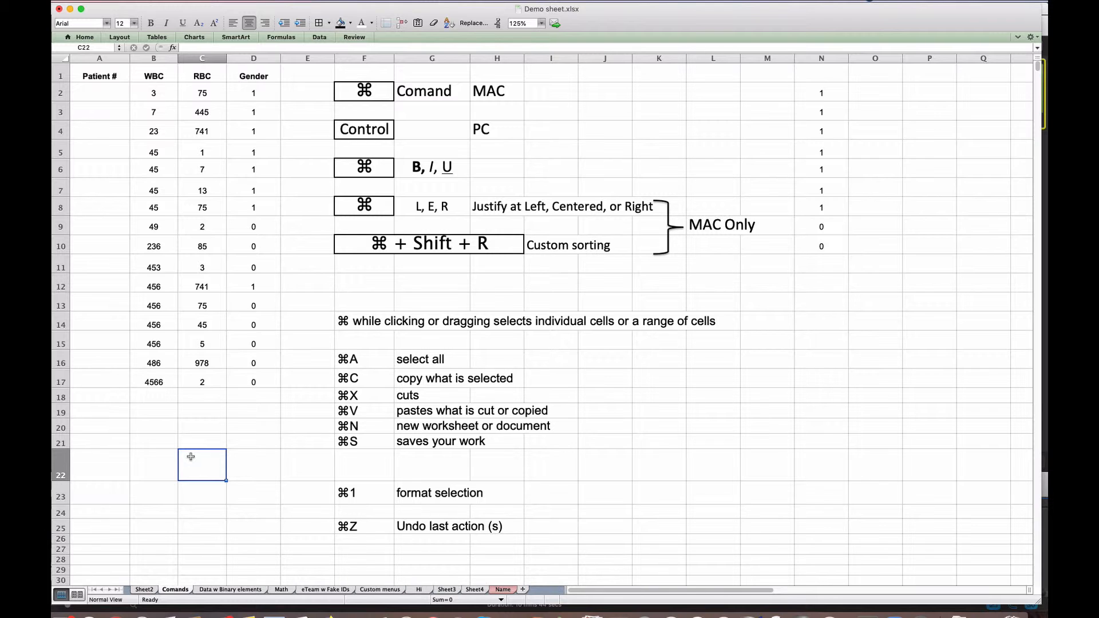
mouse_move(283, 398)
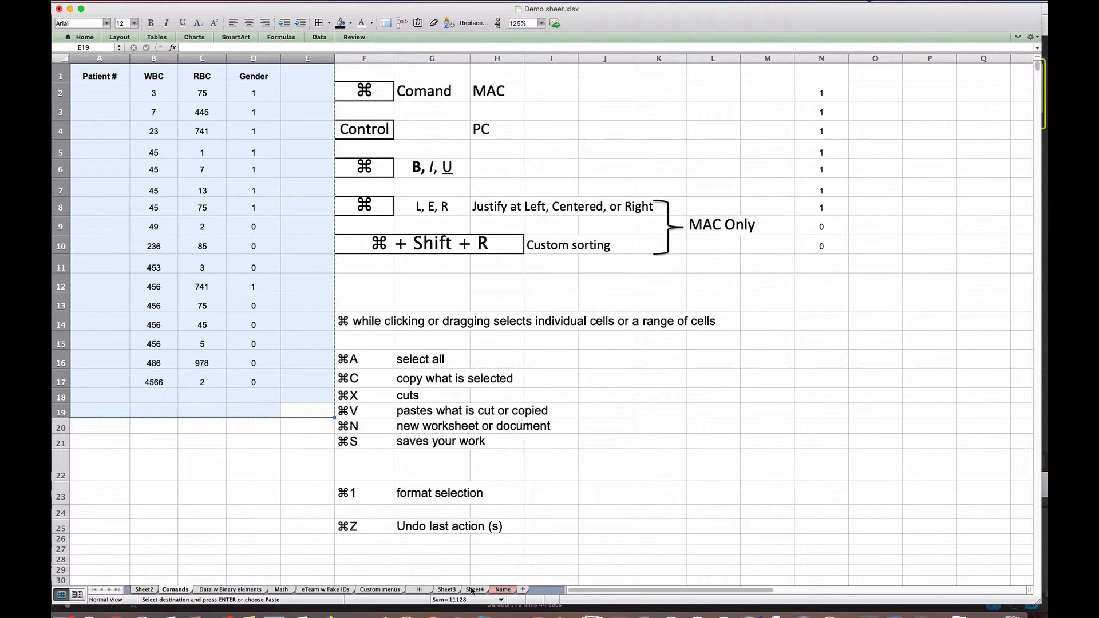
click(474, 589)
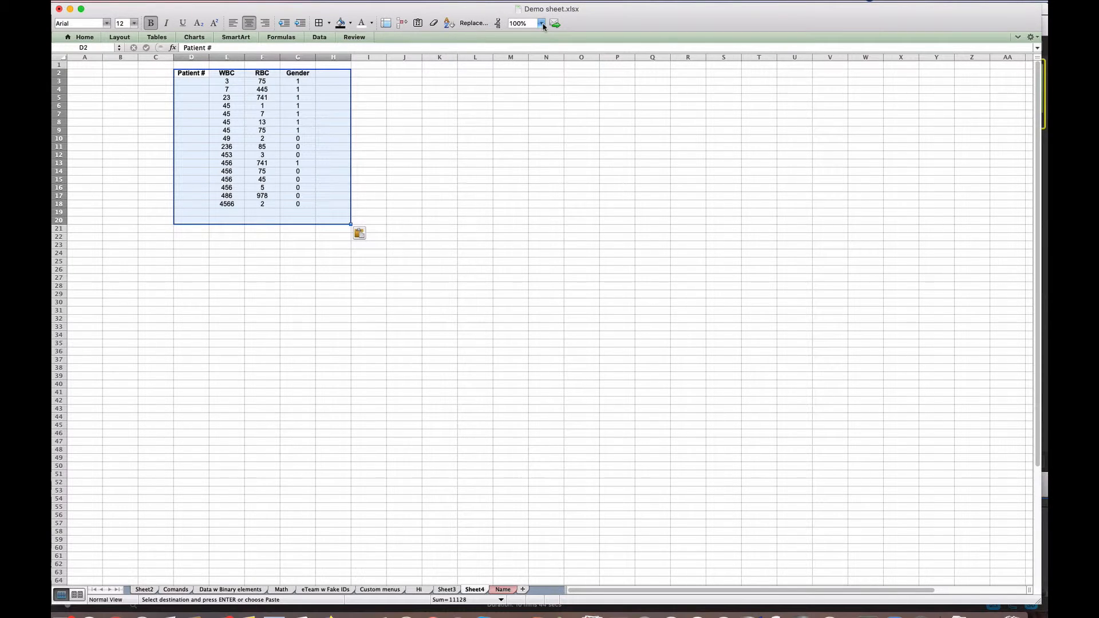
click(541, 23)
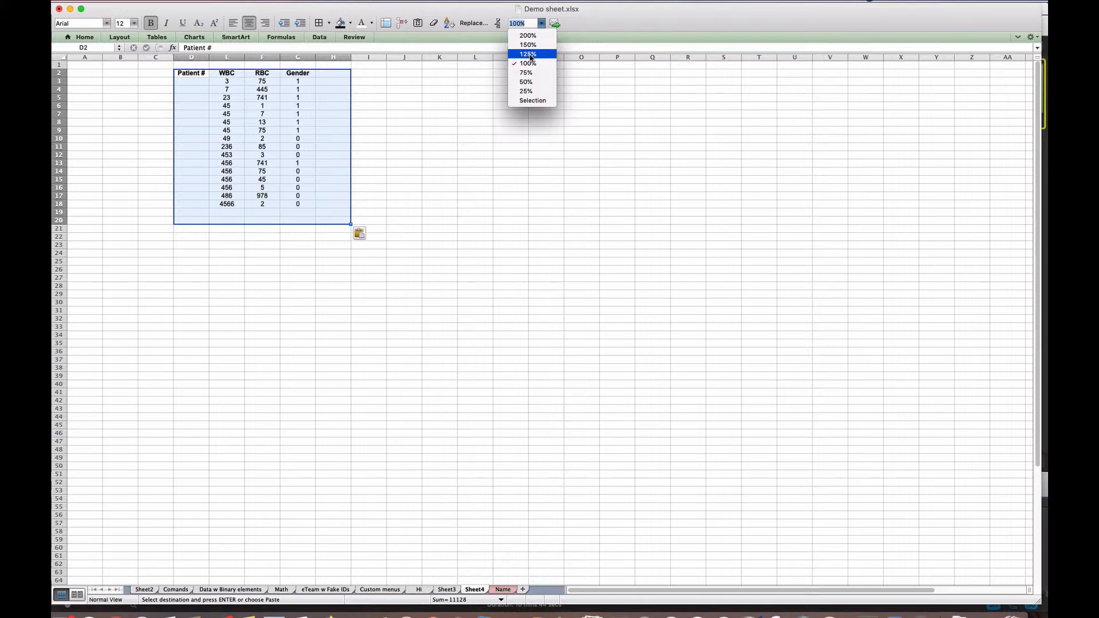
click(527, 53)
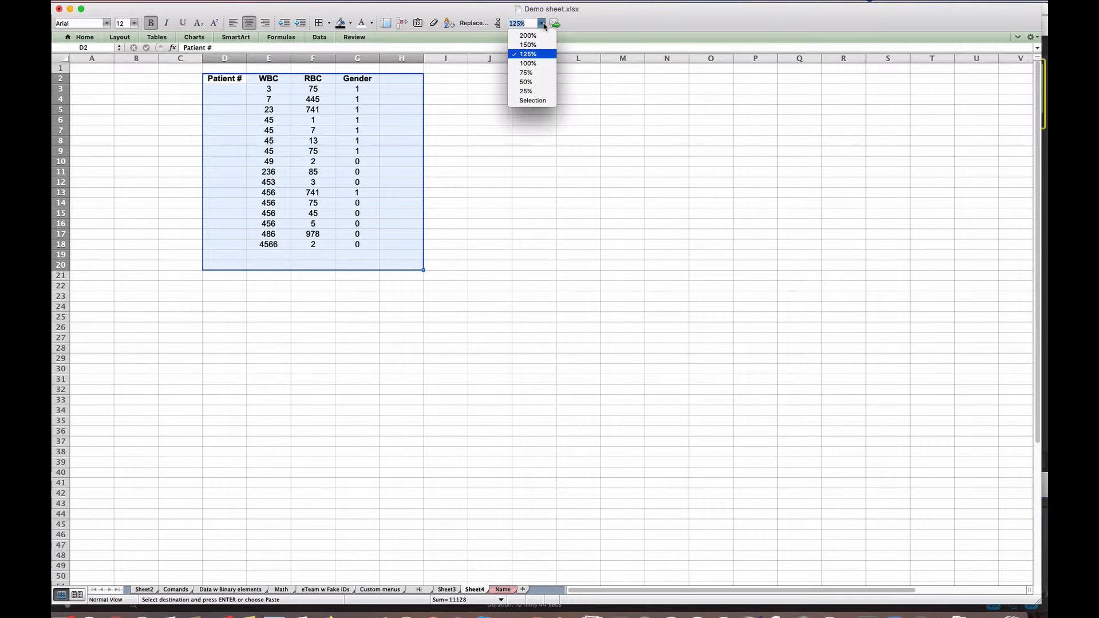
click(527, 44)
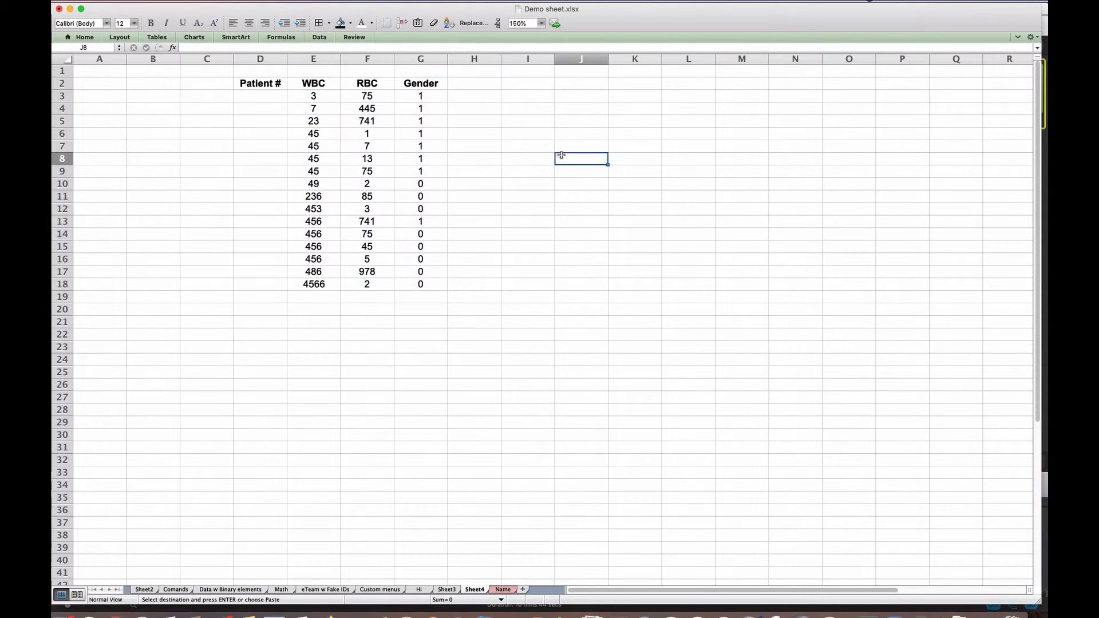
drag(421, 96, 421, 146)
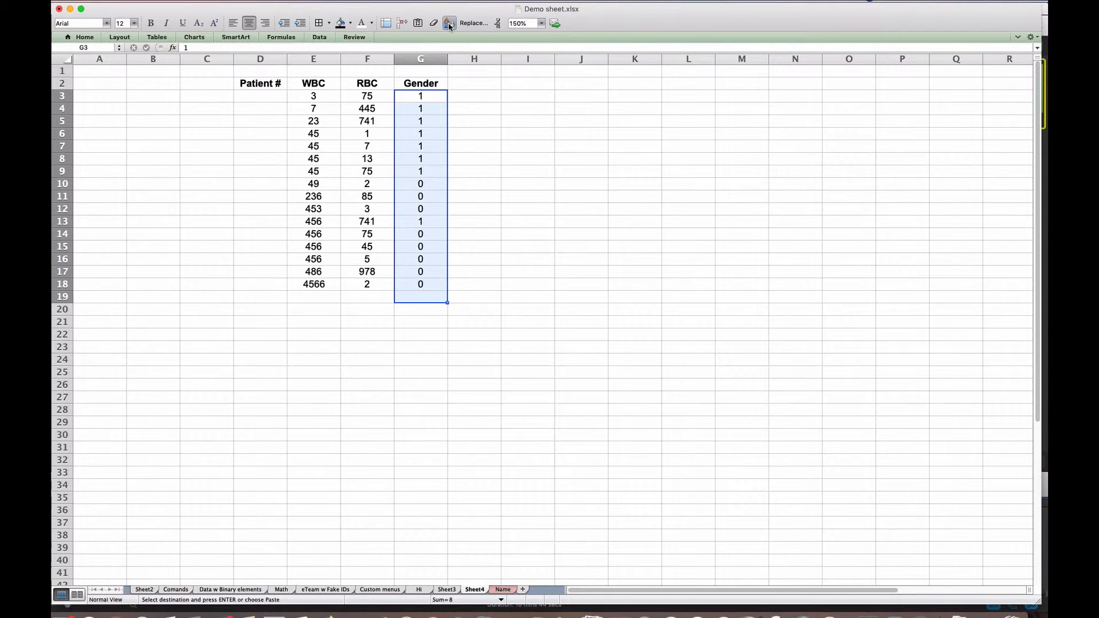
click(450, 23)
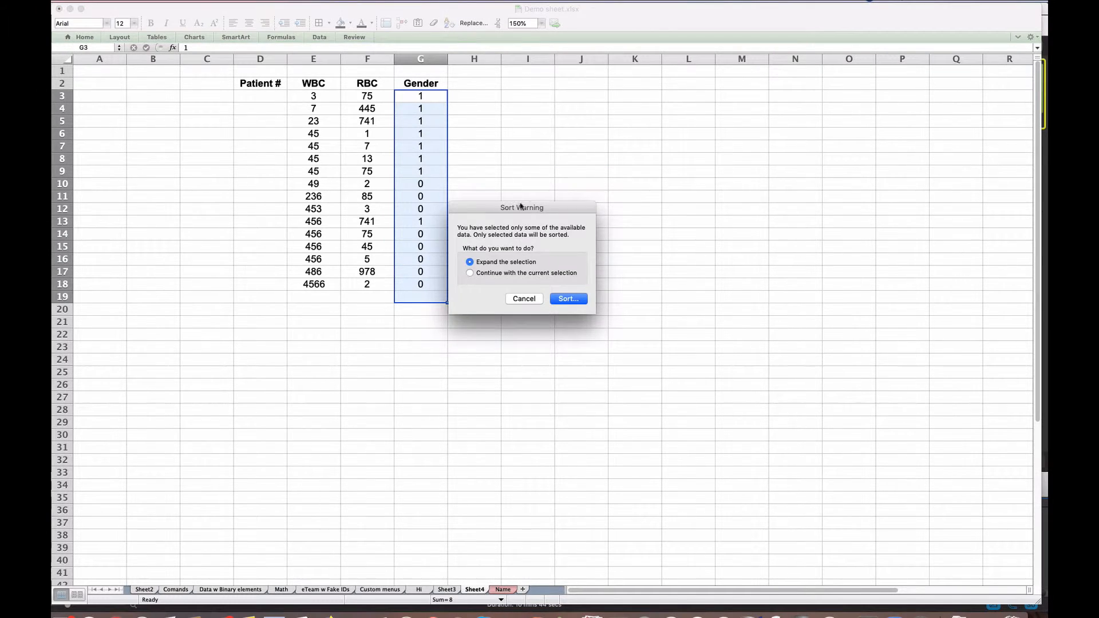
click(470, 273)
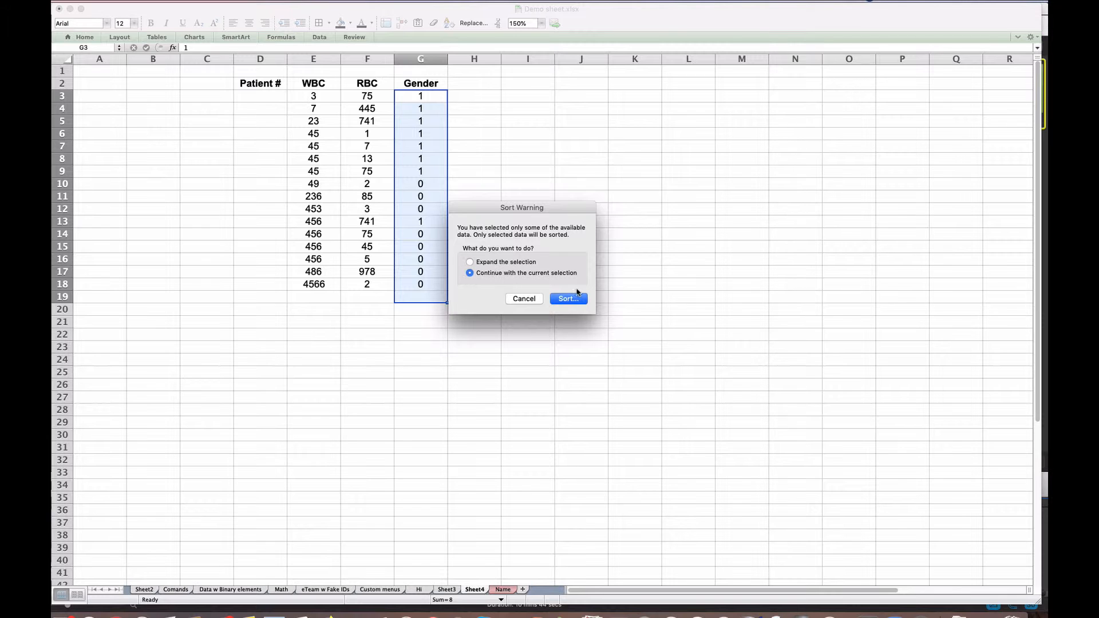
click(567, 297)
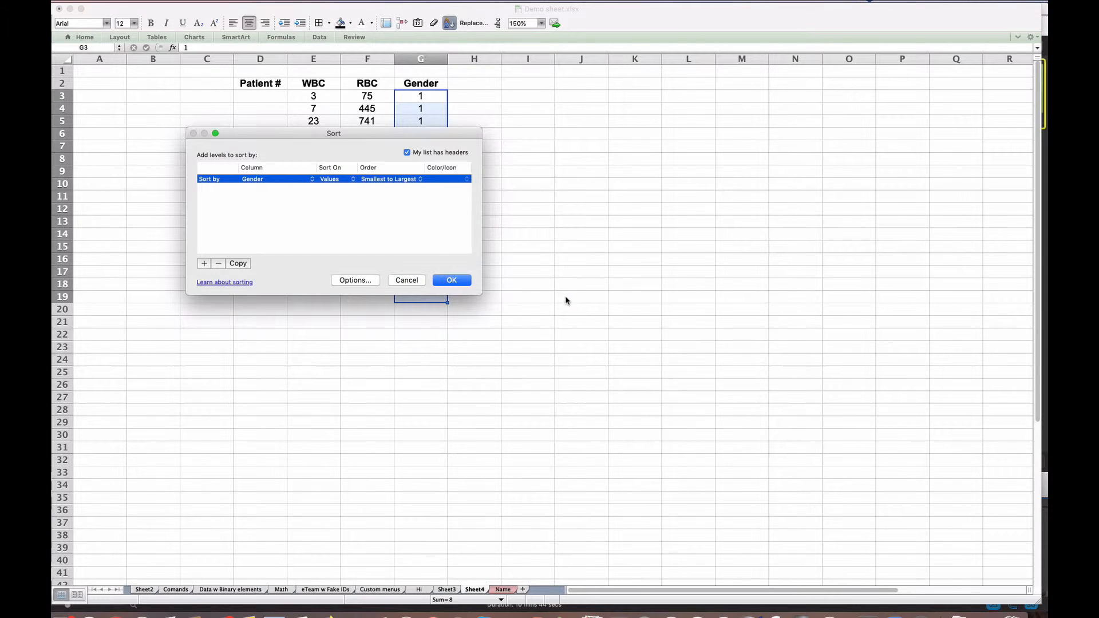
click(452, 281)
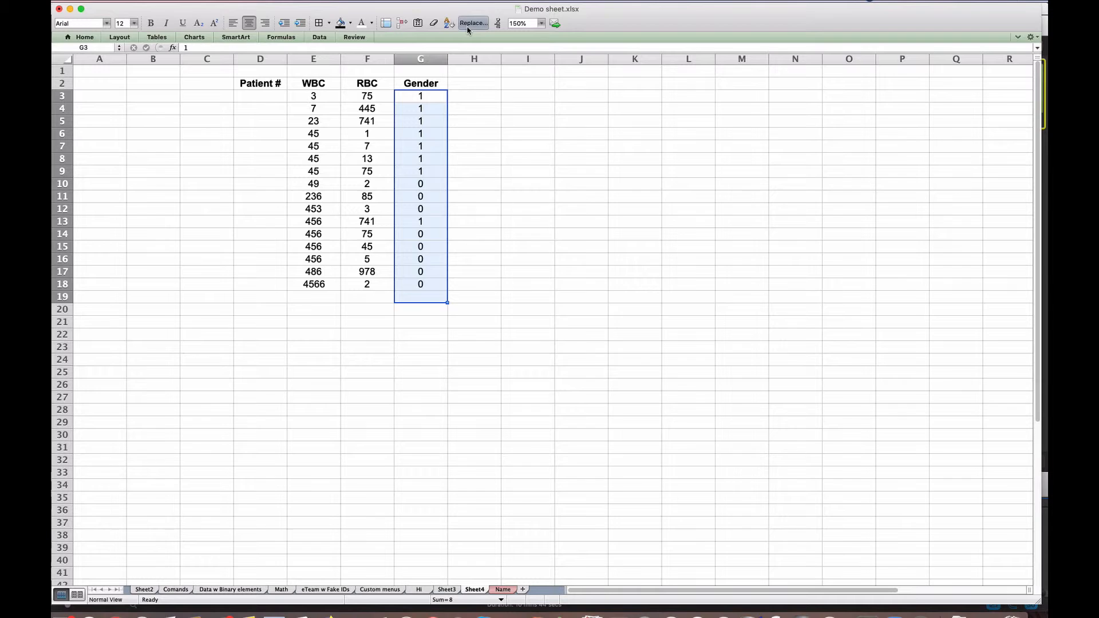
Step: Replace every 1 in the Gender column with M
click(472, 22)
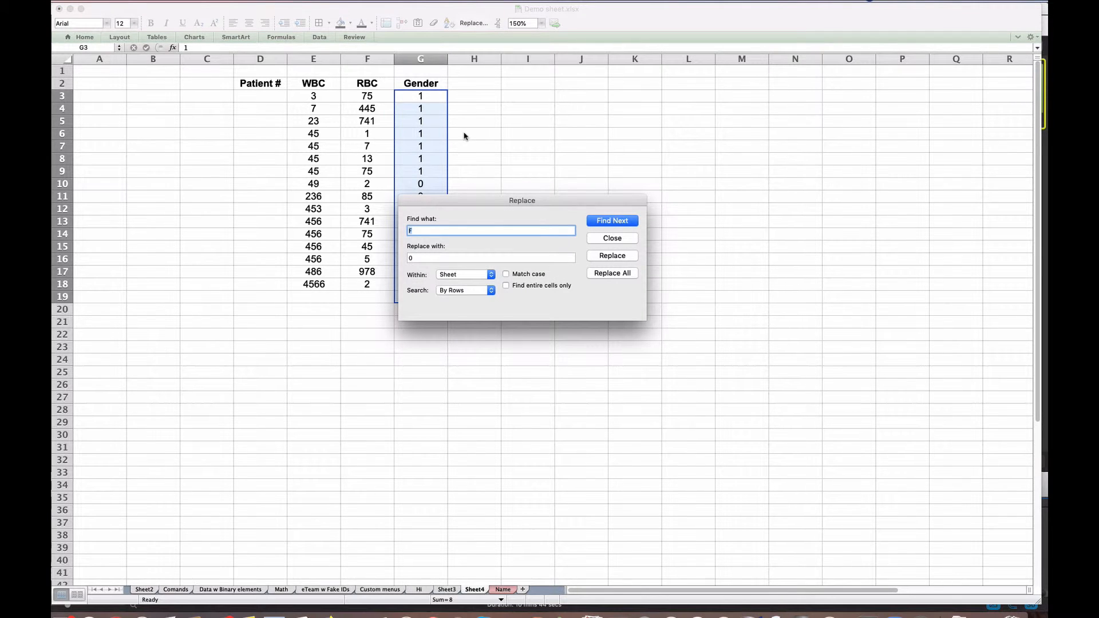
text(1)
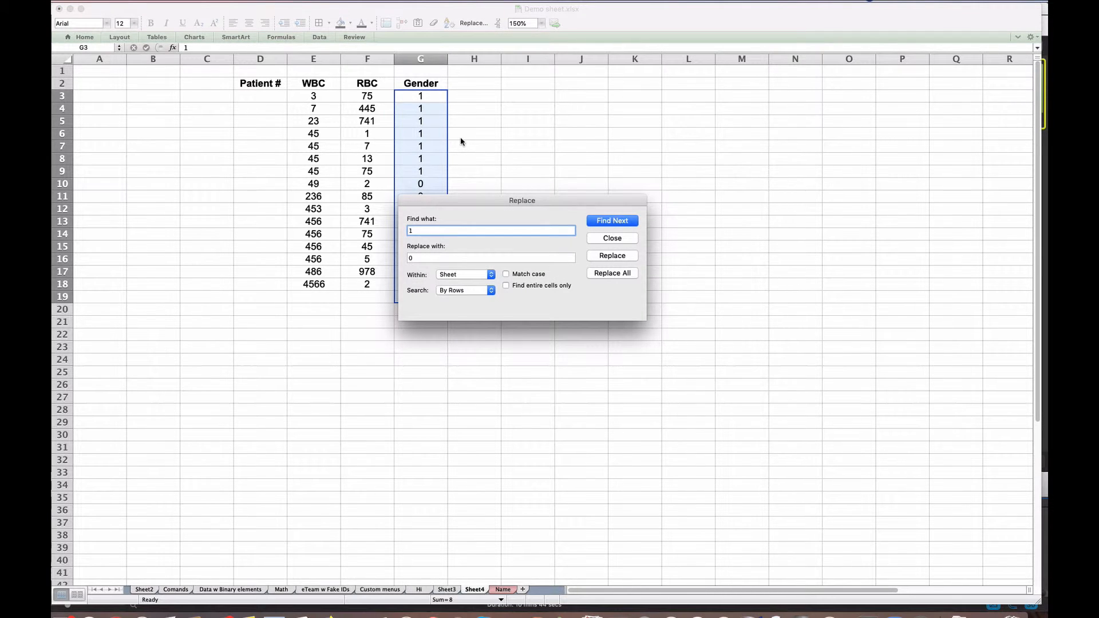
text(M)
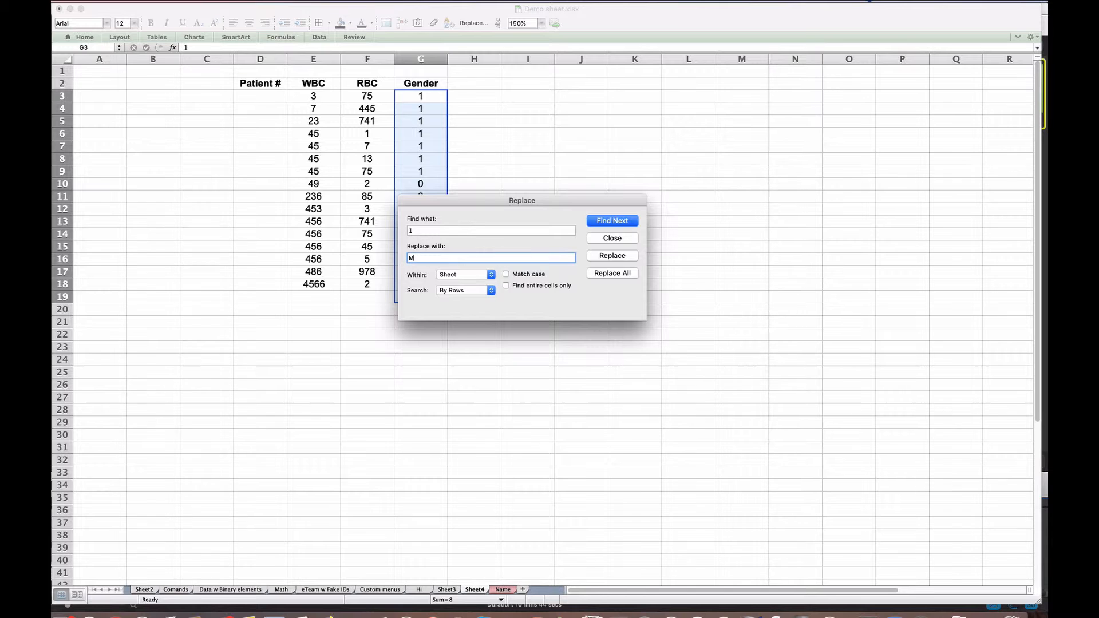
click(610, 220)
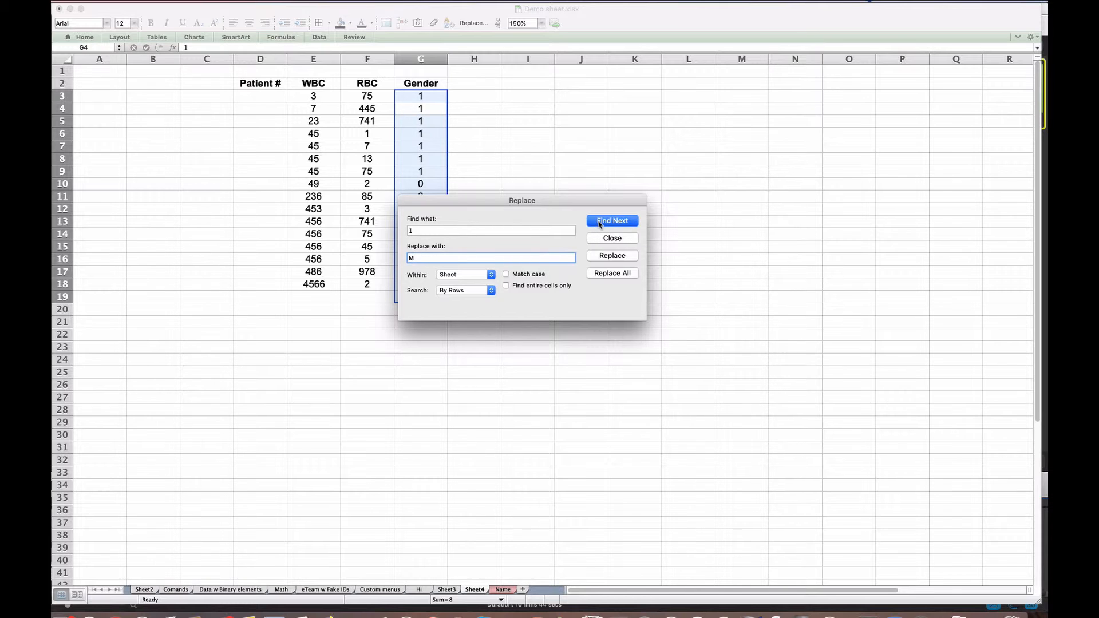
click(611, 273)
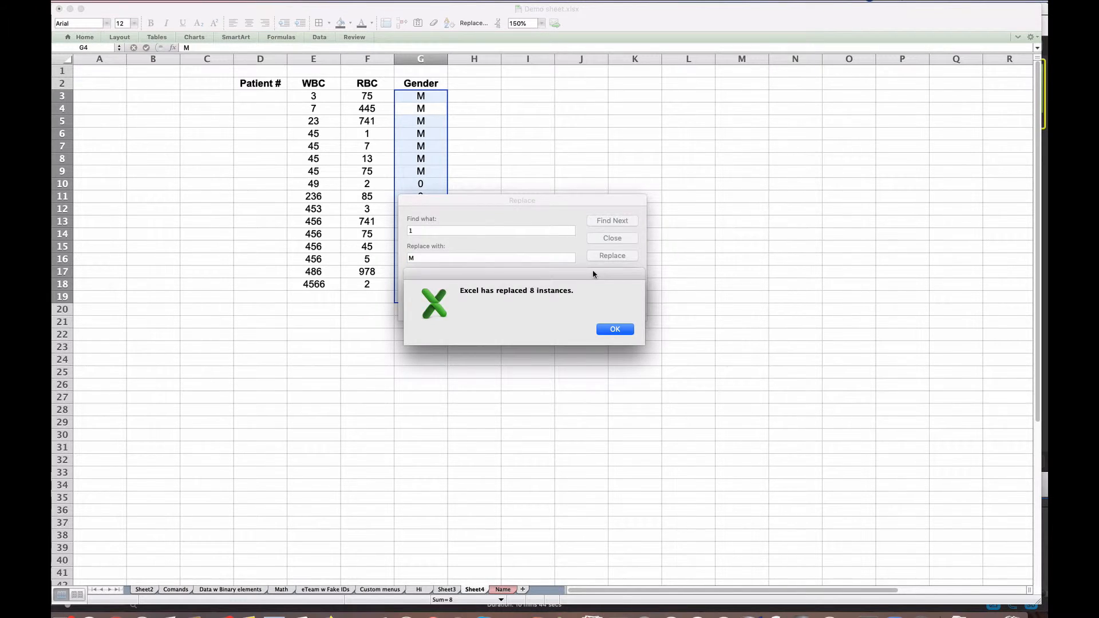
click(614, 330)
text(F)
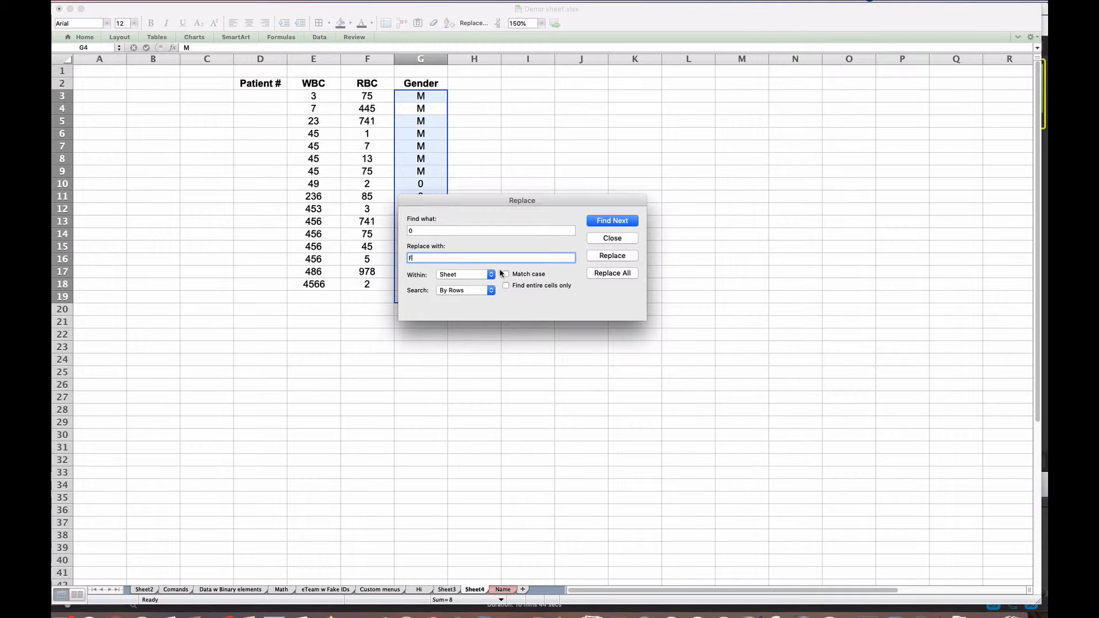
Step: Replace every 0 in the Gender column with F
click(611, 272)
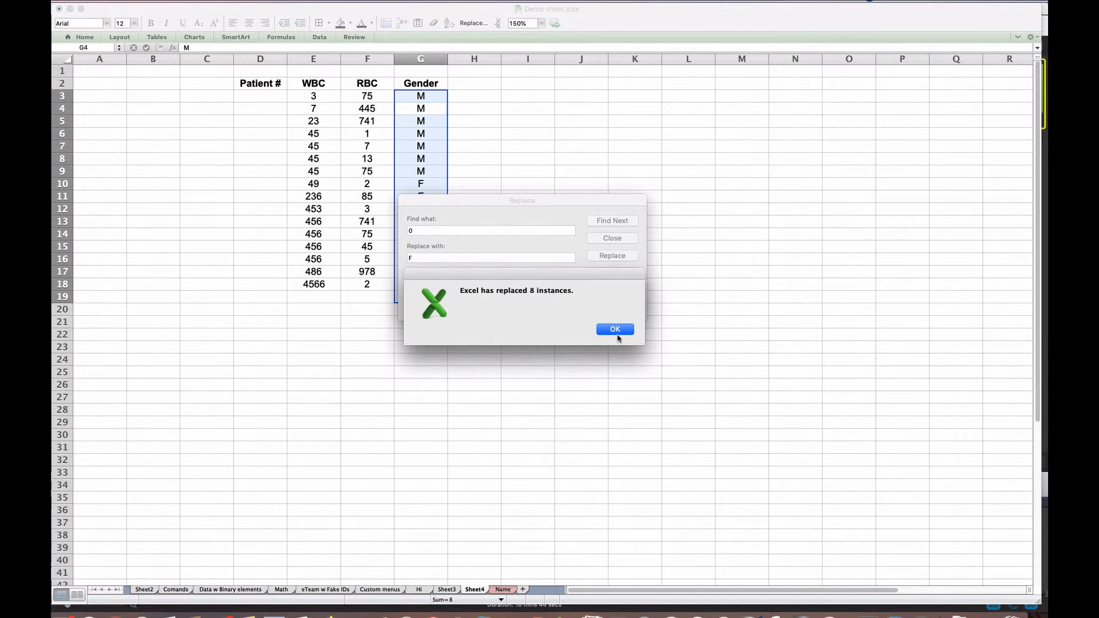
click(614, 330)
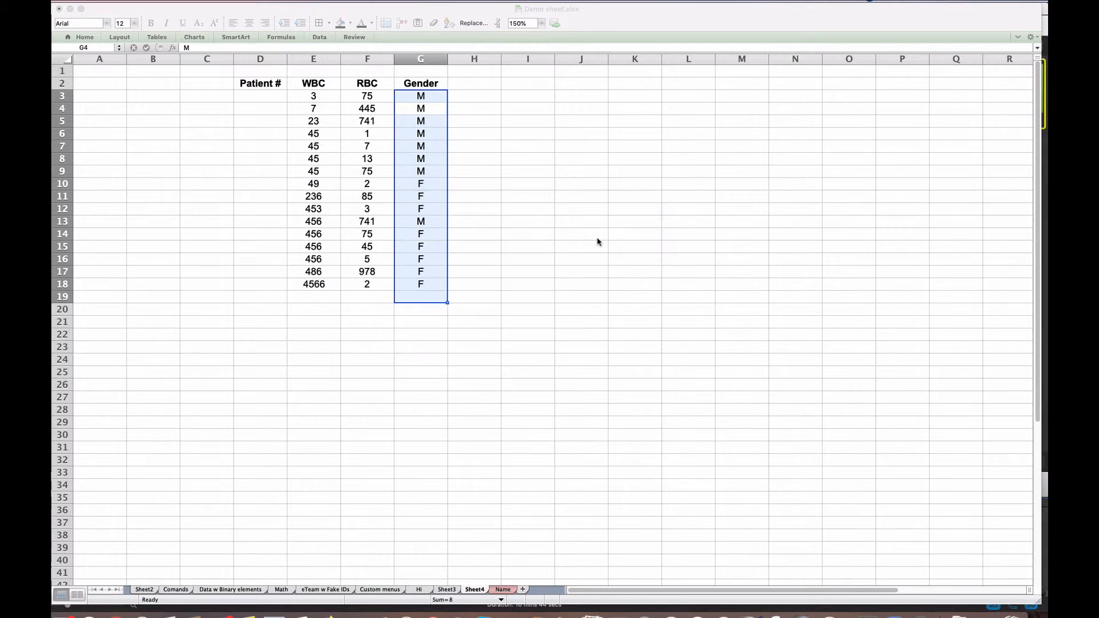
click(581, 233)
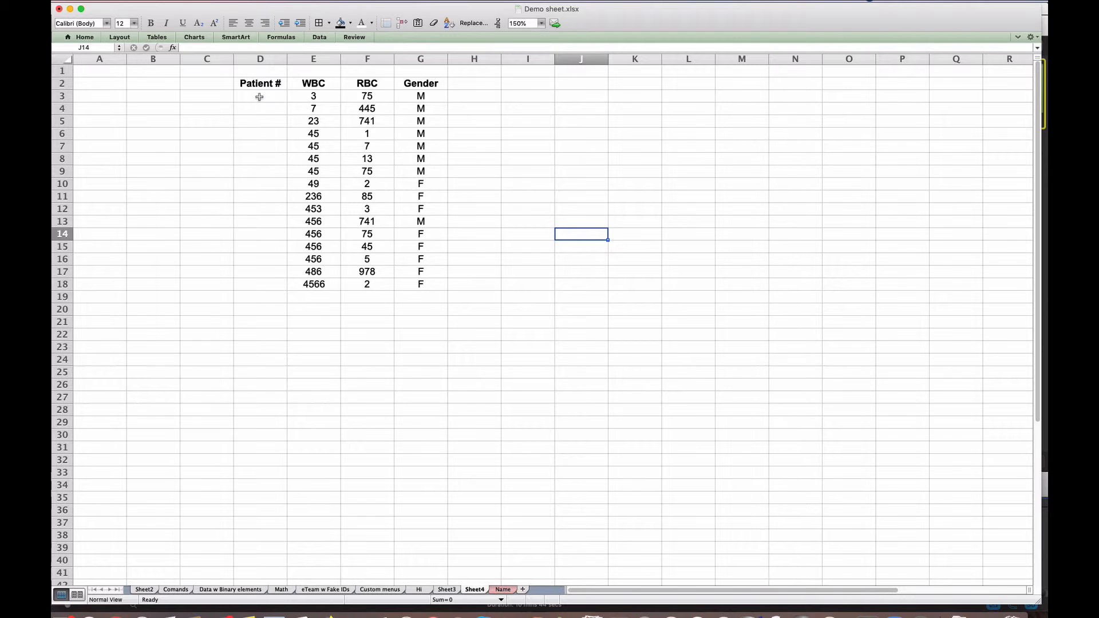
Step: Enter =1+D3 in D4 and fill it down to D18
click(259, 97)
text(1)
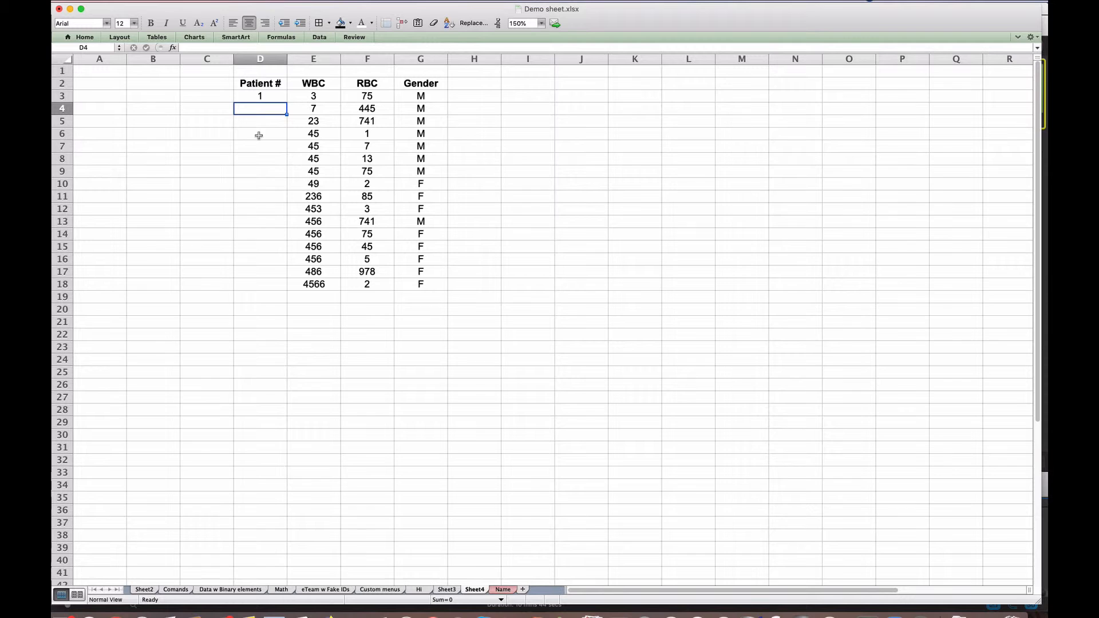
text(=1)
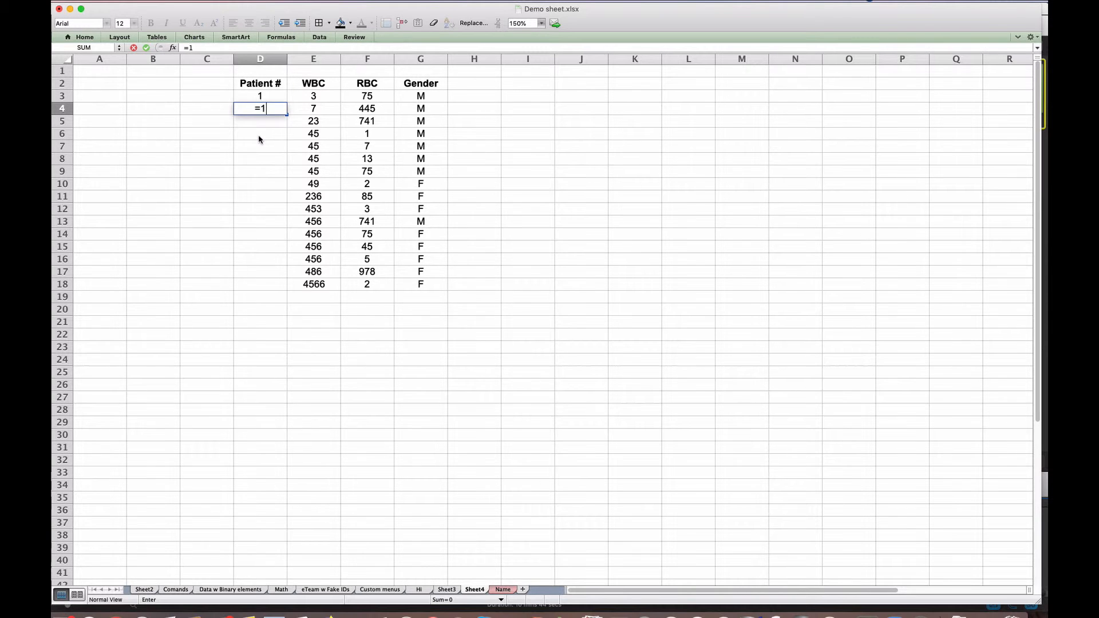
text(+)
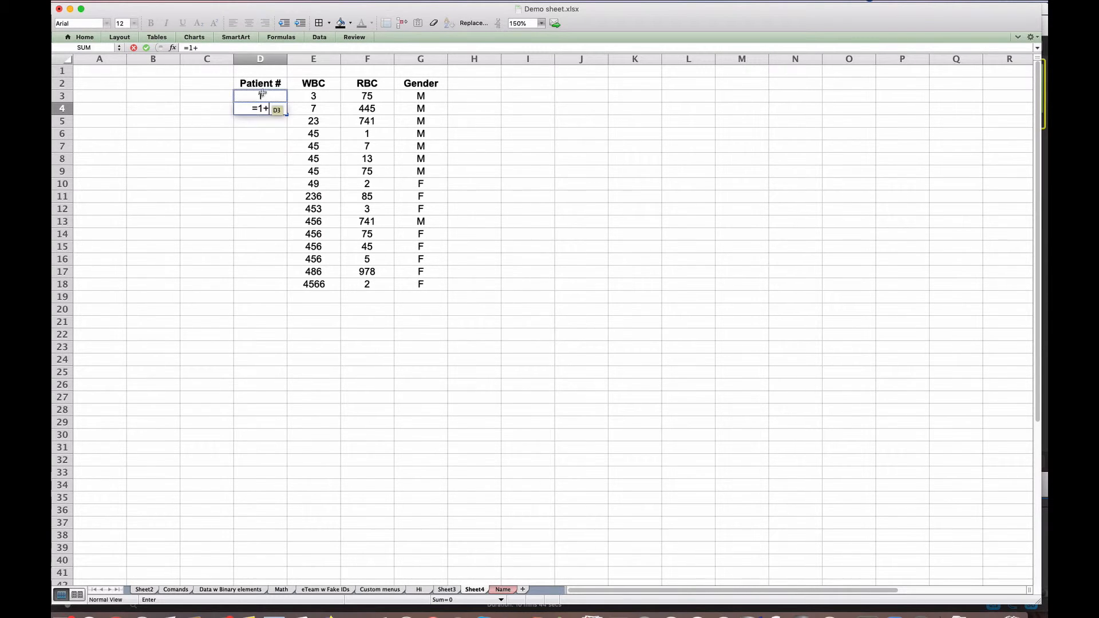
key(Return)
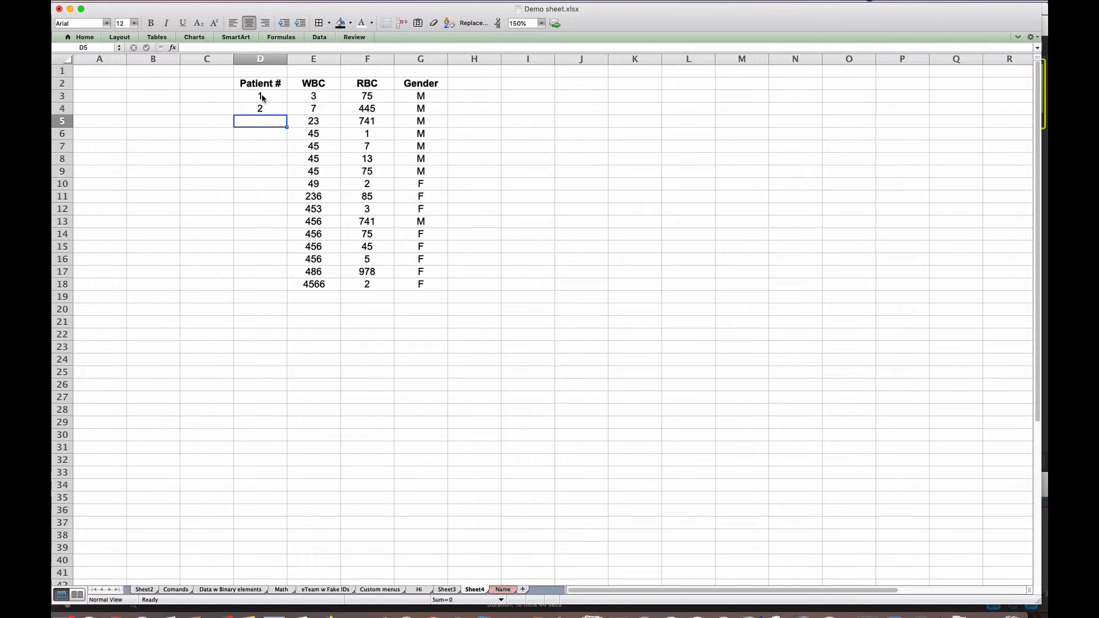
click(260, 108)
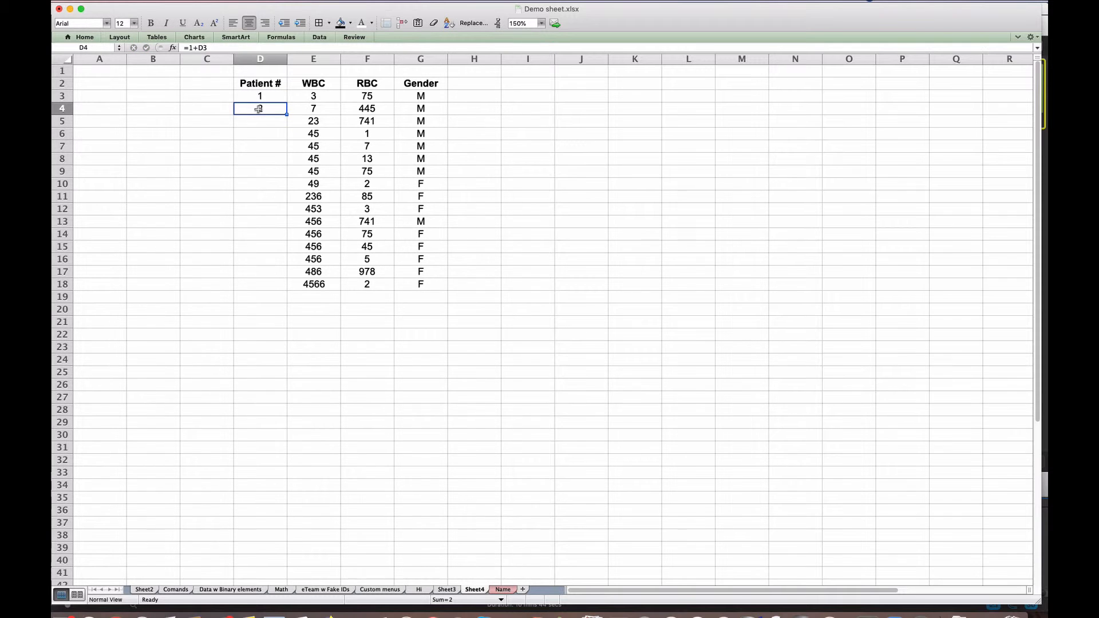
drag(260, 108, 260, 120)
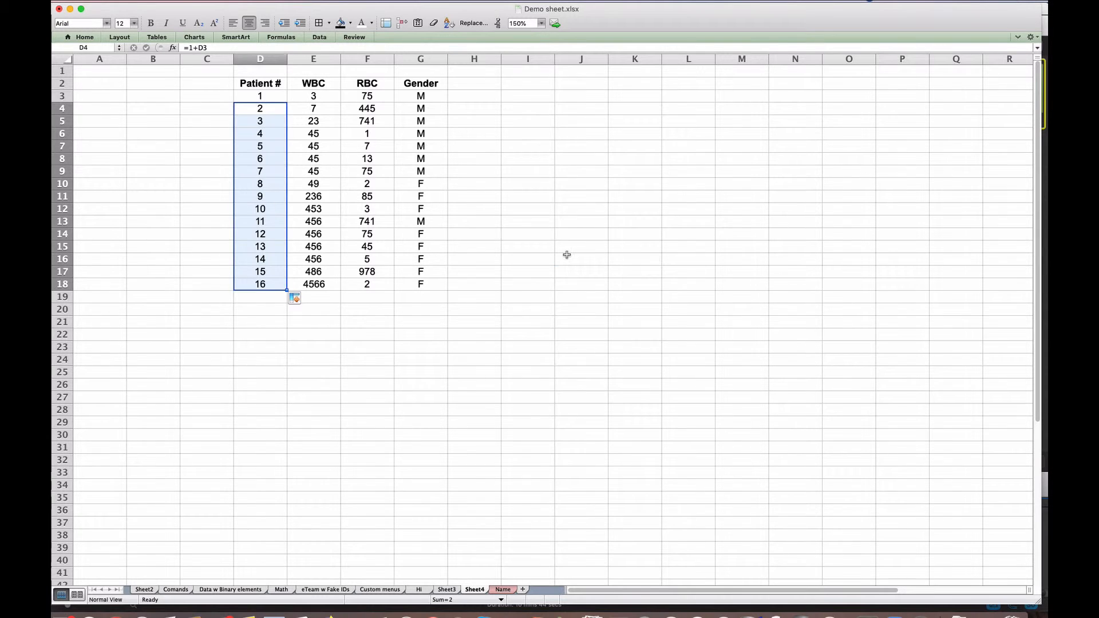
click(581, 258)
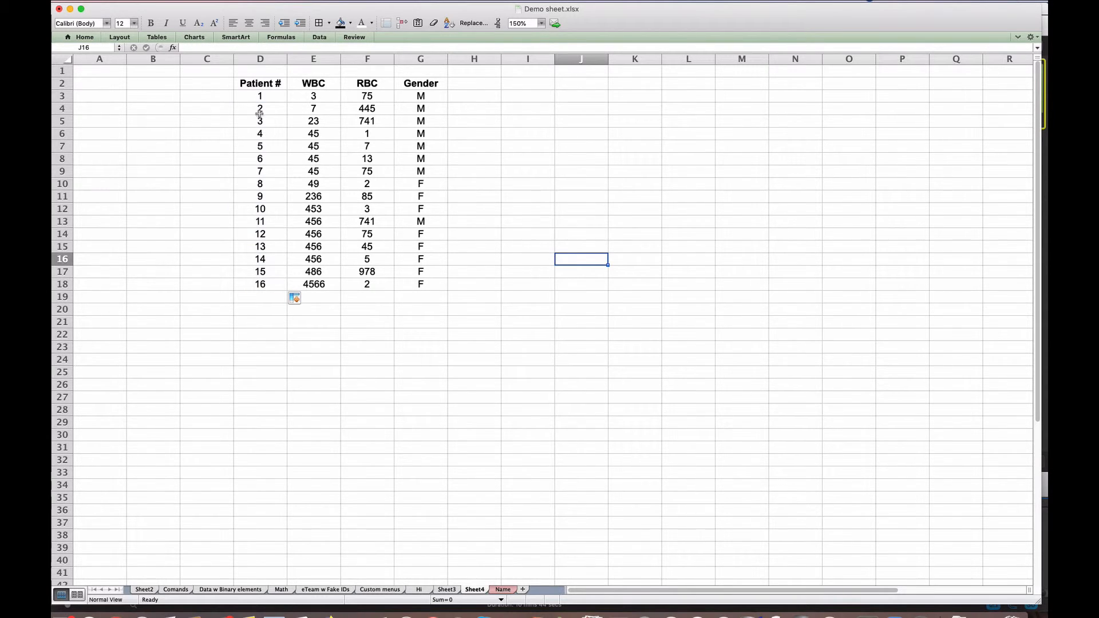
mouse_move(260, 259)
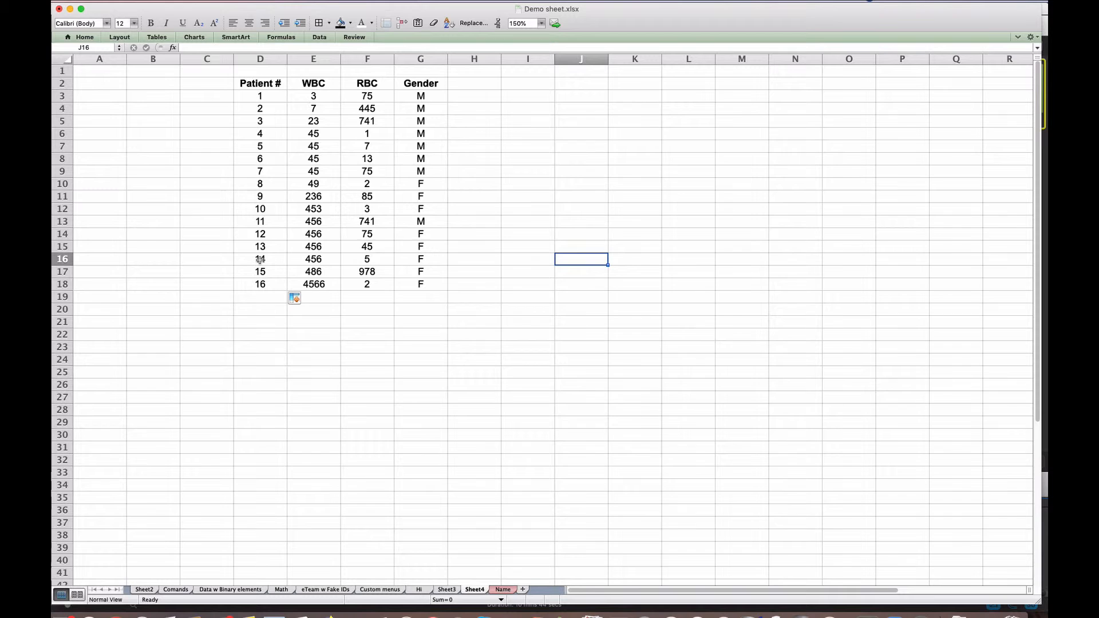
mouse_move(429, 268)
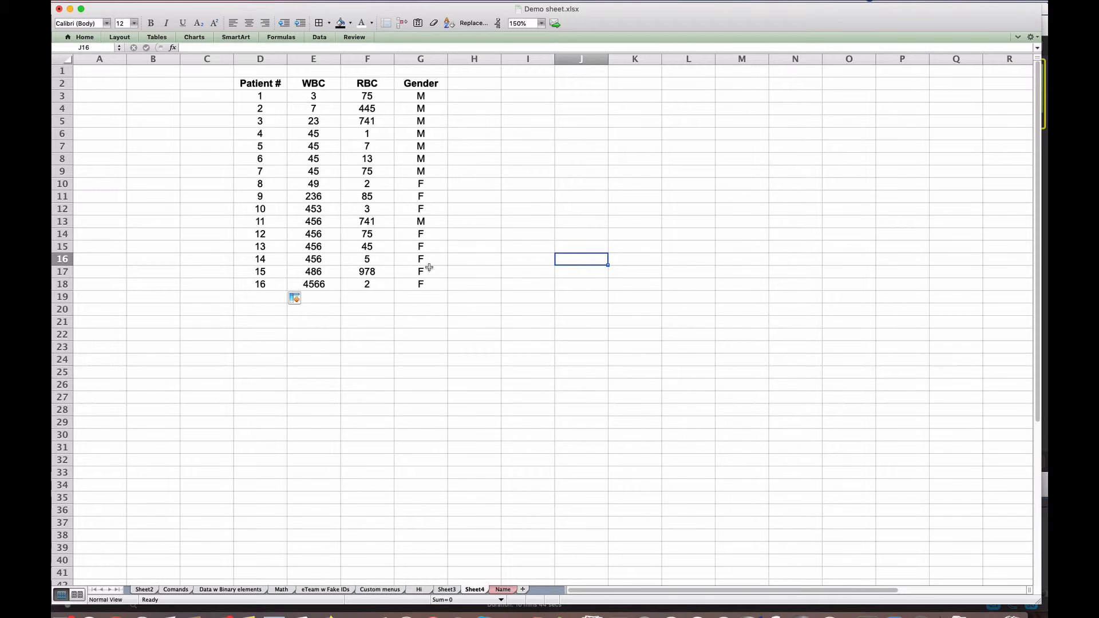
mouse_move(431, 331)
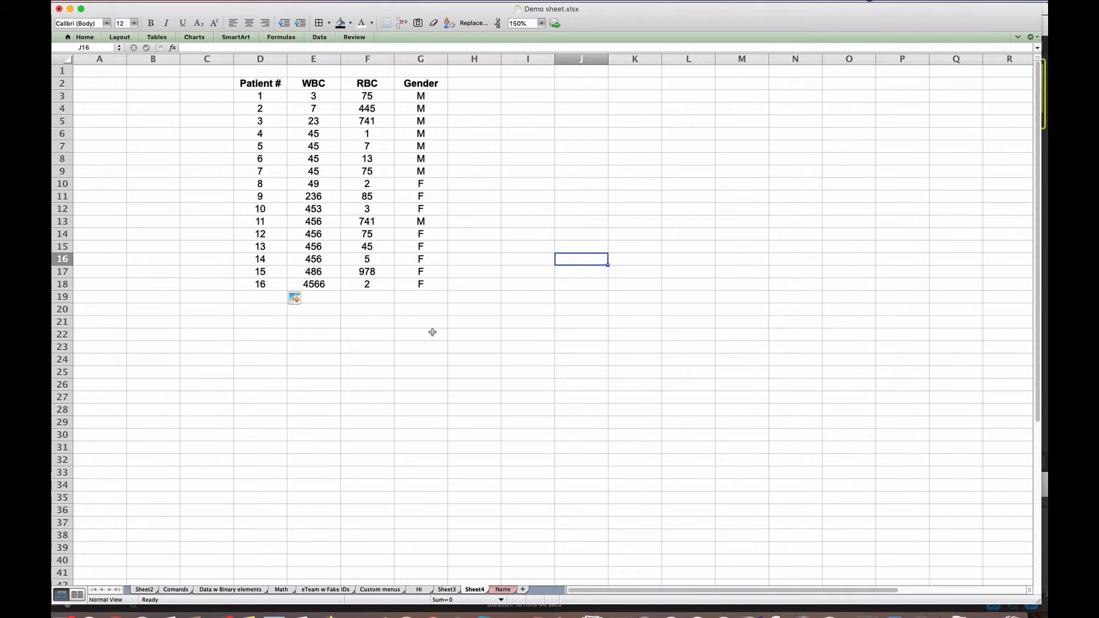
mouse_move(466, 278)
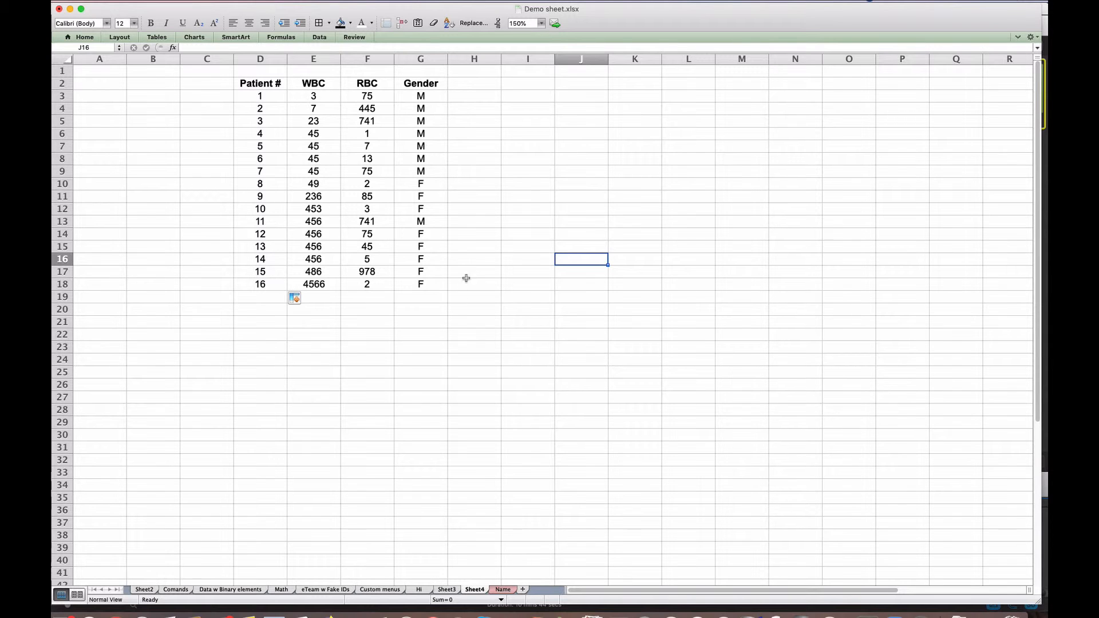
Step: Select a cell in the patient table and choose Gender as the Sort by column
click(474, 271)
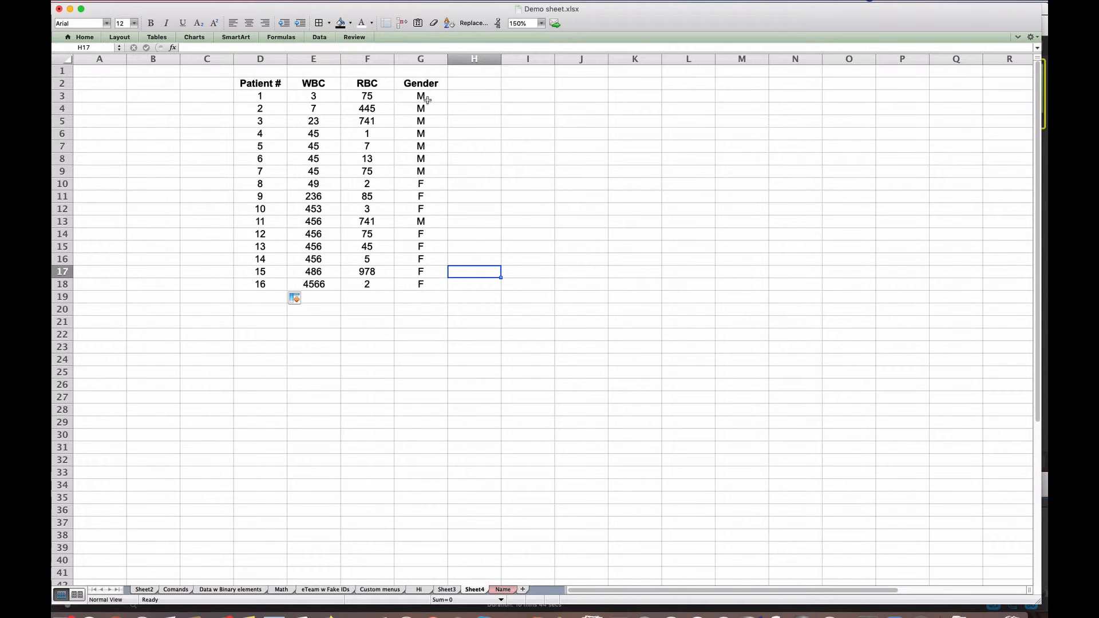
mouse_move(423, 209)
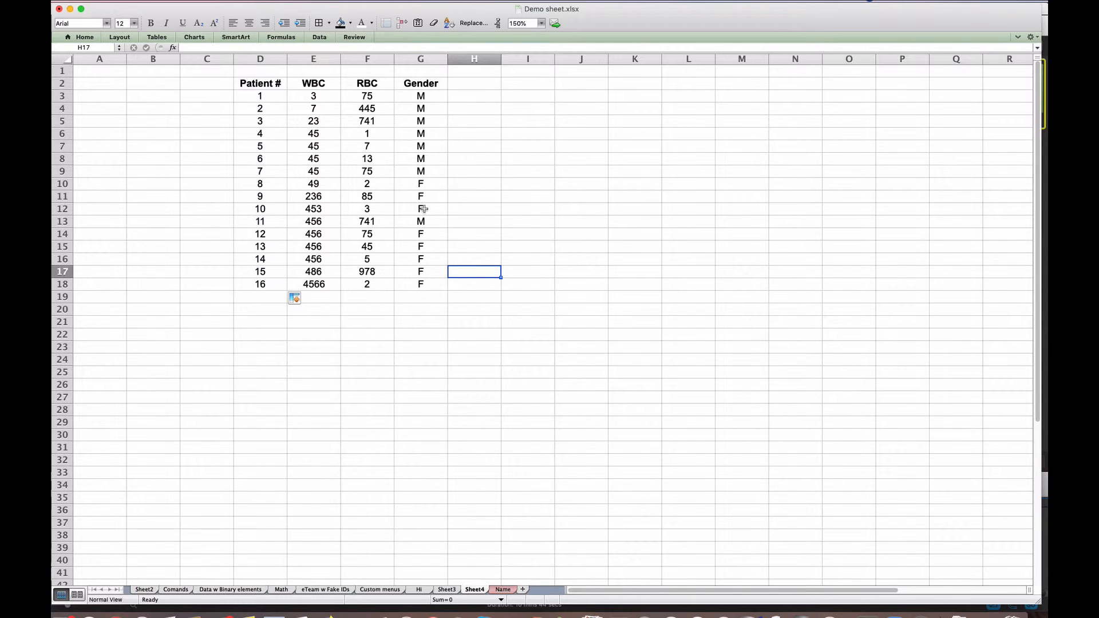
click(420, 284)
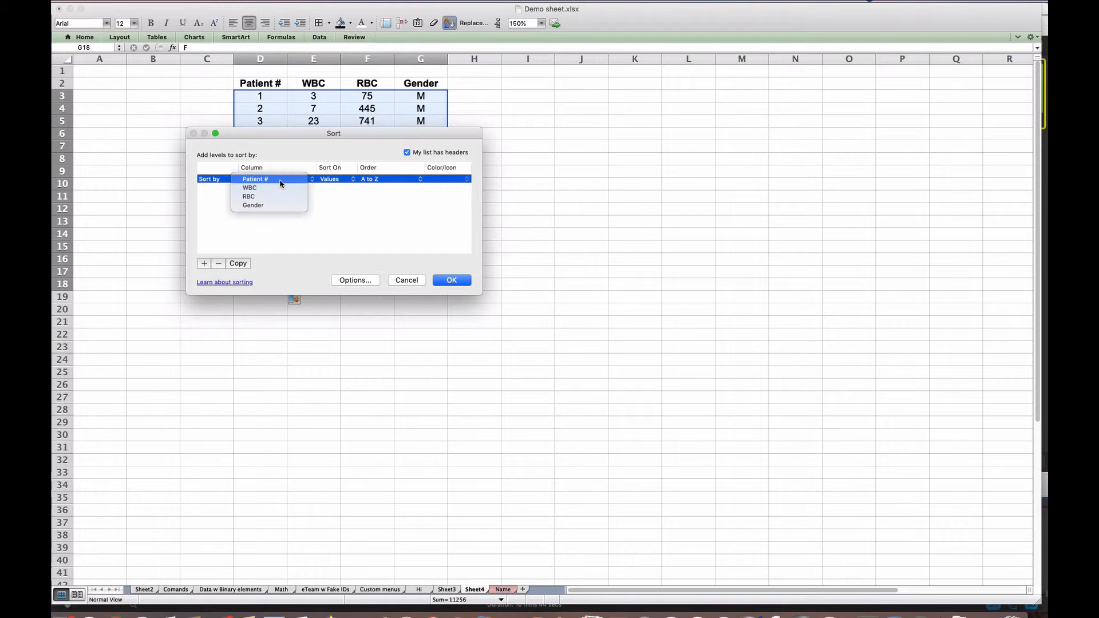
click(253, 205)
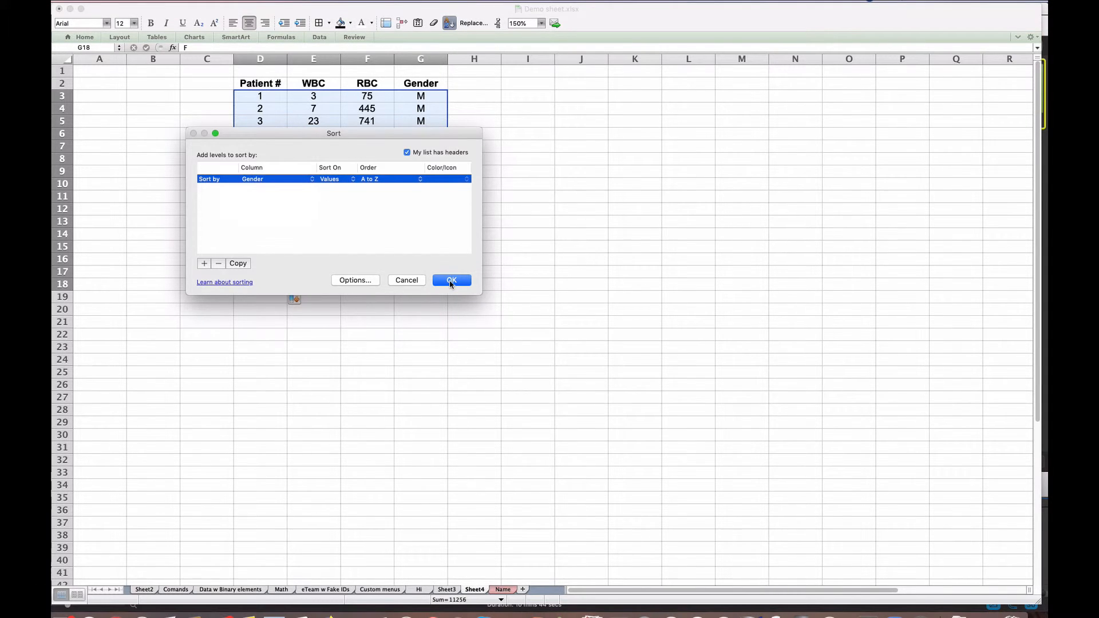
Step: Apply the Gender sort and inspect the Patient # cells now showing #VALUE!
click(450, 280)
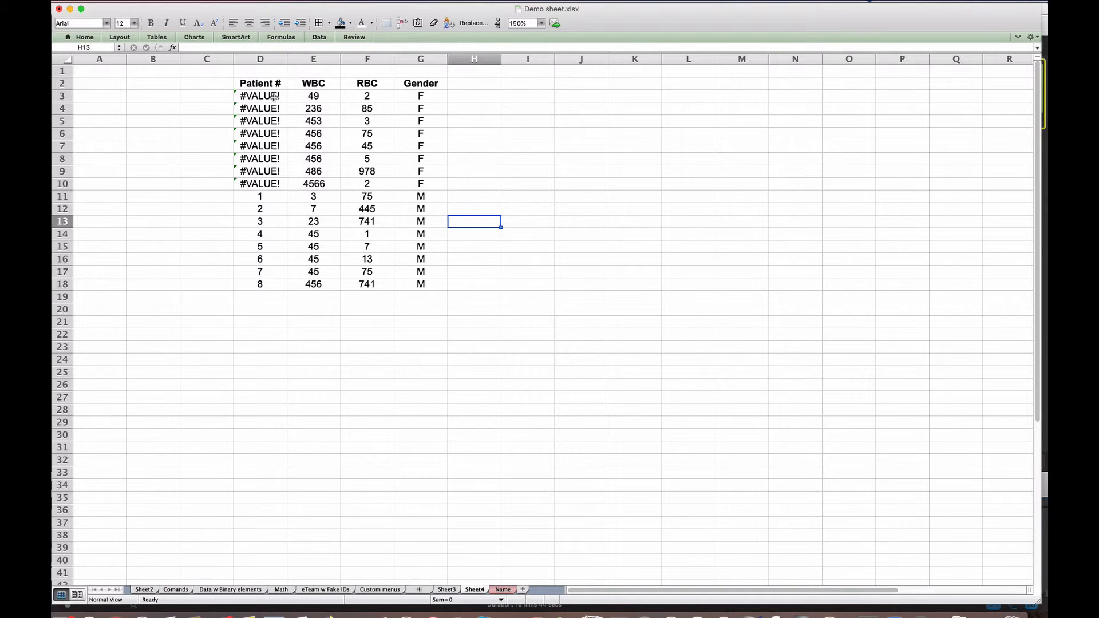
mouse_move(276, 344)
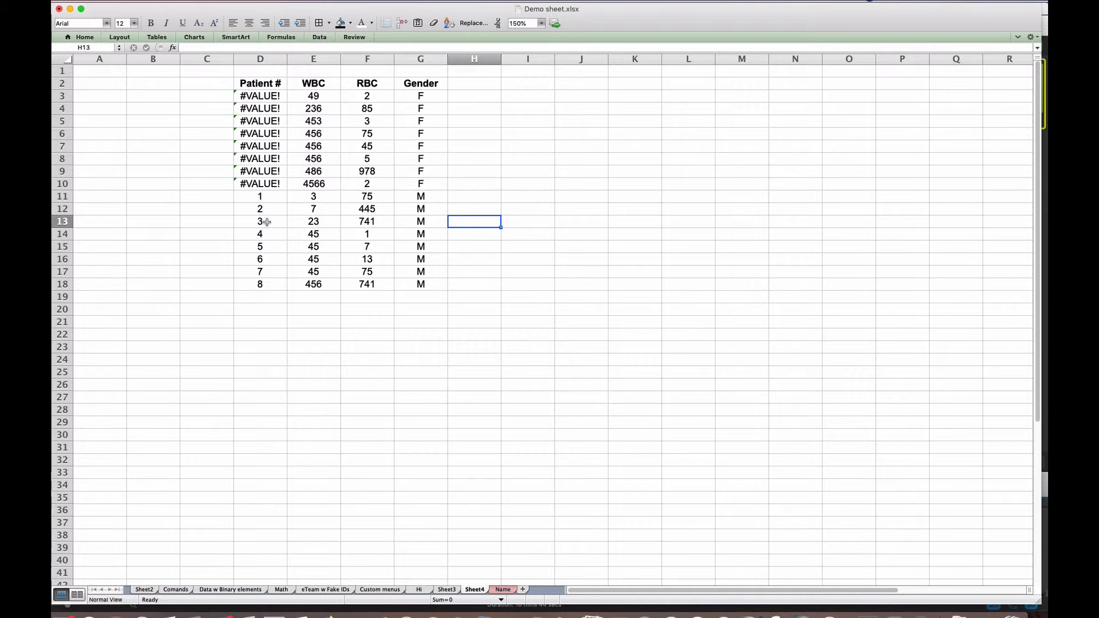
mouse_move(260, 230)
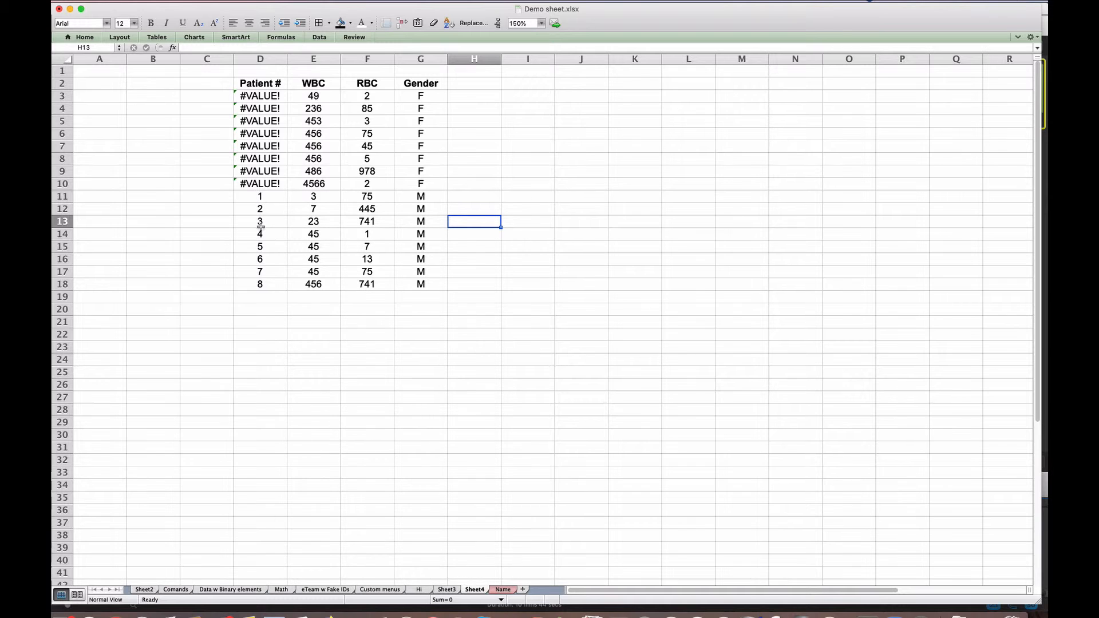
click(259, 197)
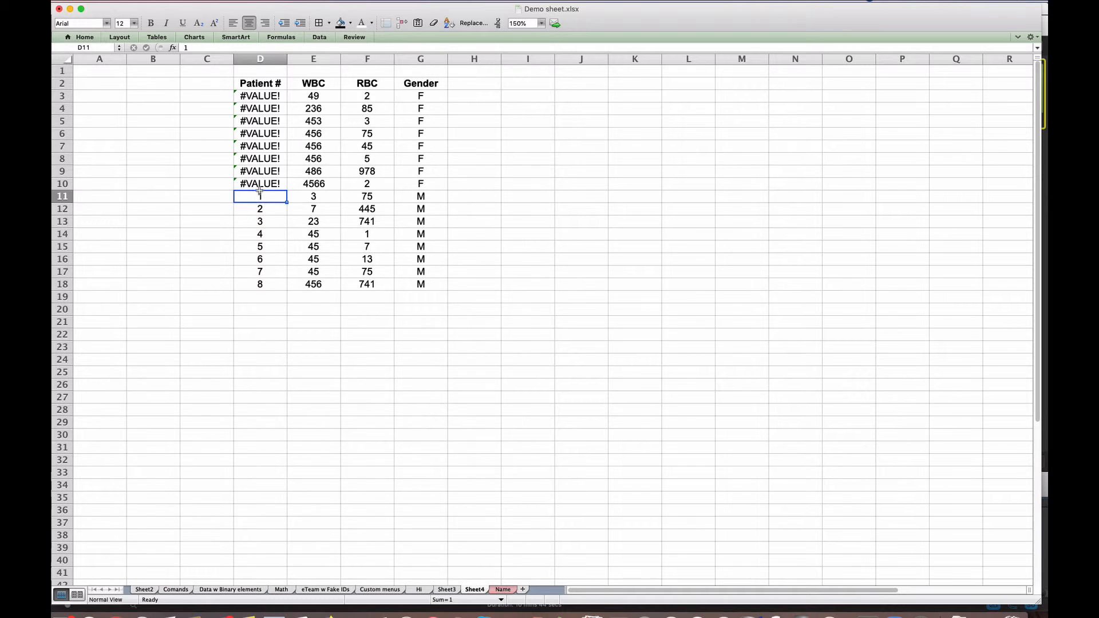
mouse_move(215, 87)
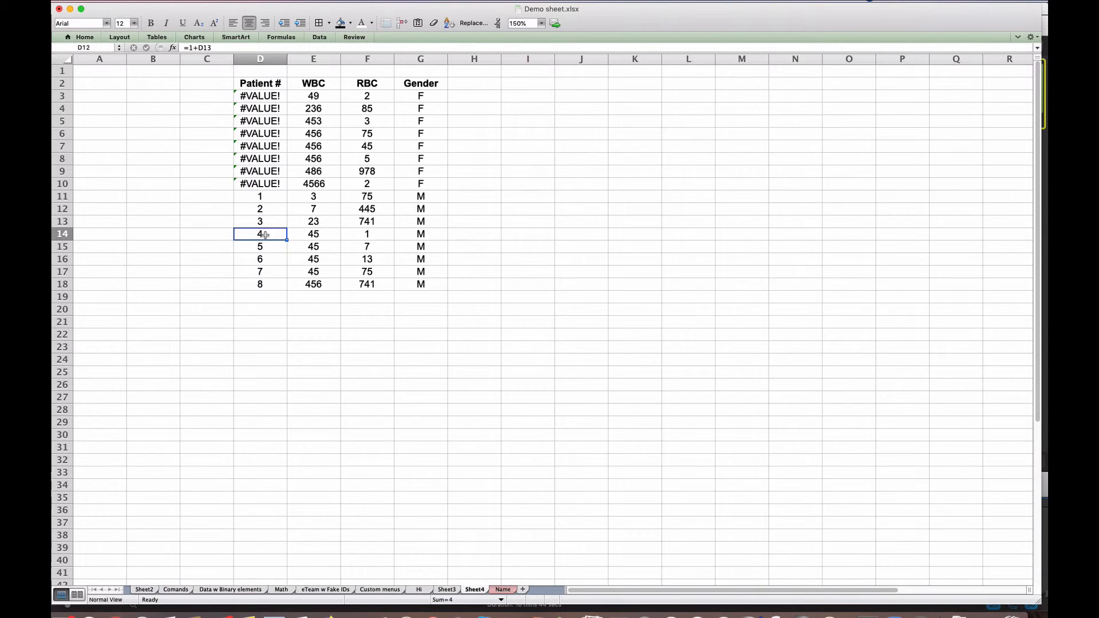
click(260, 120)
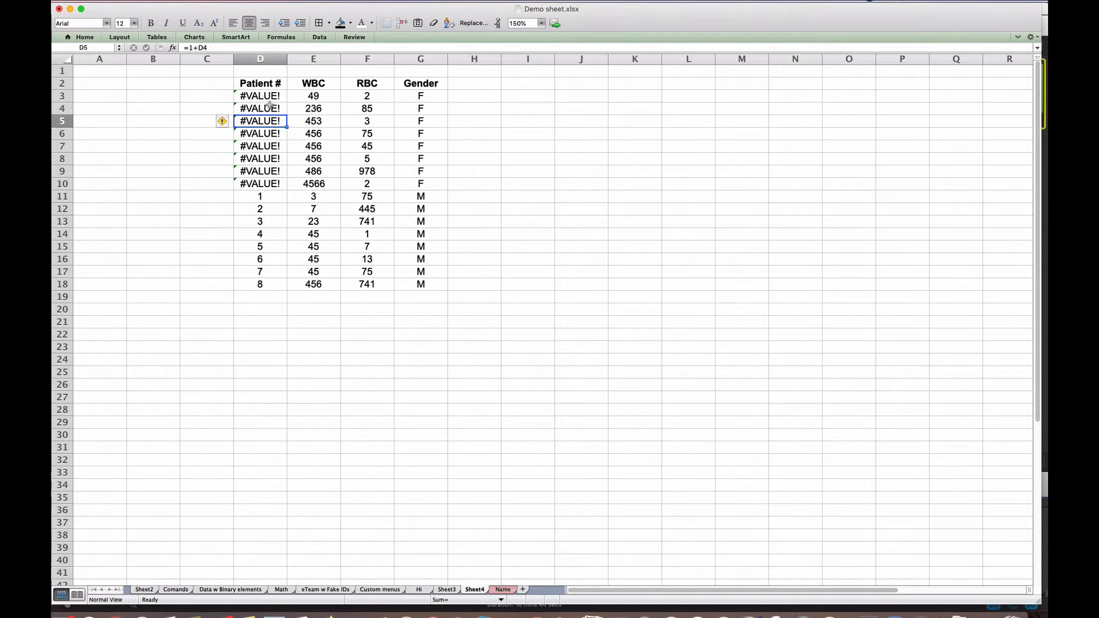
click(259, 133)
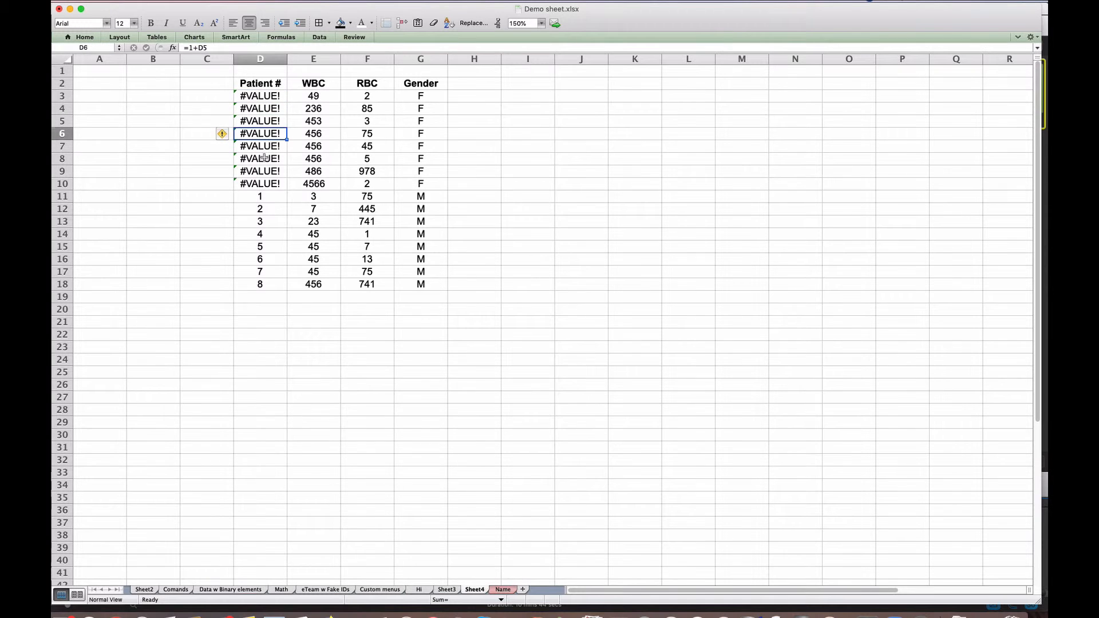
click(259, 208)
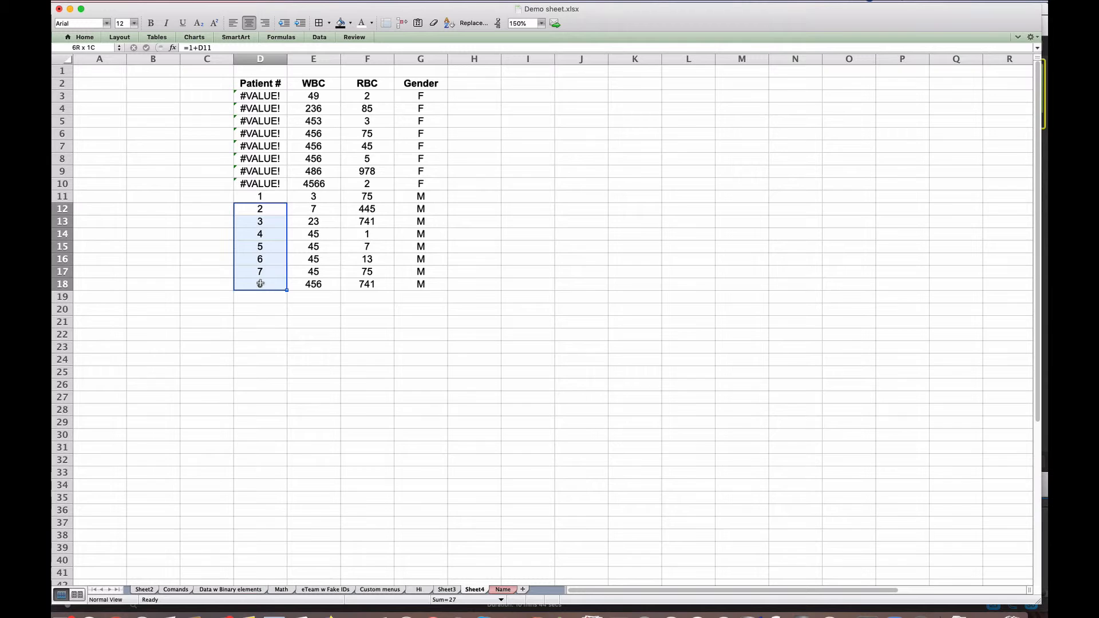
click(259, 209)
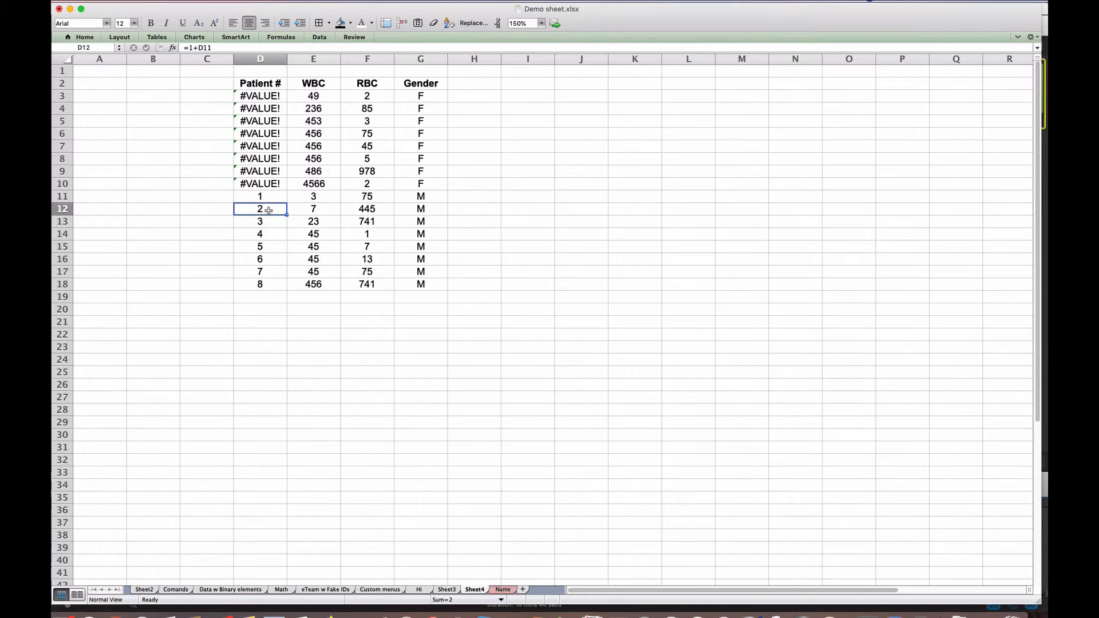
click(260, 146)
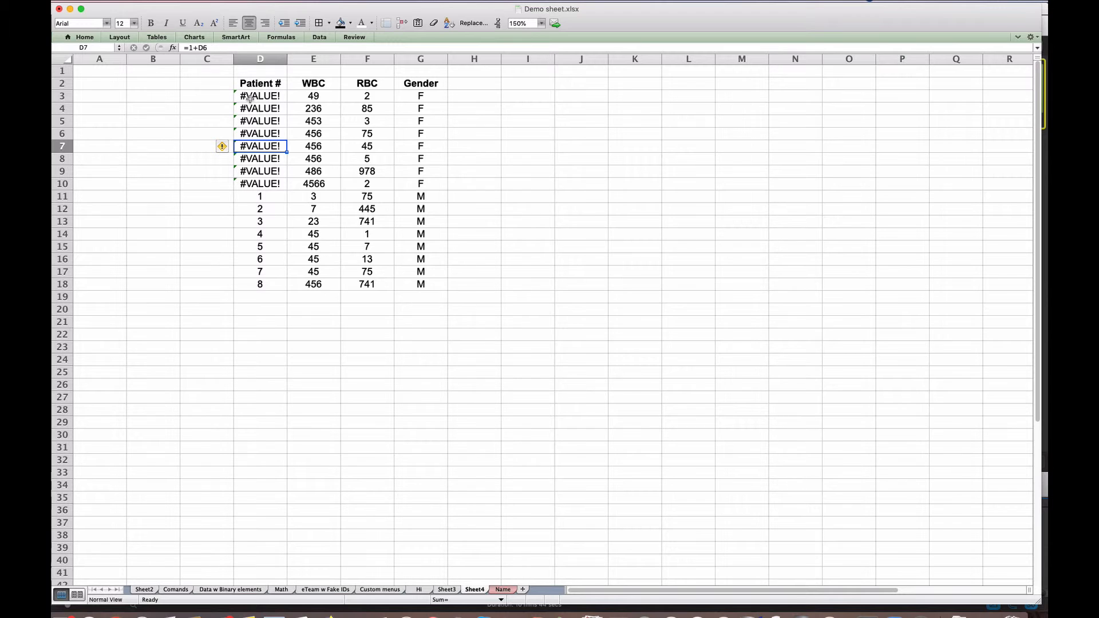
mouse_move(252, 286)
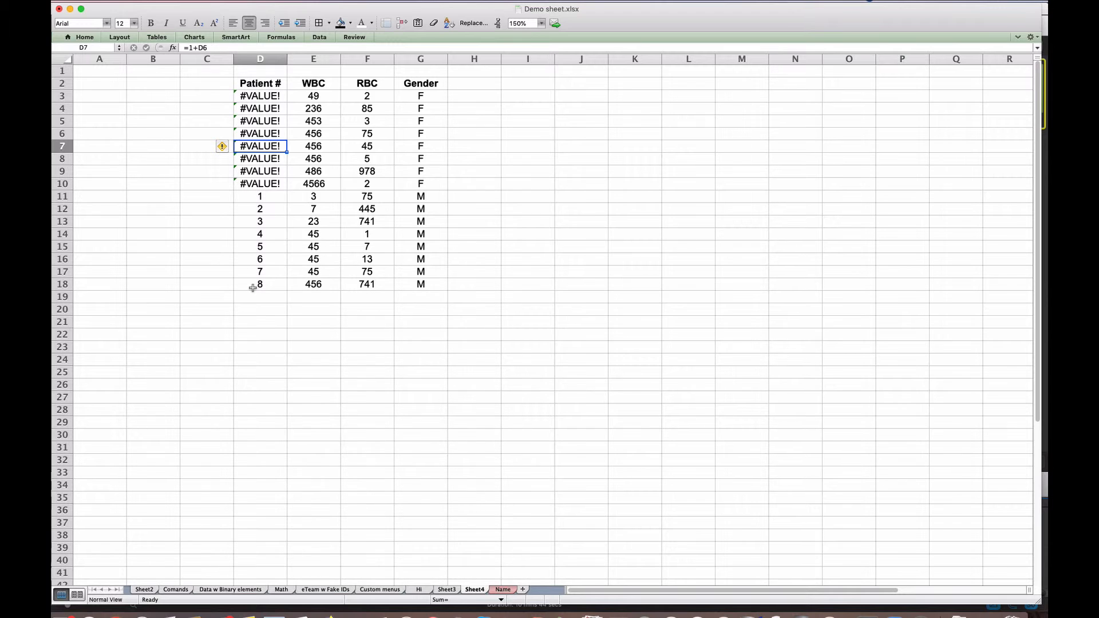
mouse_move(243, 324)
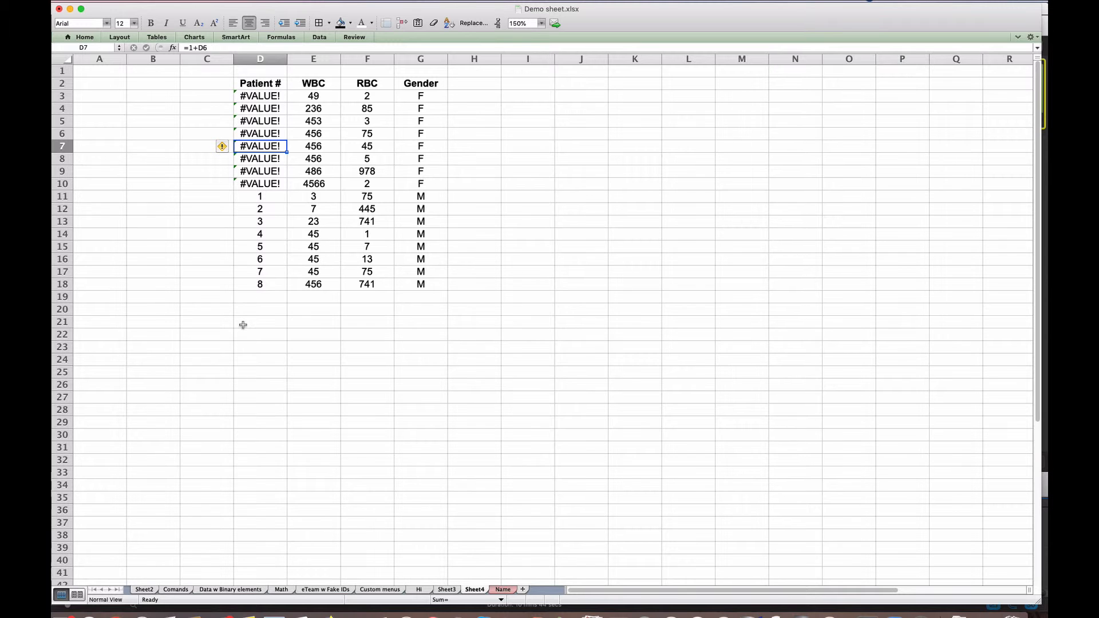
click(260, 321)
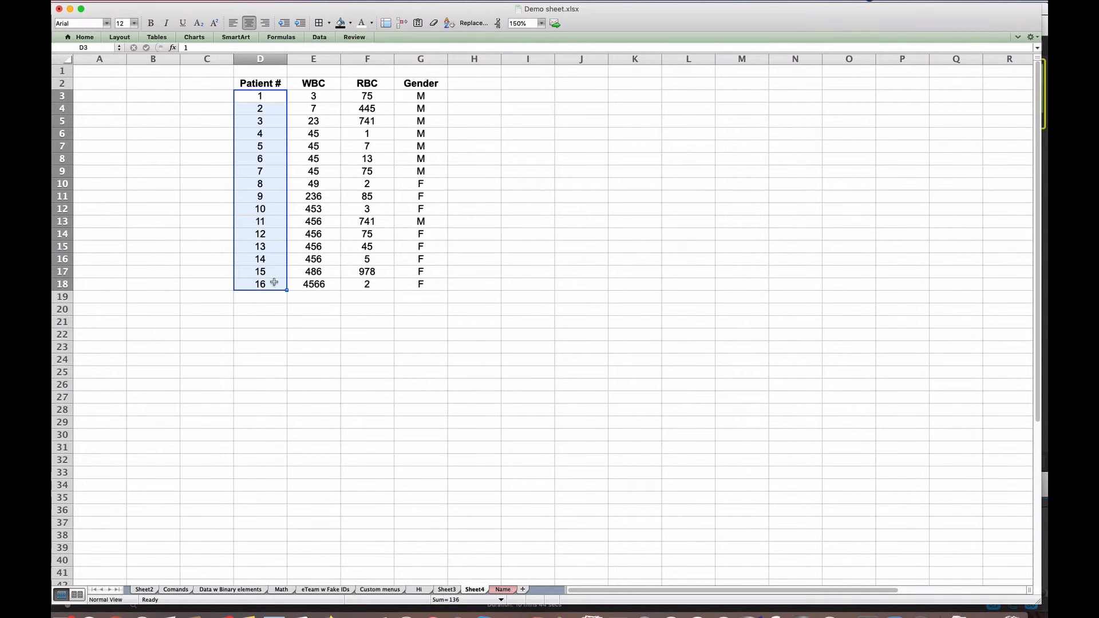
mouse_move(260, 233)
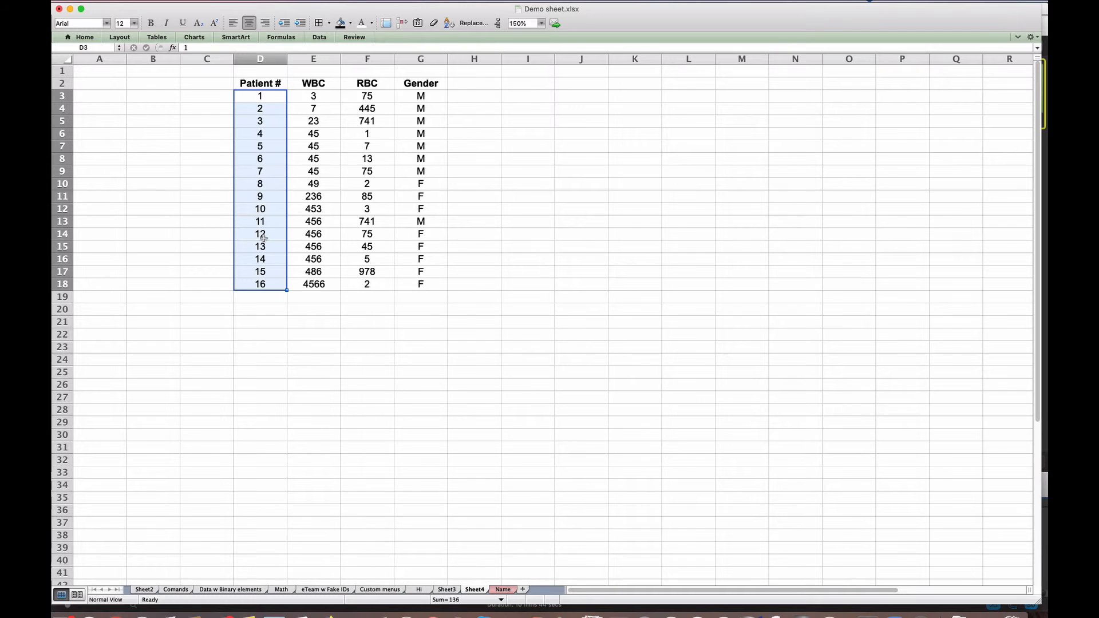
mouse_move(432, 22)
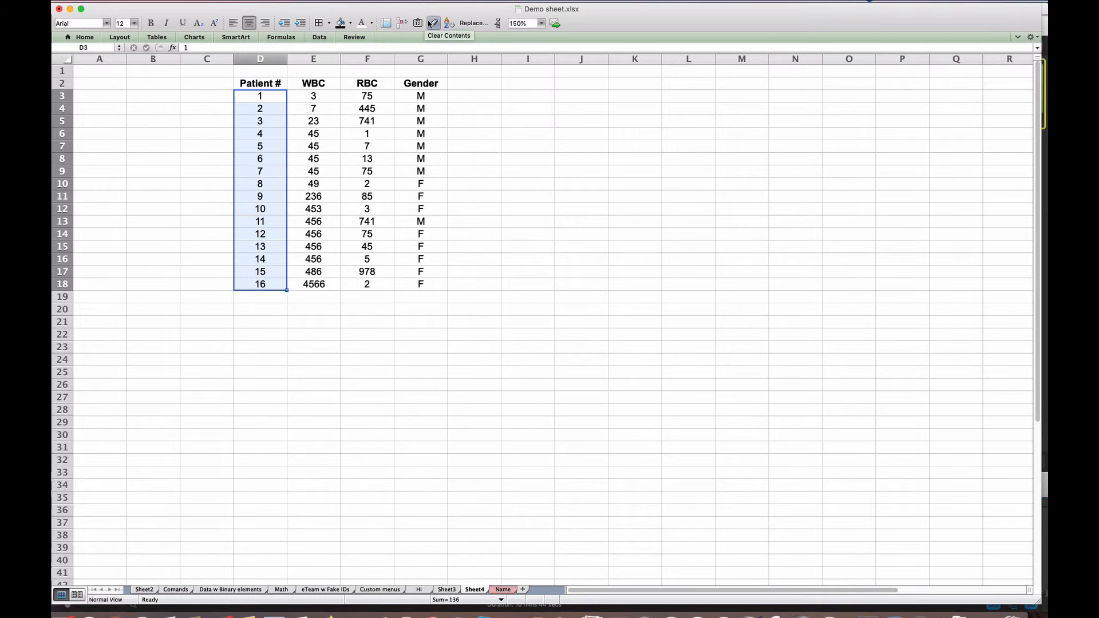
Step: Paste the Patient # numbers in D3:D18 as plain values and verify them
click(418, 22)
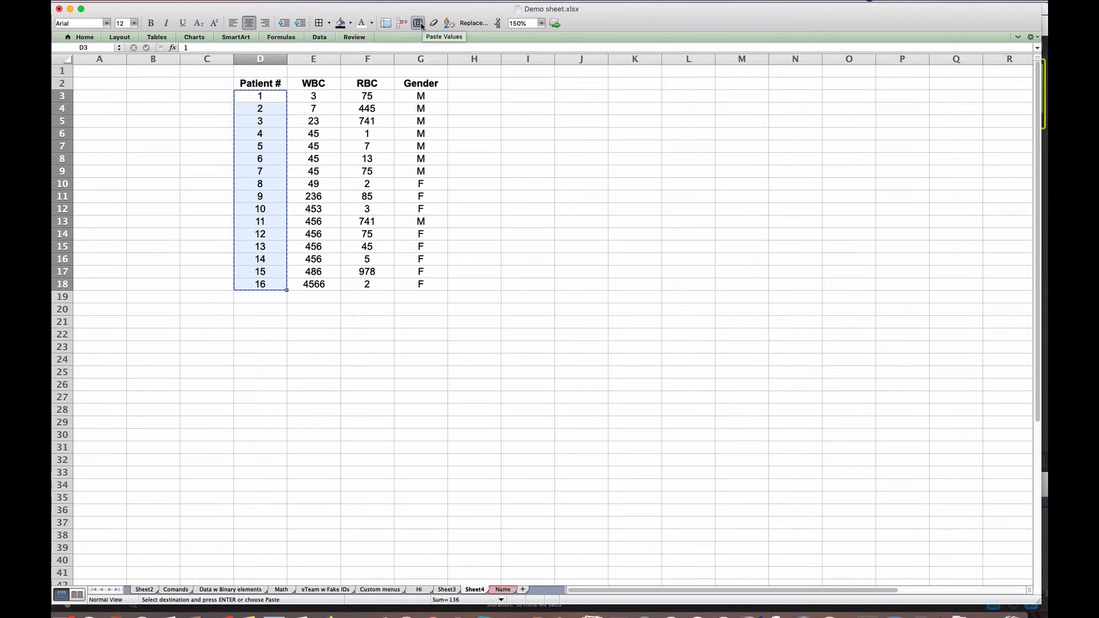
click(418, 23)
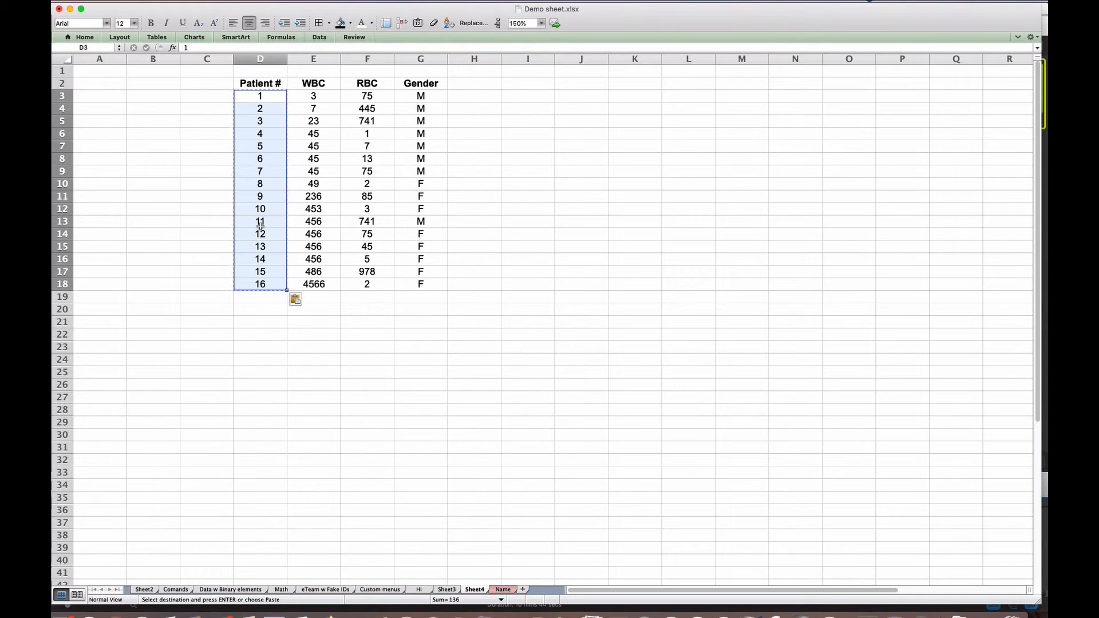
click(259, 259)
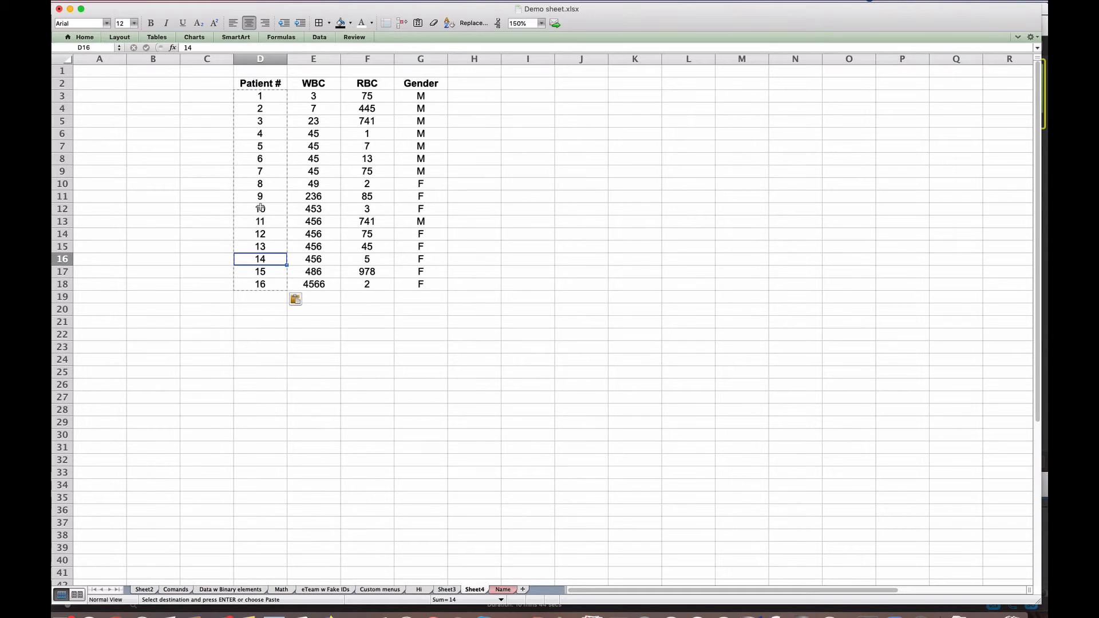
click(260, 158)
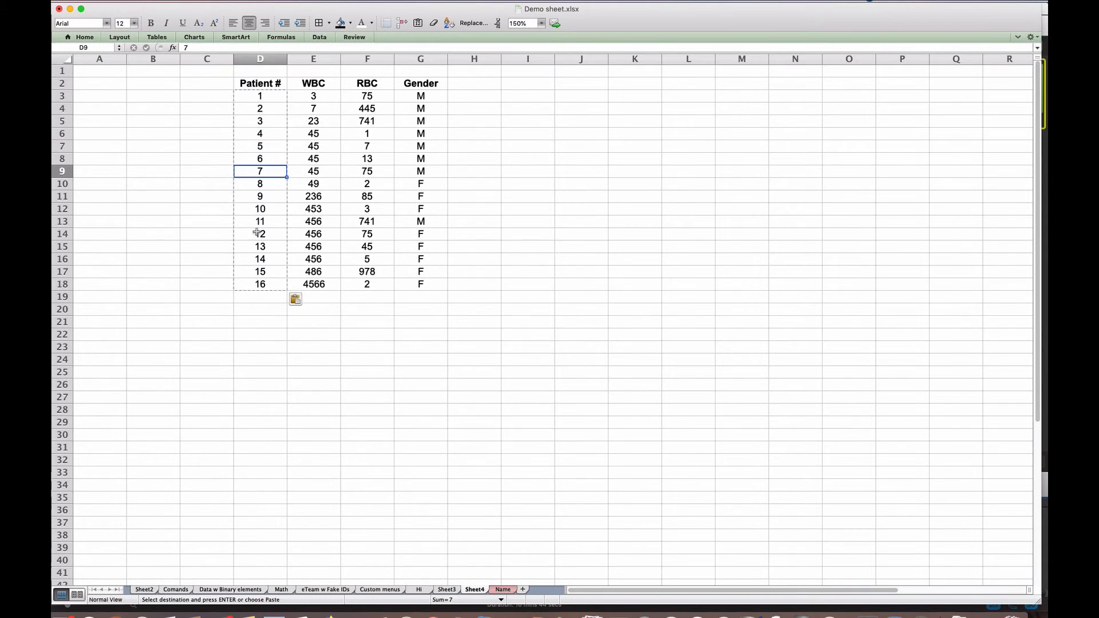
Step: Sort the patient table by Gender, A to Z, putting F rows first
click(259, 284)
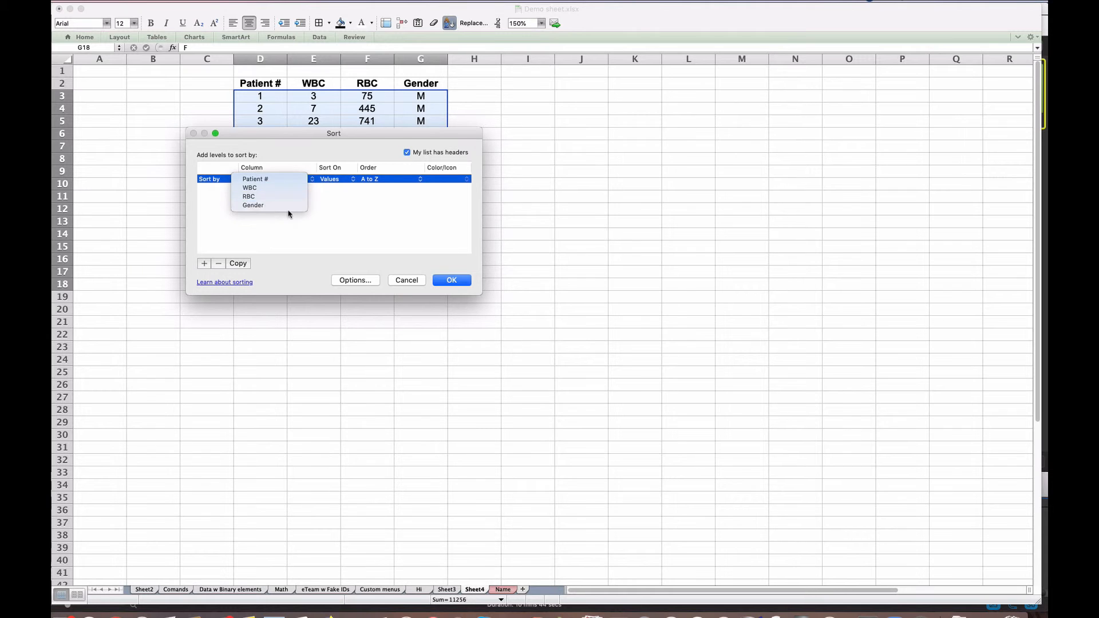
click(253, 205)
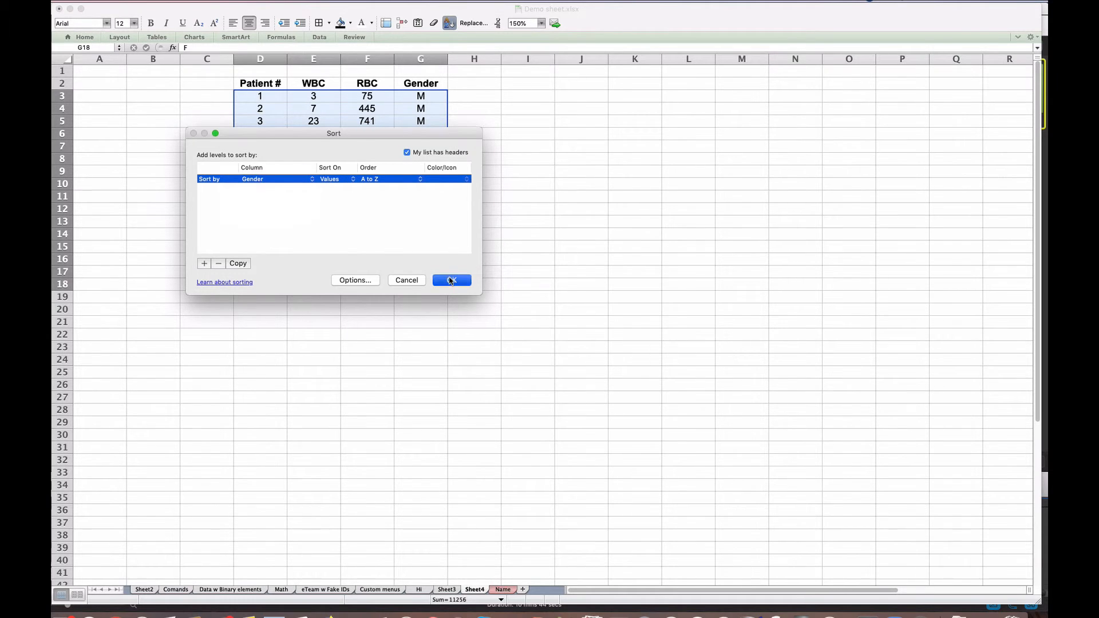
click(450, 280)
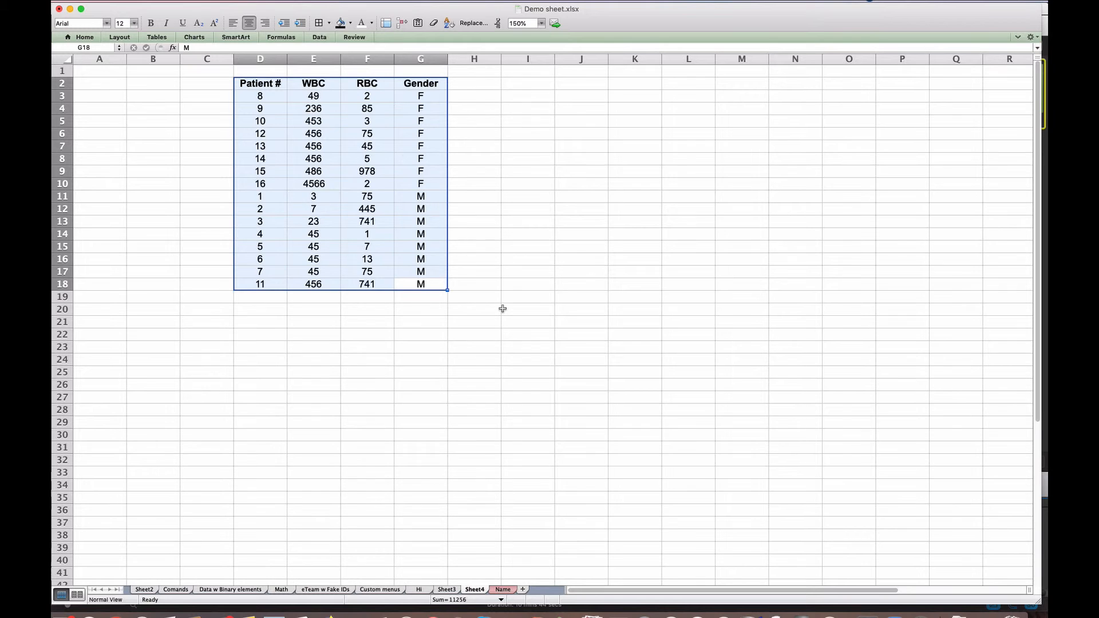
click(473, 272)
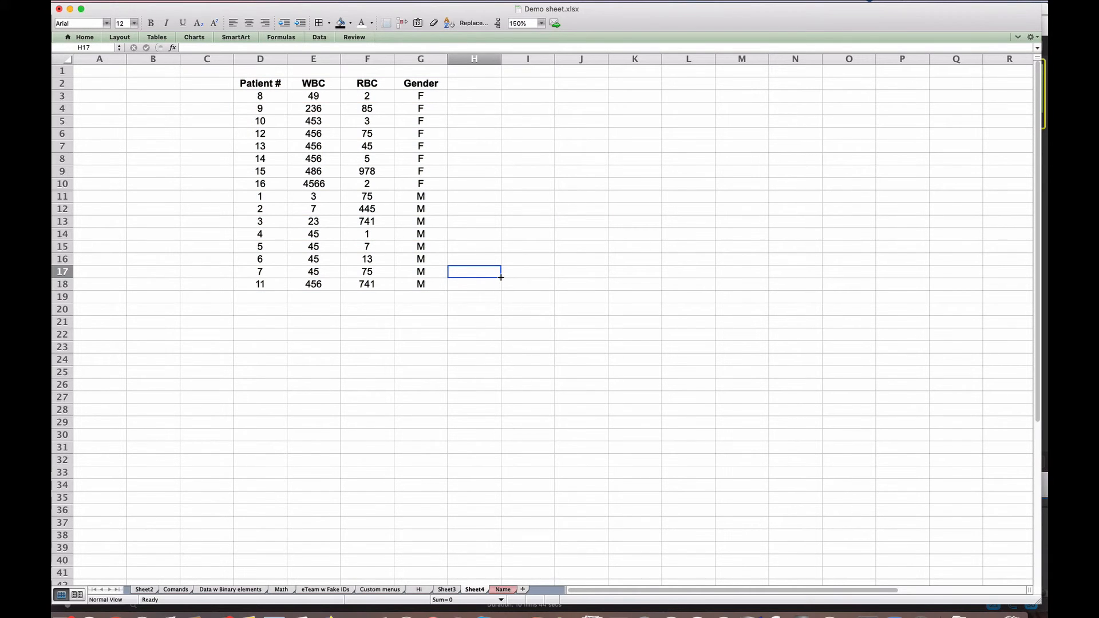
mouse_move(433, 290)
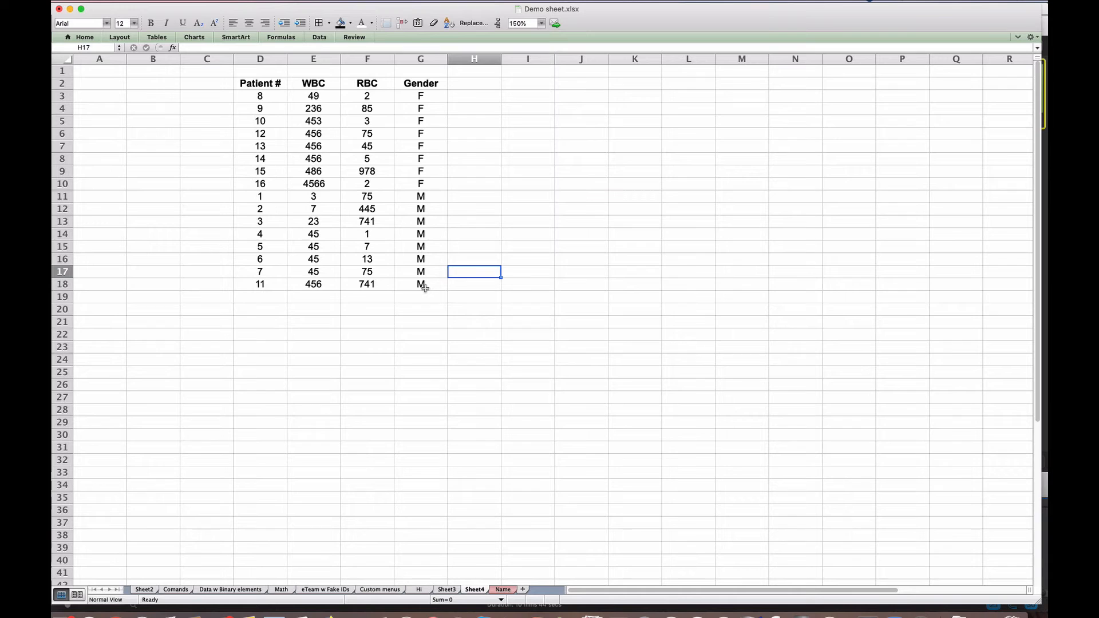
mouse_move(428, 271)
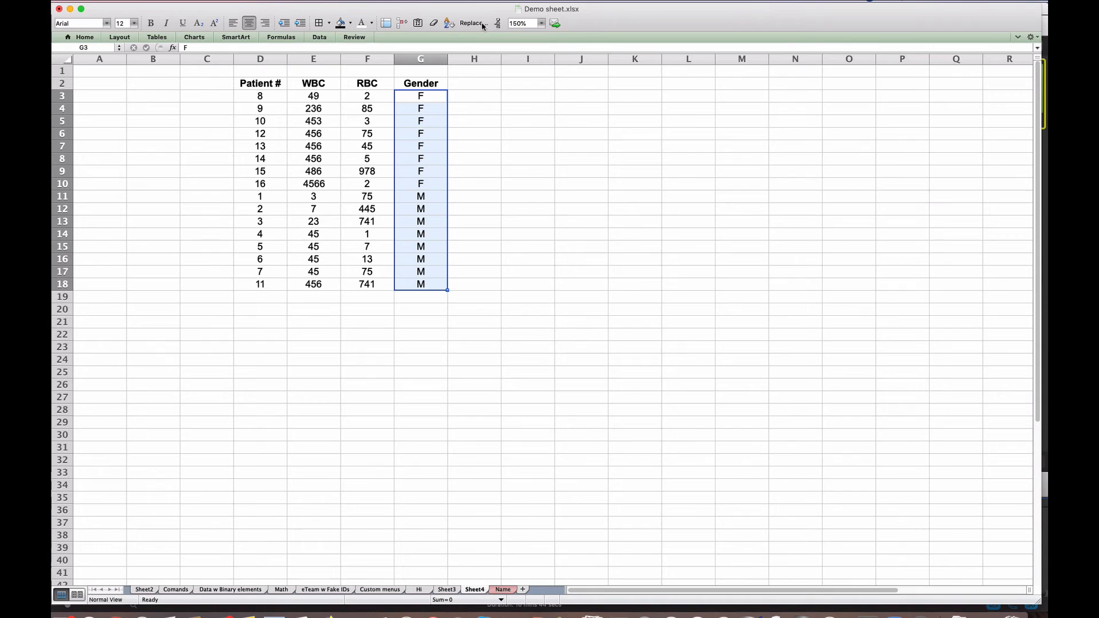
Step: Replace every F in the Gender column with 0
click(470, 22)
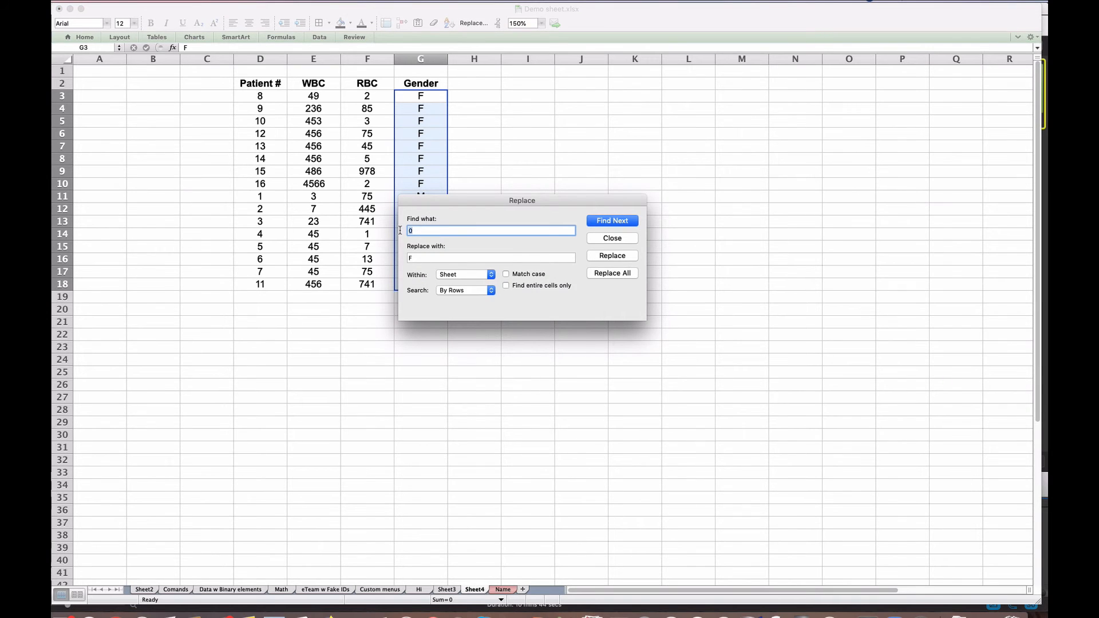
text(F)
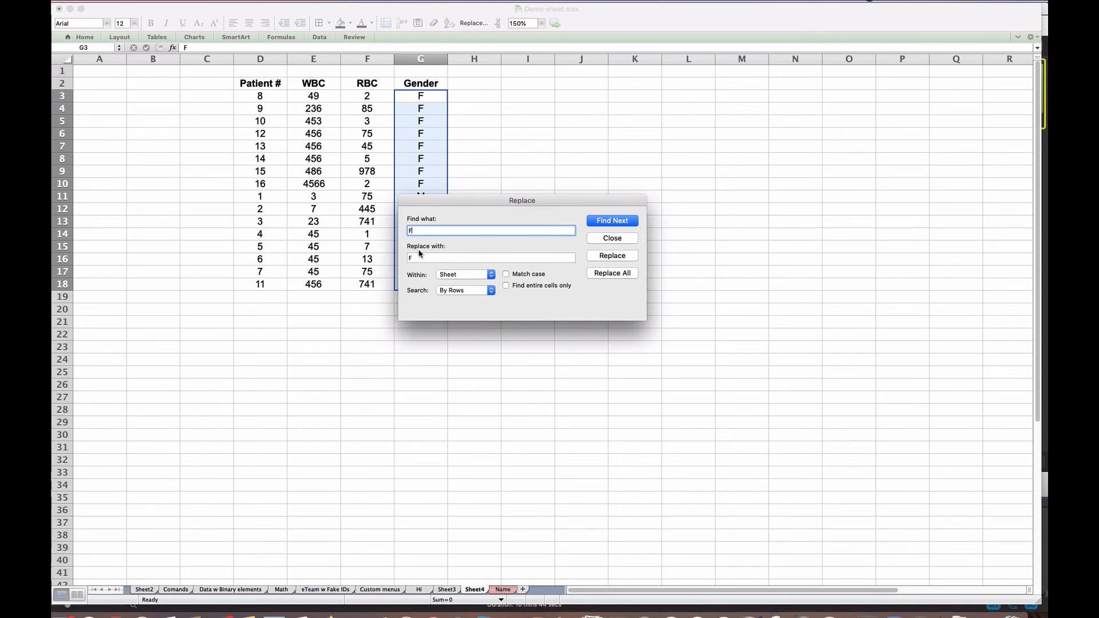
click(491, 257)
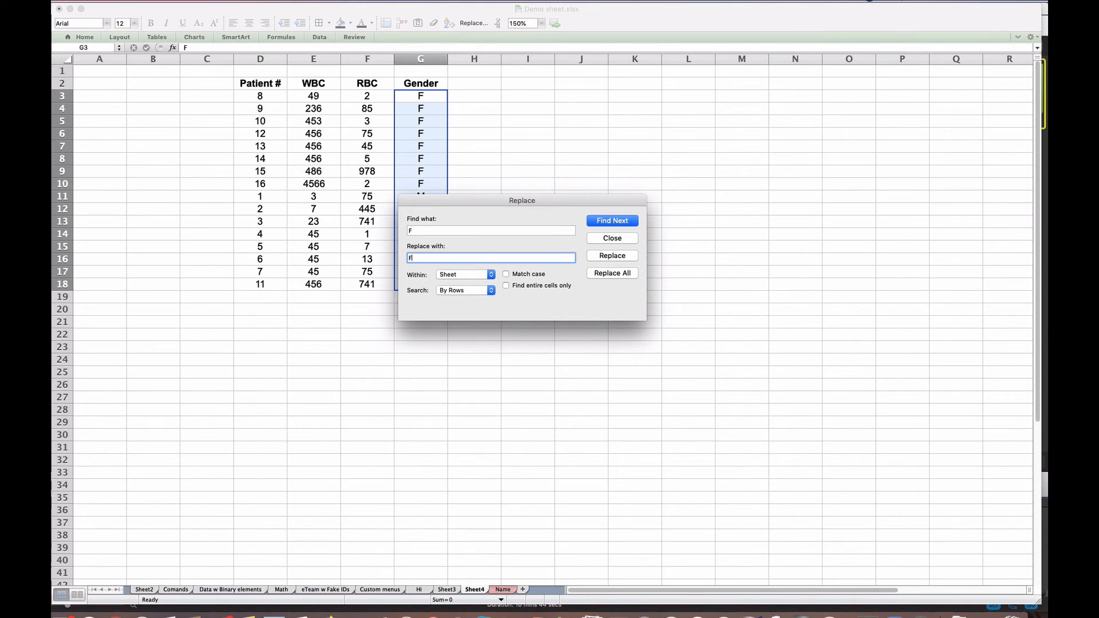
key(Backspace)
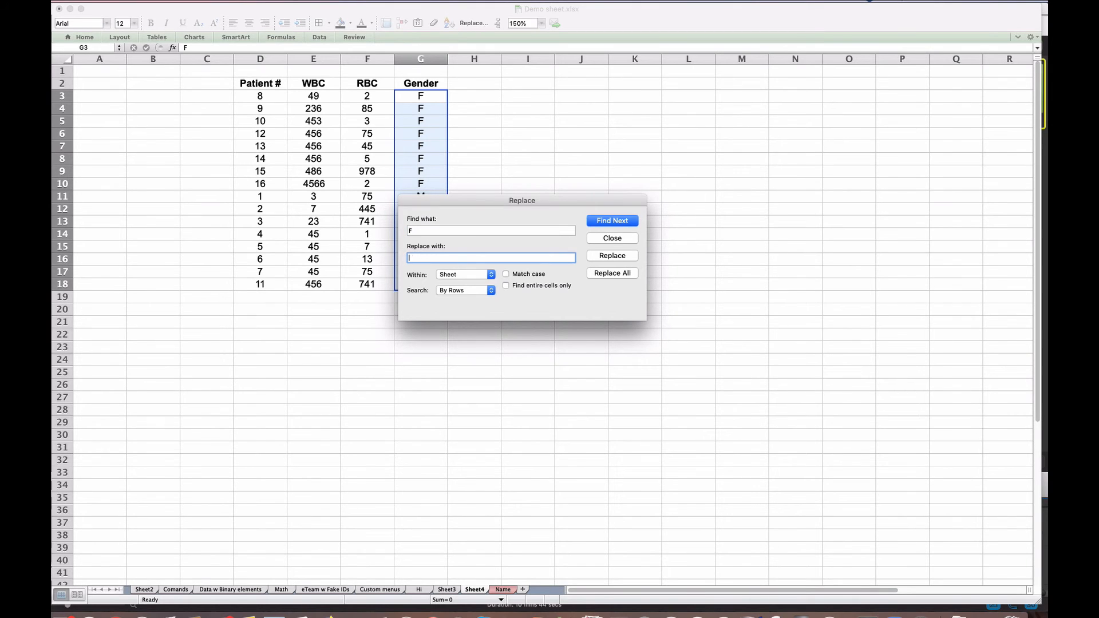
text(0)
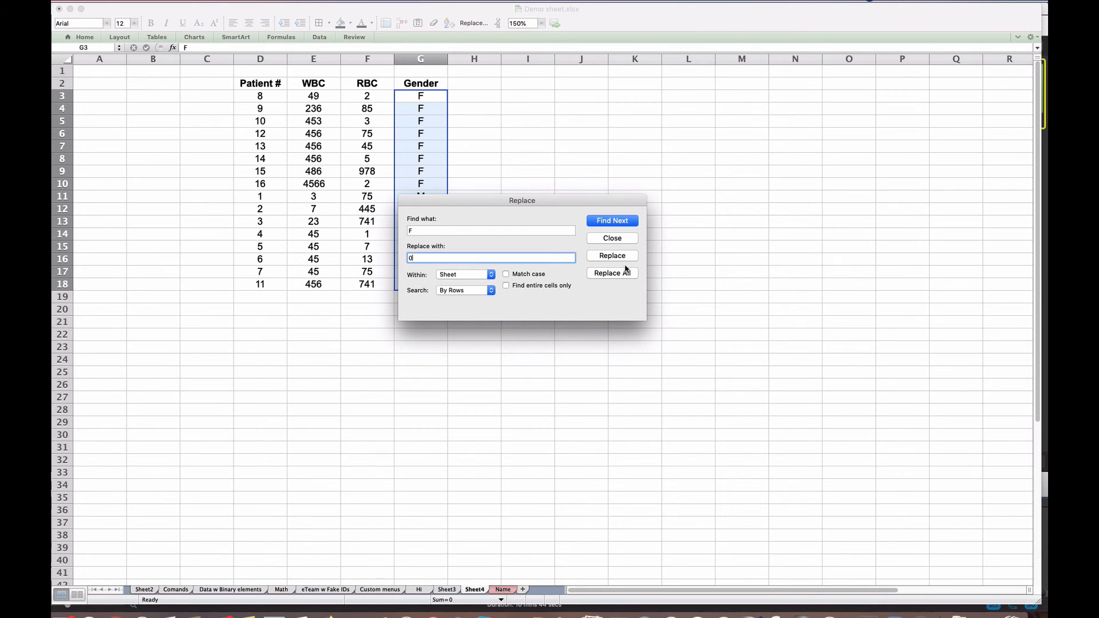
click(611, 272)
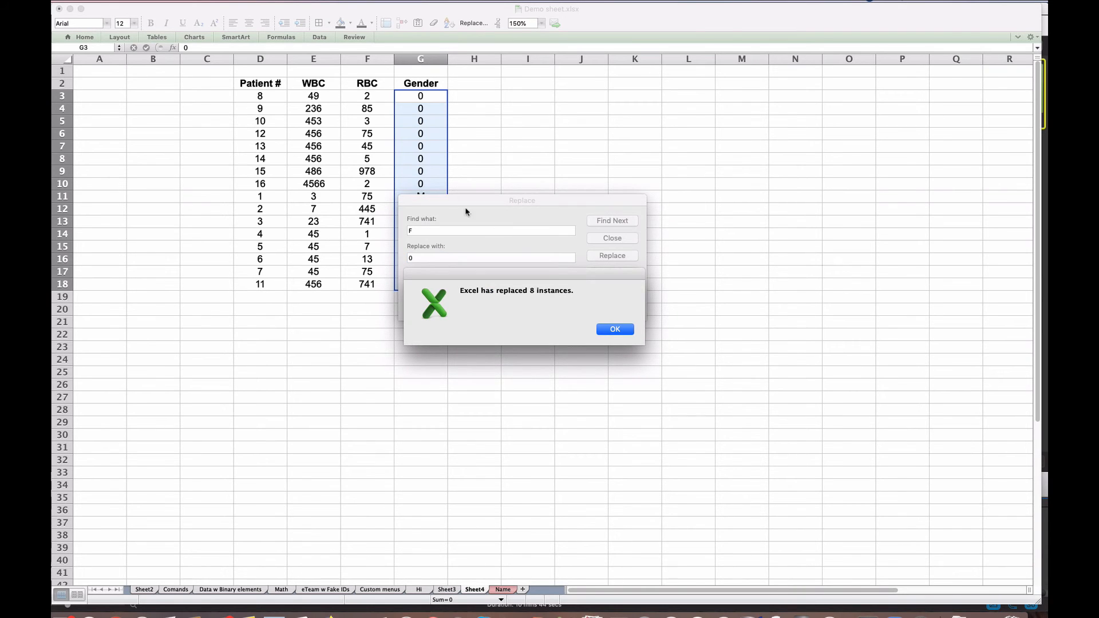
mouse_move(434, 279)
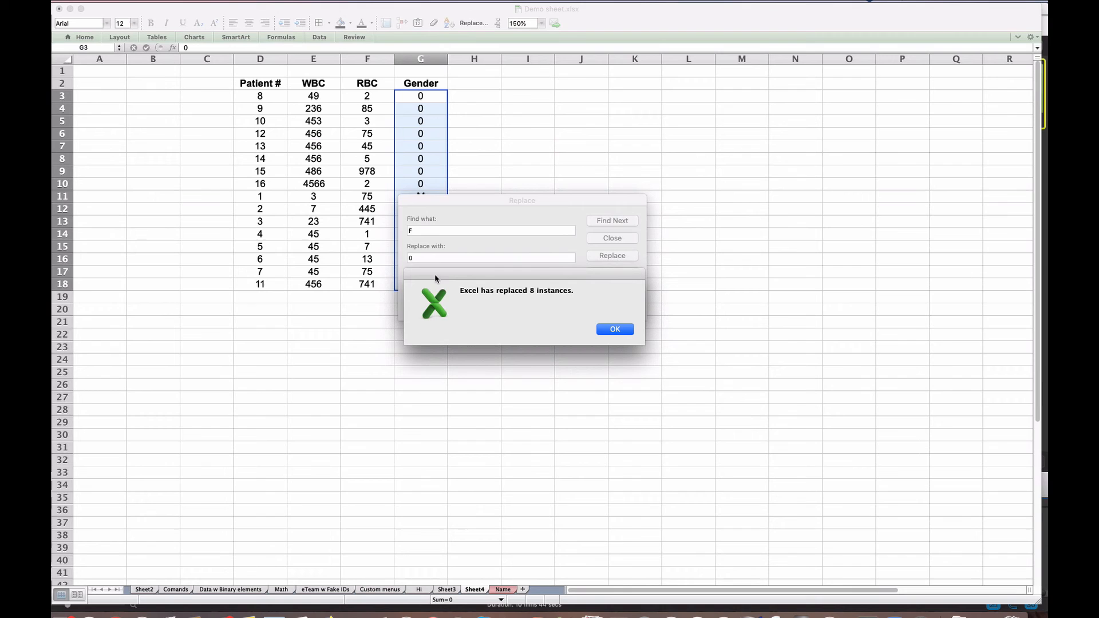
click(614, 328)
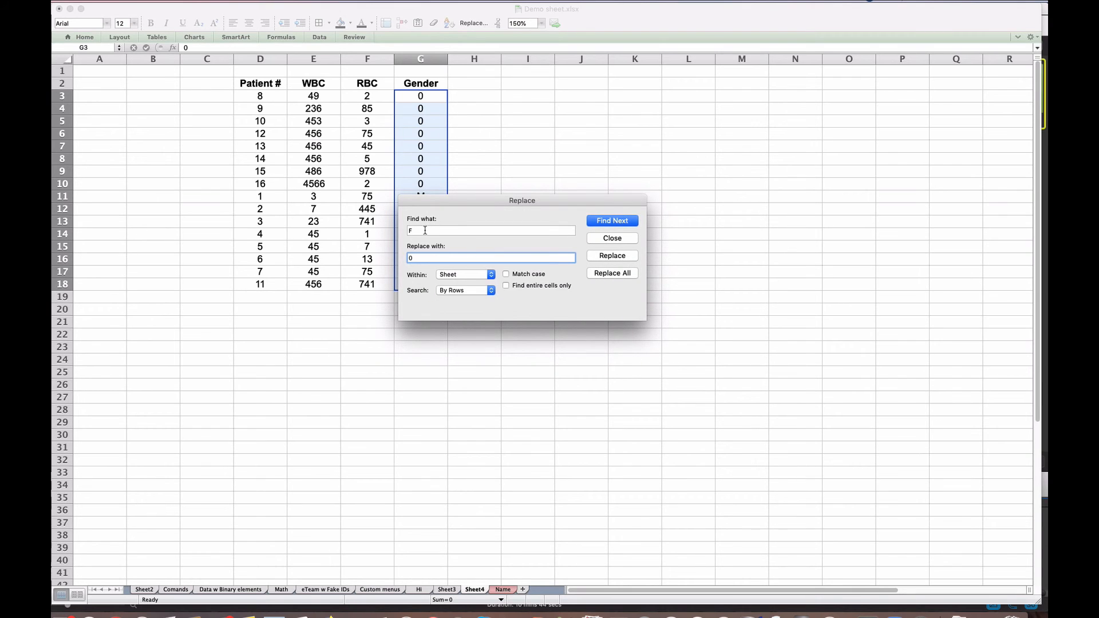
Step: Replace every M in the Gender column with 1
text(M)
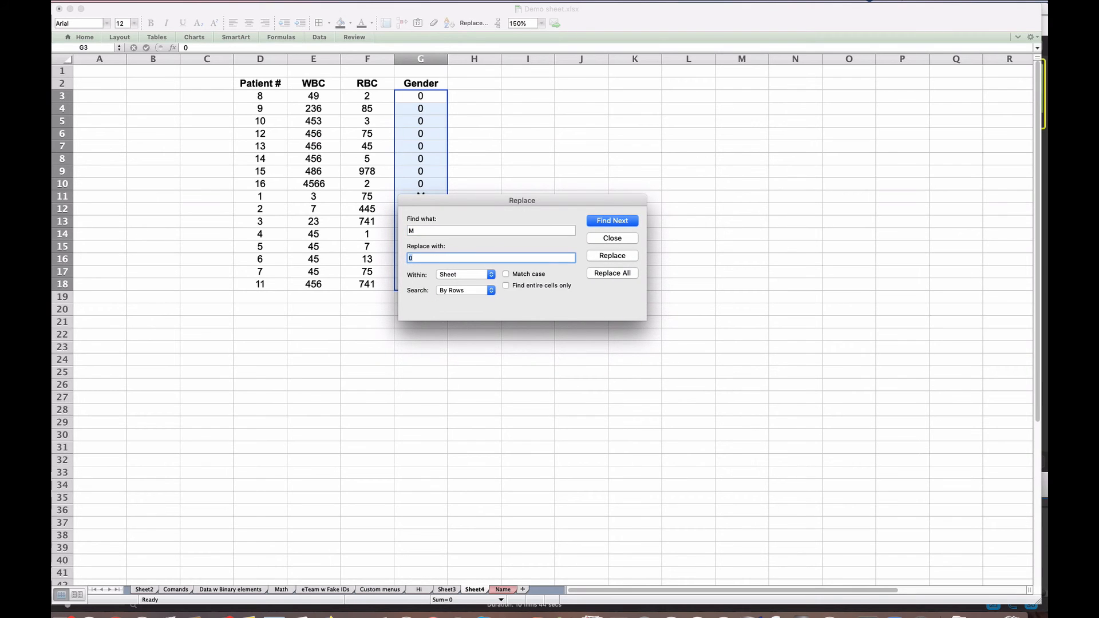
text(1)
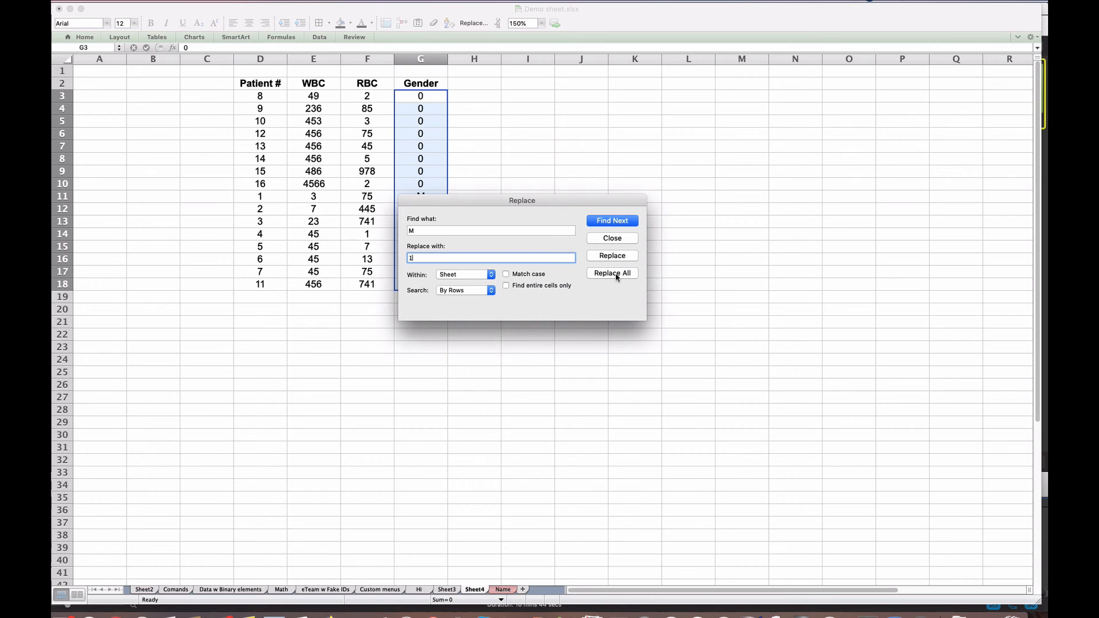
mouse_move(618, 332)
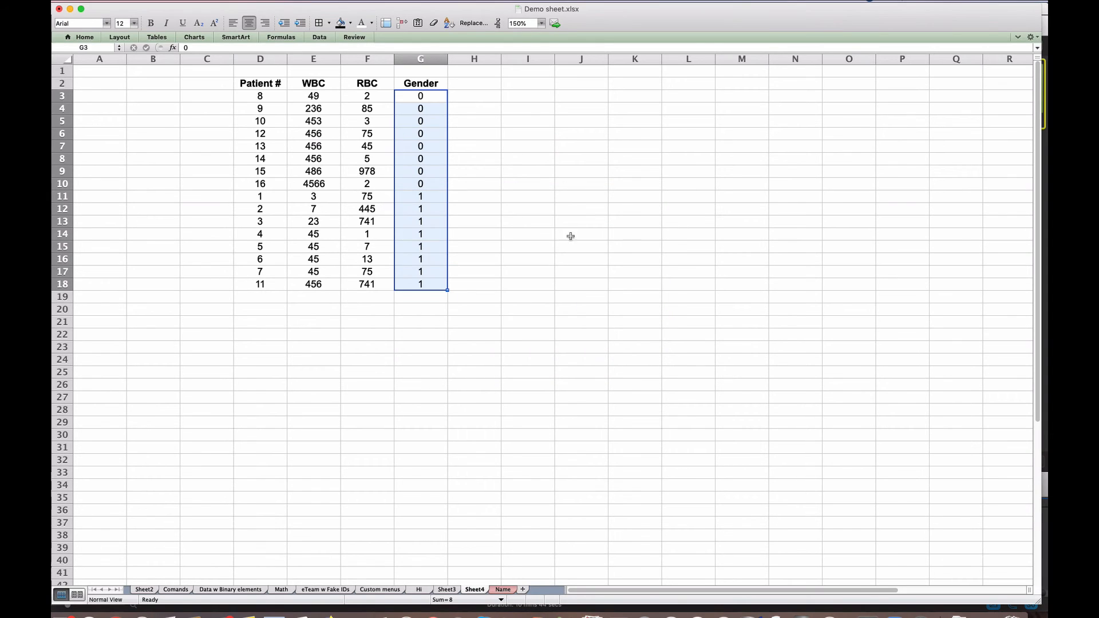
click(474, 196)
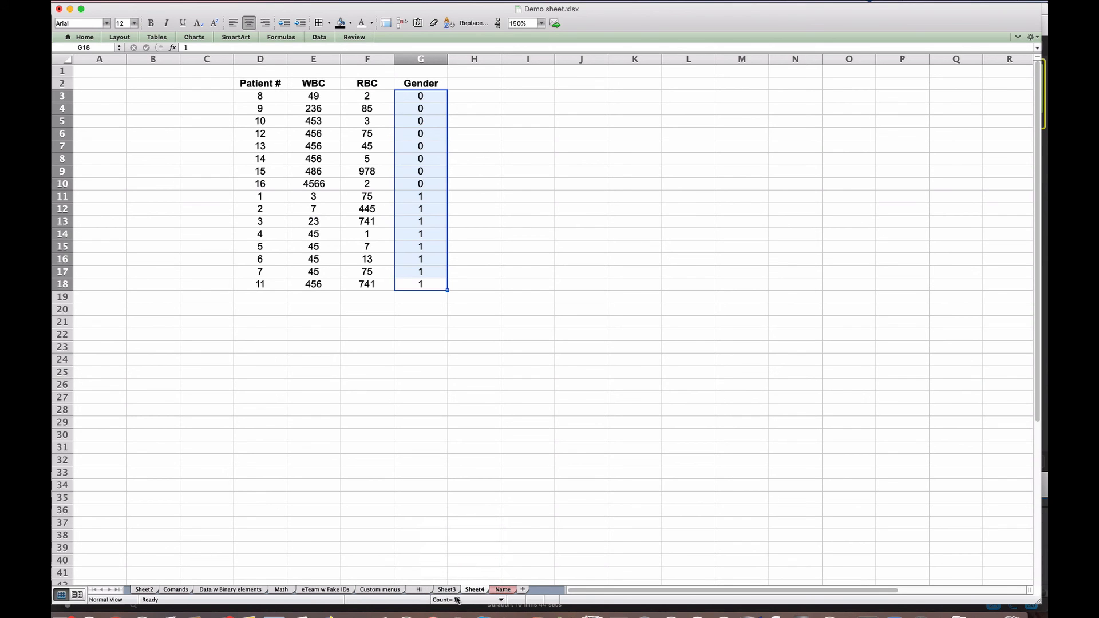
Step: Switch the status bar summary to Sum, showing the Gender values total 8
click(455, 600)
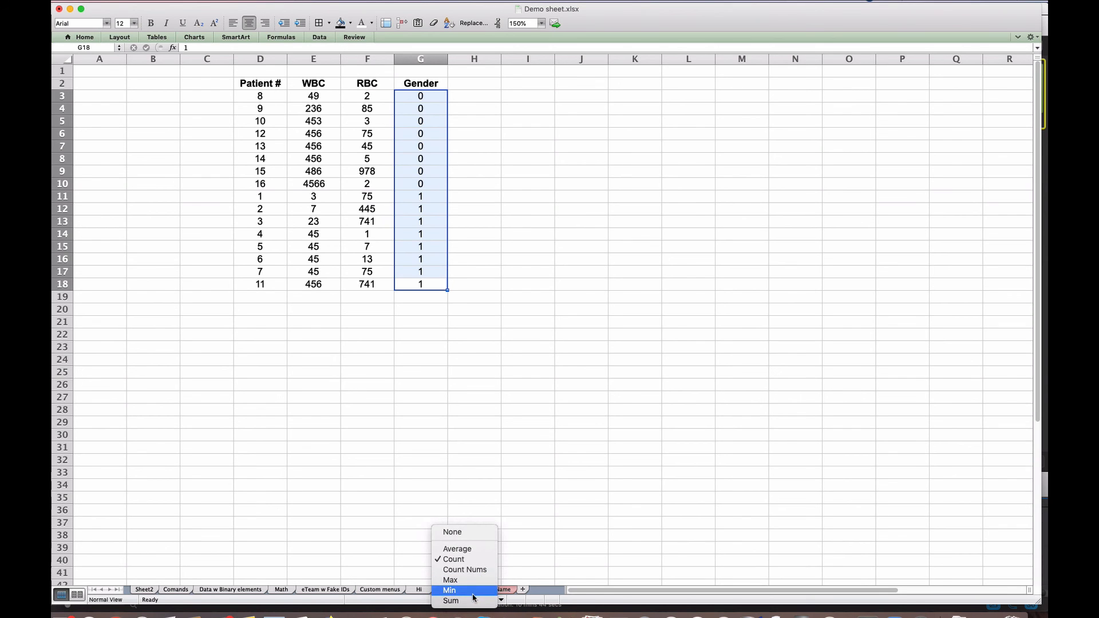
click(450, 600)
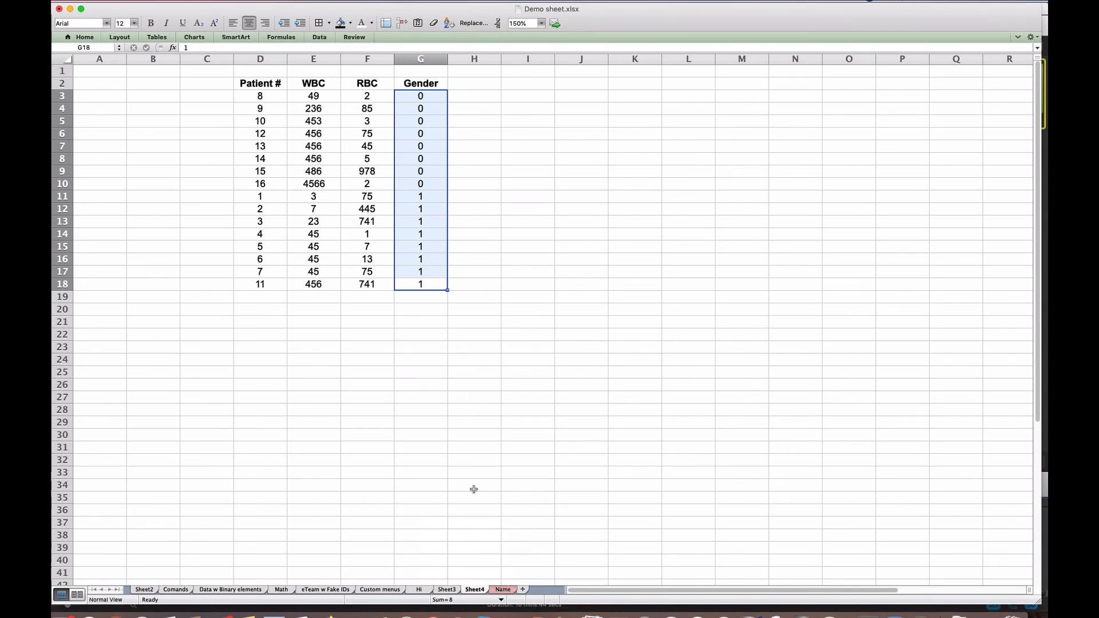
click(527, 335)
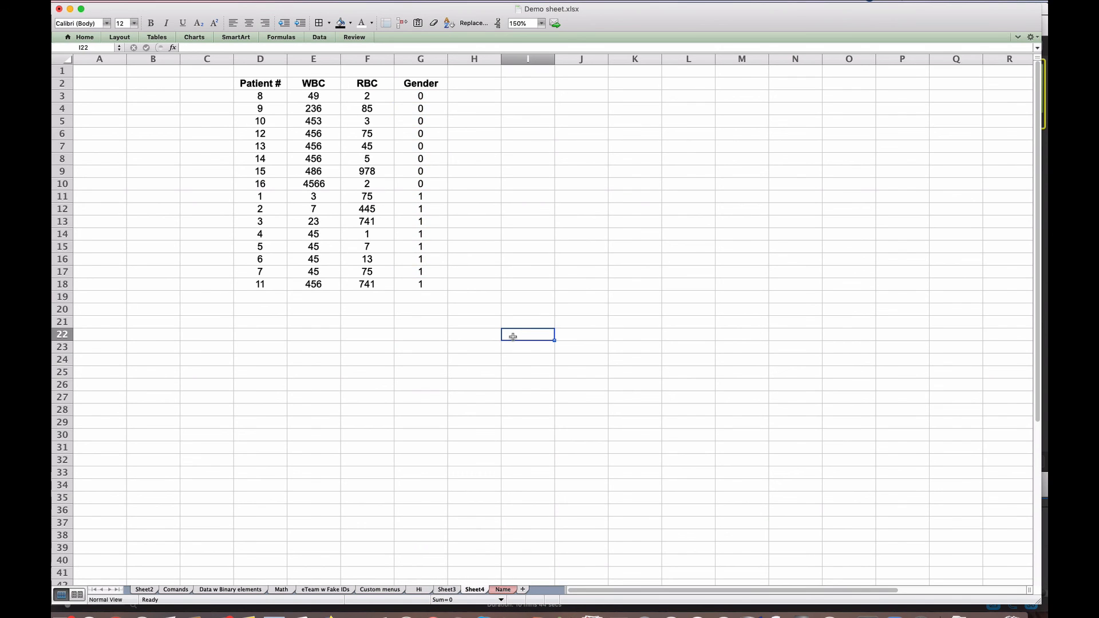
mouse_move(428, 200)
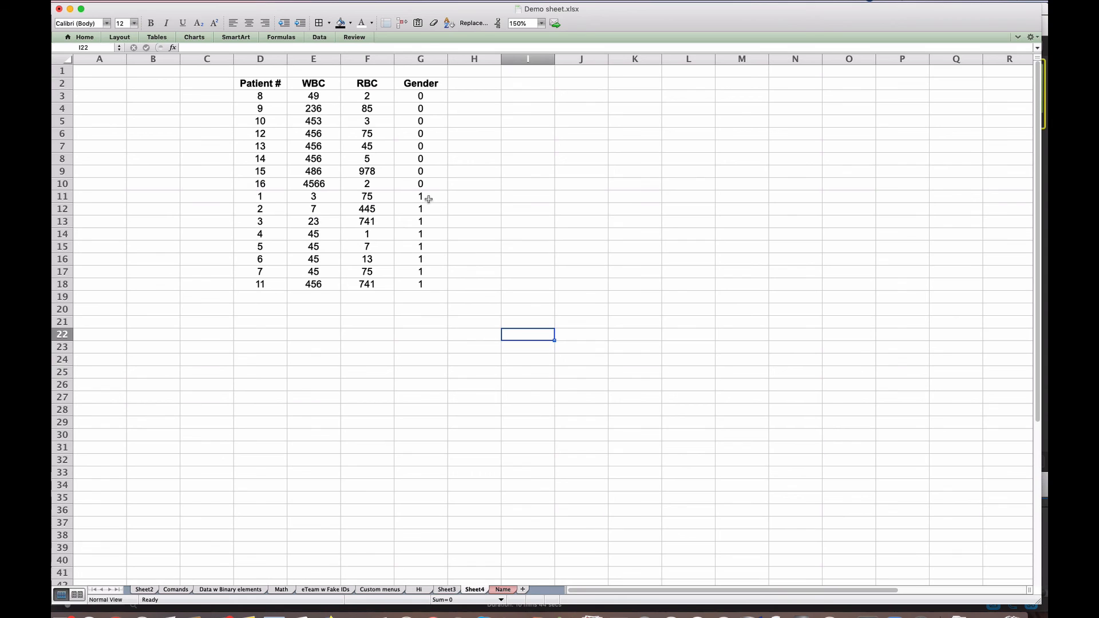
mouse_move(462, 215)
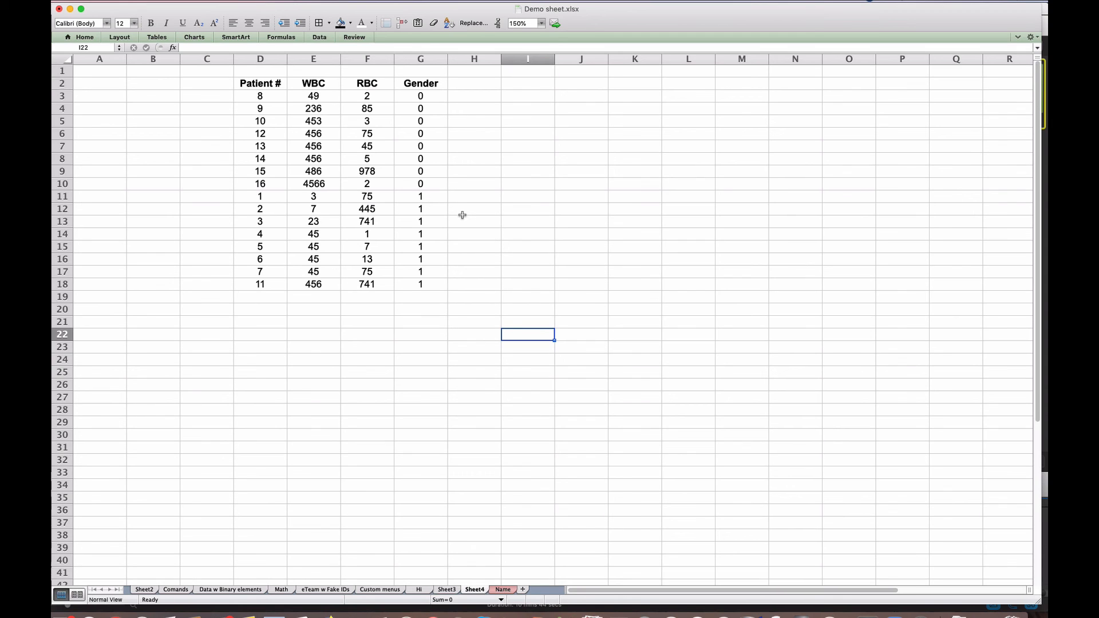